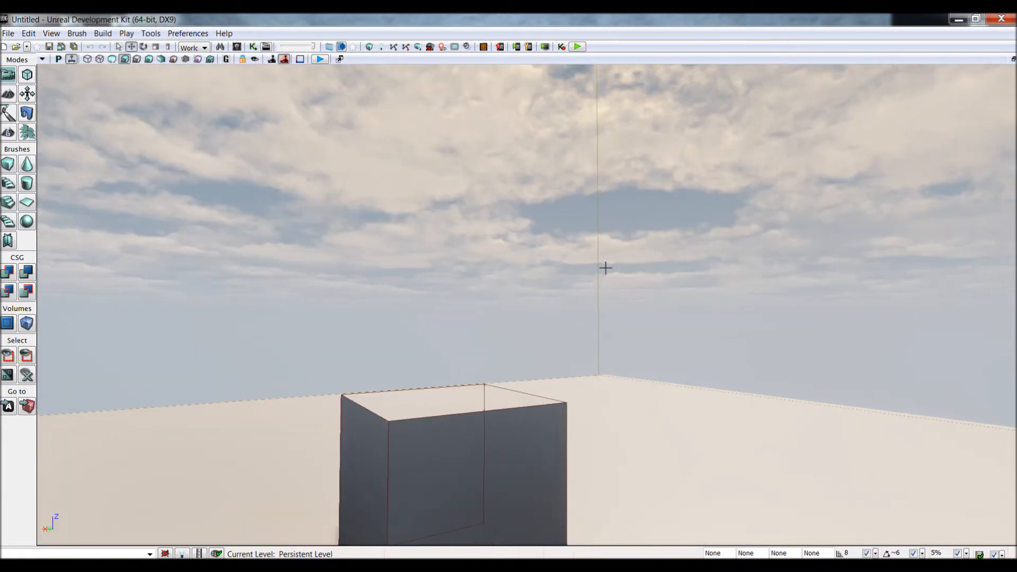
# Save the full-size Sky-9 no sun panorama from Continuum3D's Basic-1 page to the desktop
pyautogui.moveTo(606, 268); pyautogui.dragTo(419, 182)
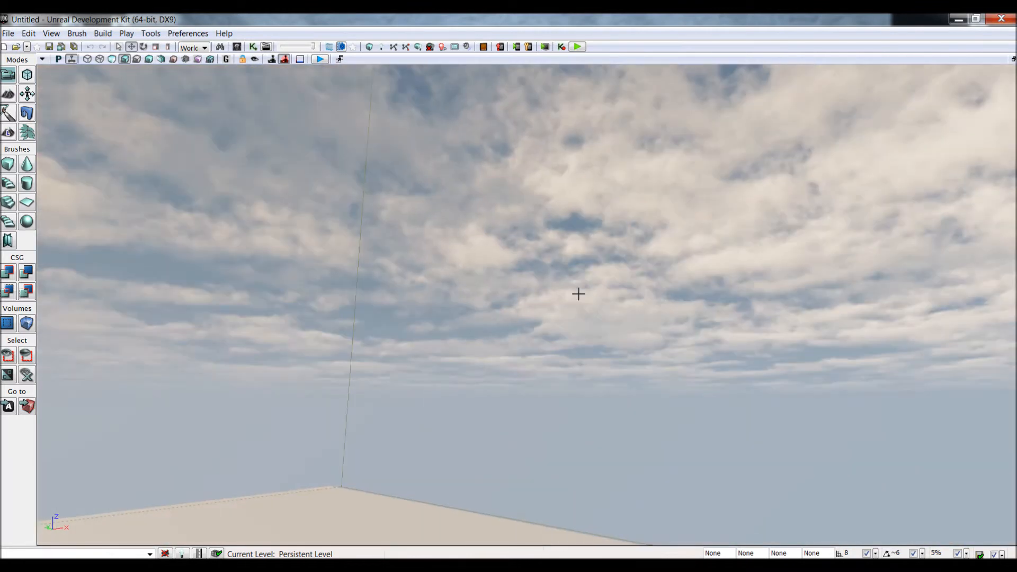
pyautogui.moveTo(578, 294); pyautogui.dragTo(746, 295)
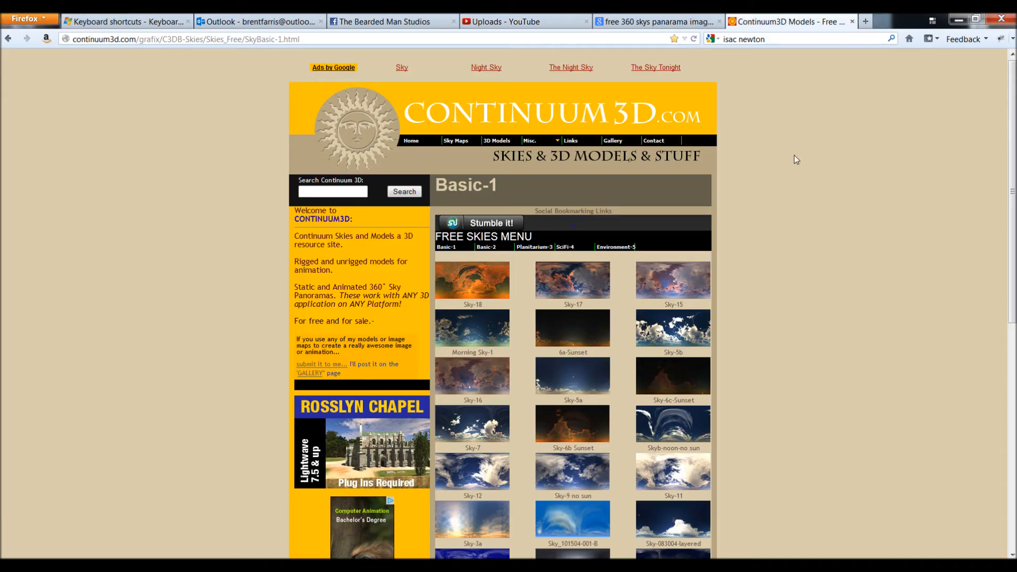
pyautogui.scroll(-3)
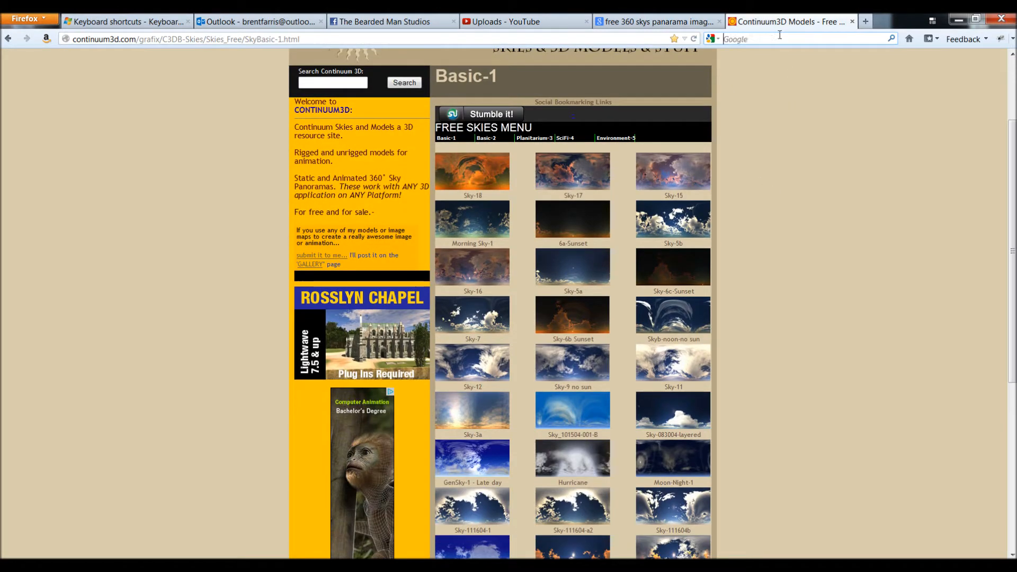
pyautogui.scroll(-3)
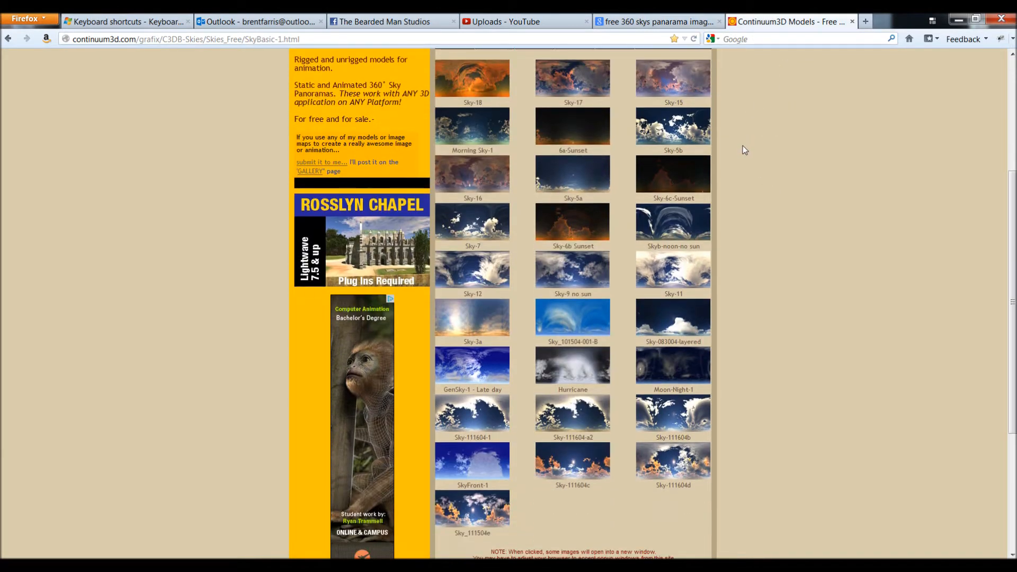
pyautogui.moveTo(900, 134)
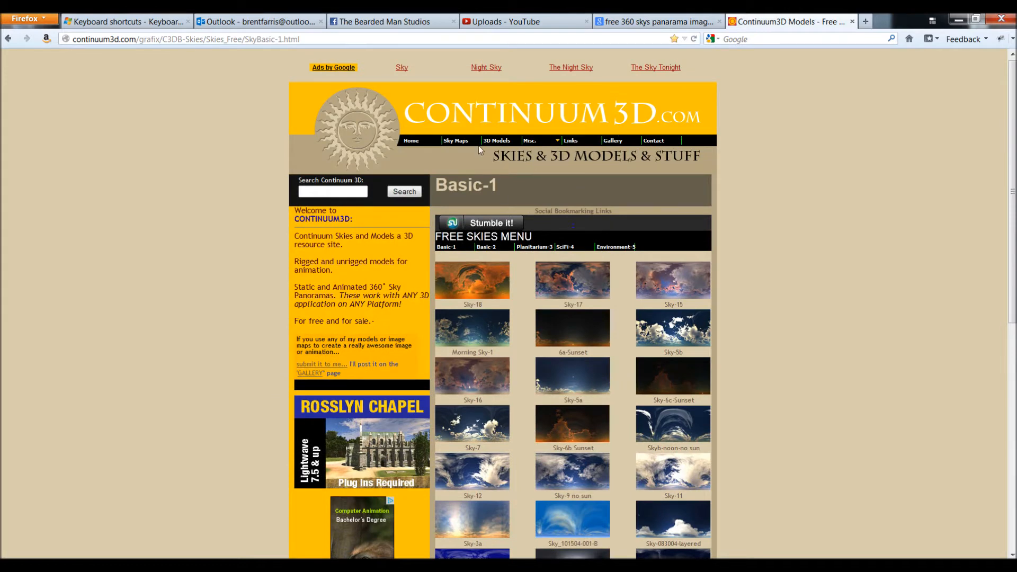
pyautogui.scroll(-3)
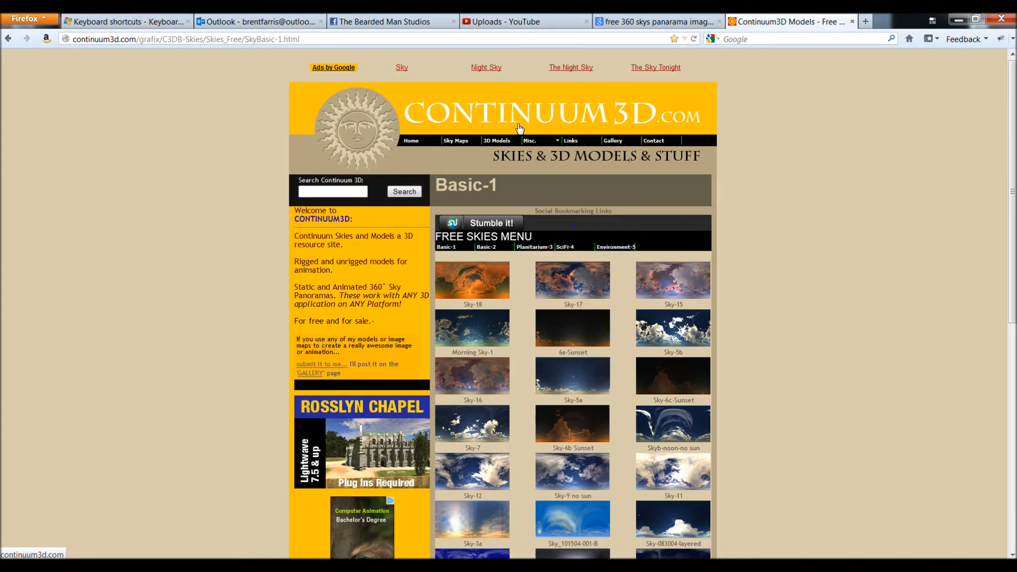
pyautogui.moveTo(204, 87)
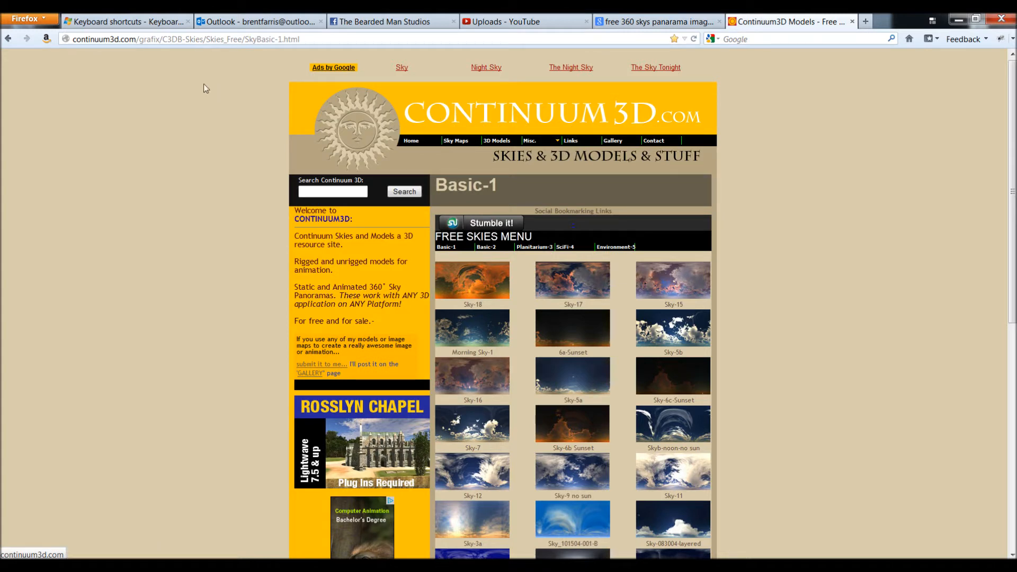
pyautogui.scroll(-3)
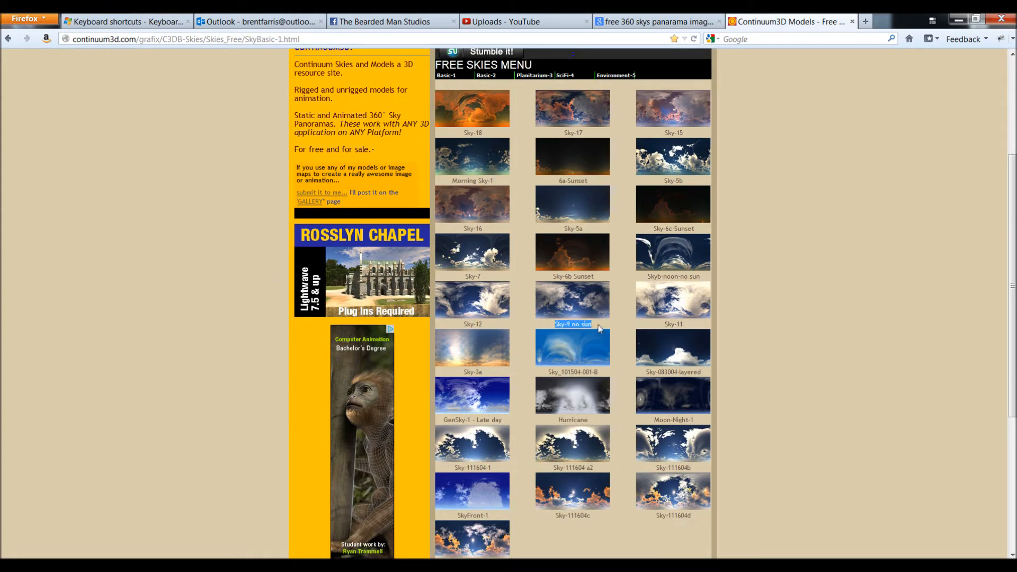
pyautogui.click(572, 300)
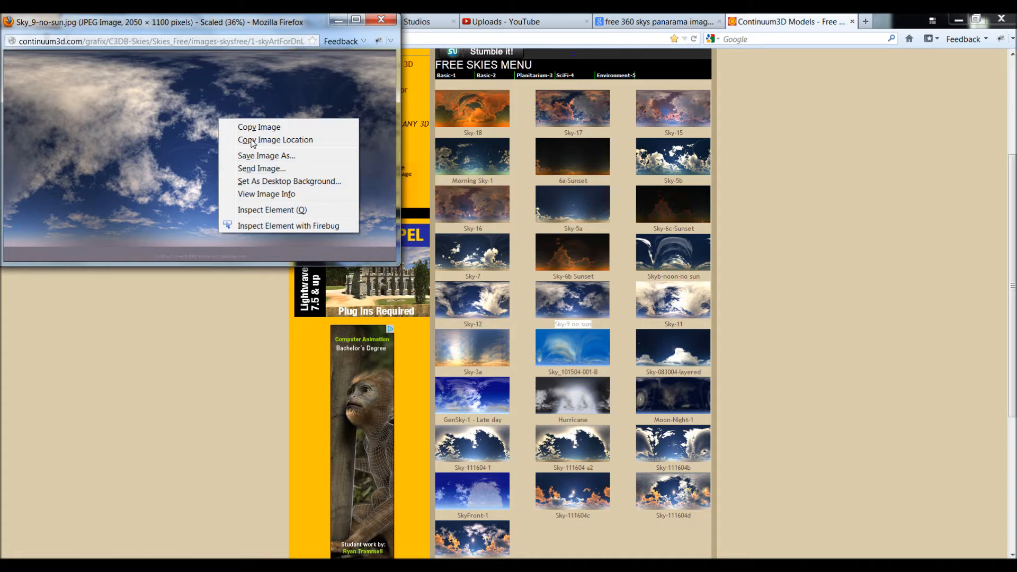
pyautogui.click(275, 192)
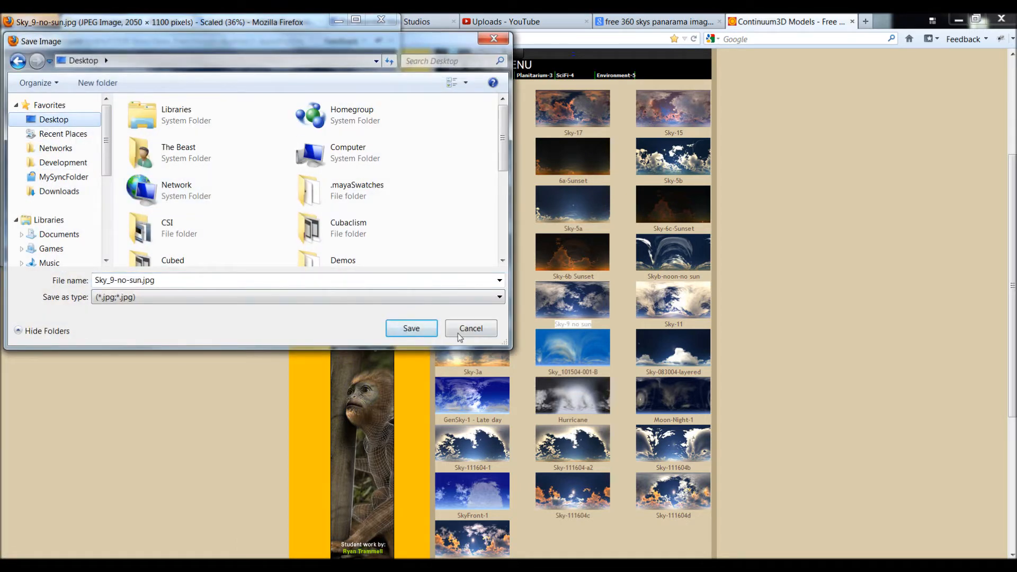
pyautogui.click(410, 328)
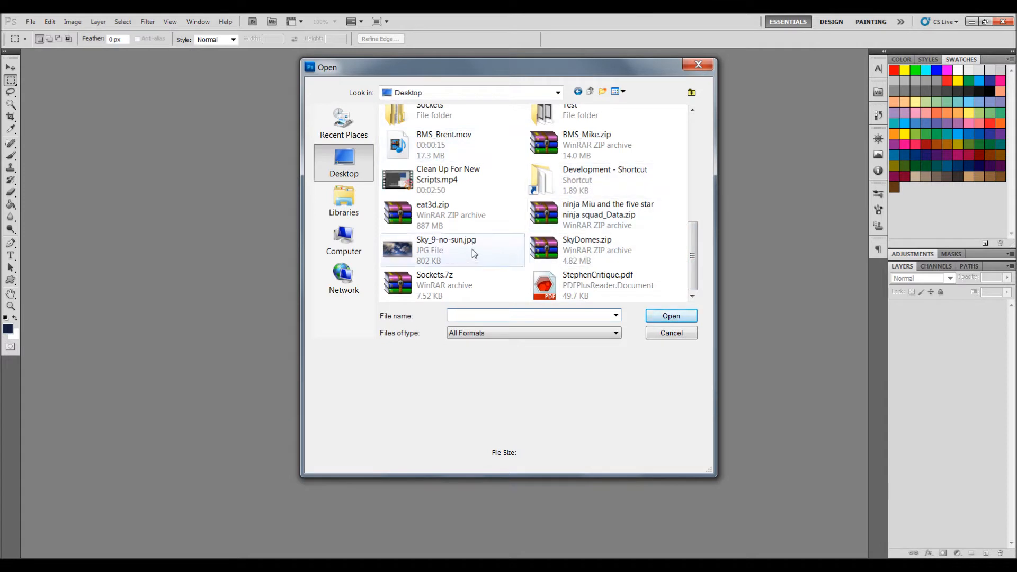
# Open Sky_9-no-sun.jpg and crop off the grey strip at the bottom
pyautogui.click(445, 249)
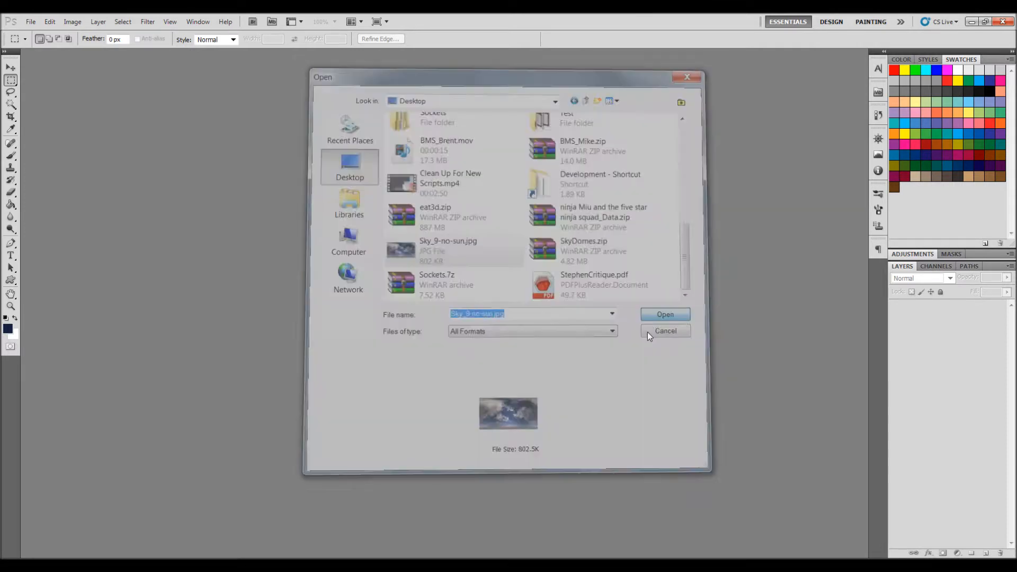
pyautogui.click(665, 314)
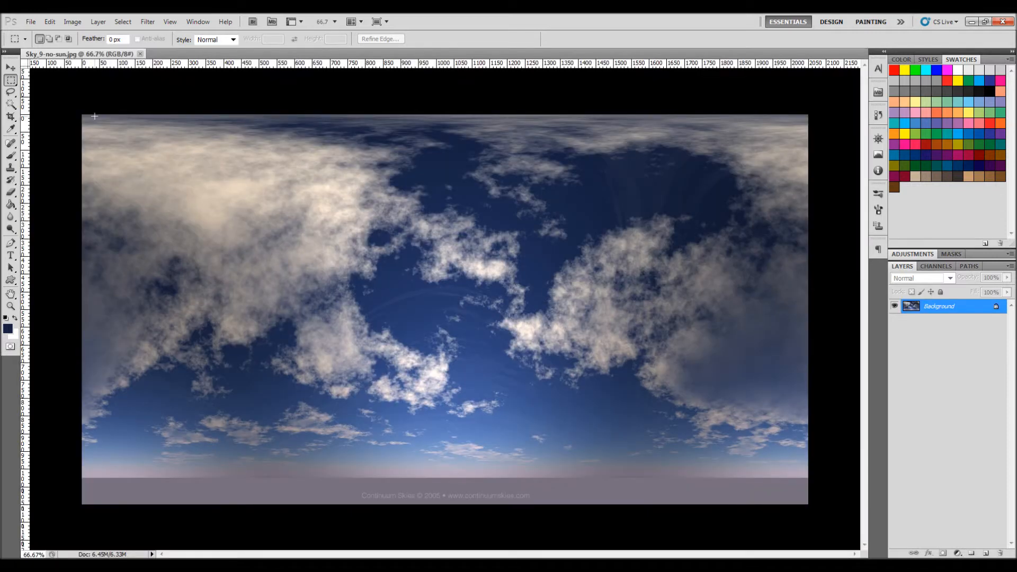
pyautogui.click(11, 116)
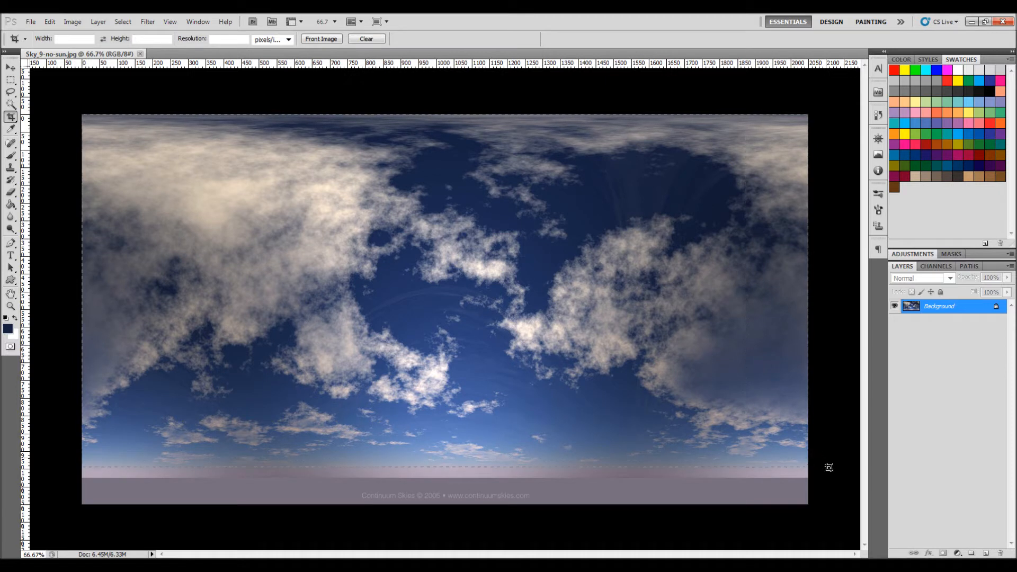
pyautogui.click(11, 117)
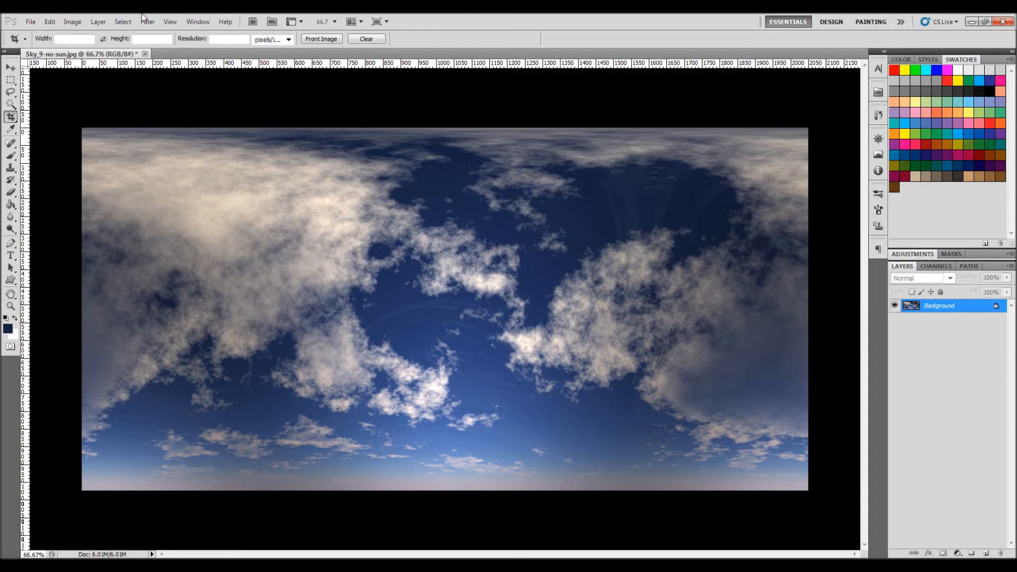
# Resize the image to 1024 × 1024 pixels with Constrain Proportions off
pyautogui.click(73, 21)
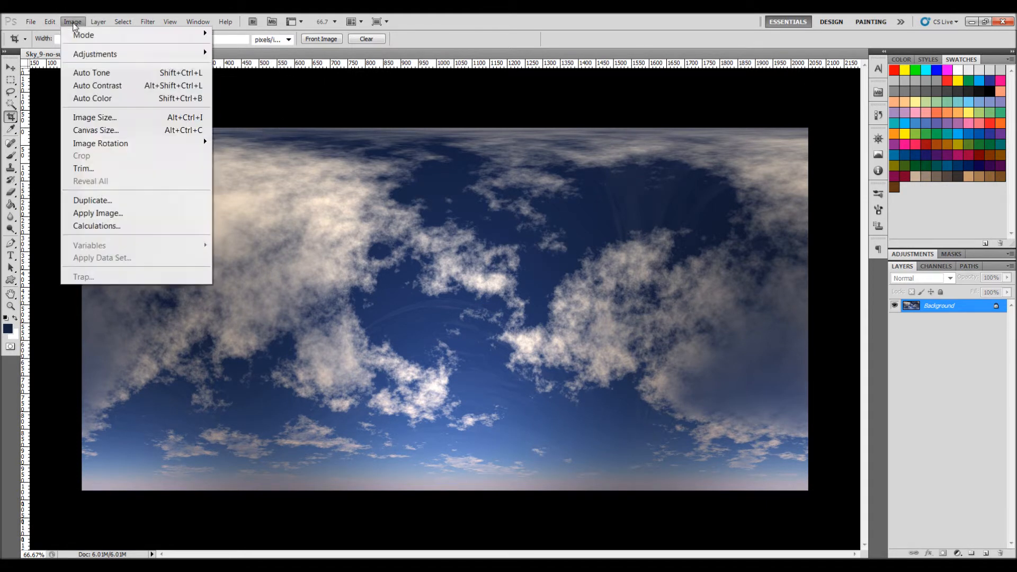
pyautogui.click(94, 118)
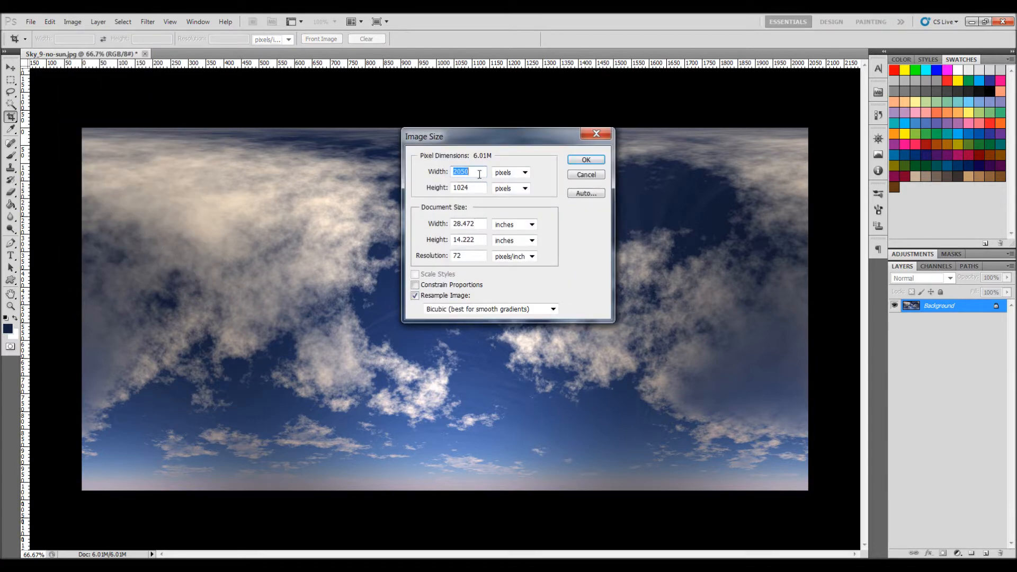
pyautogui.click(467, 188)
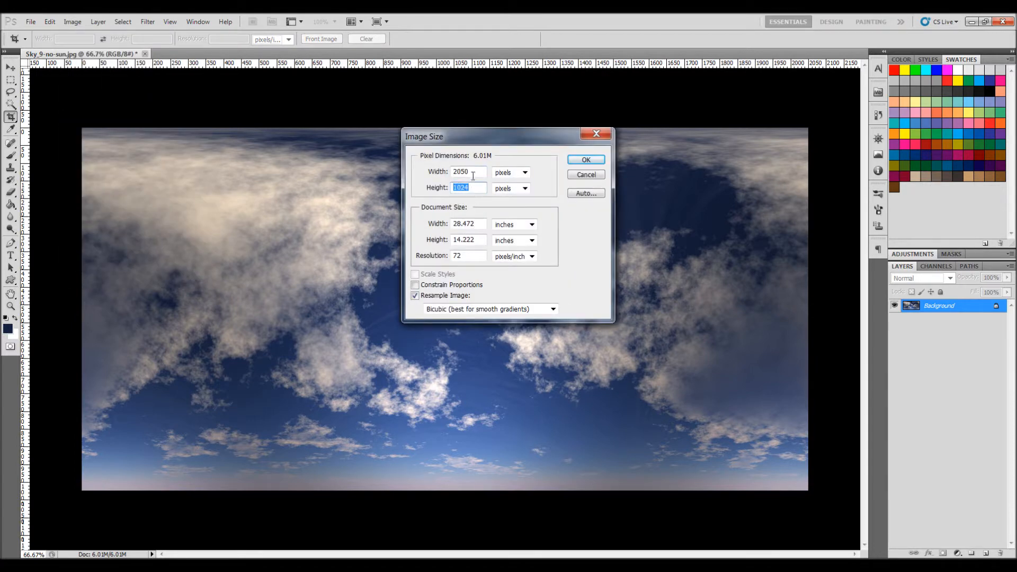
pyautogui.write('1024')
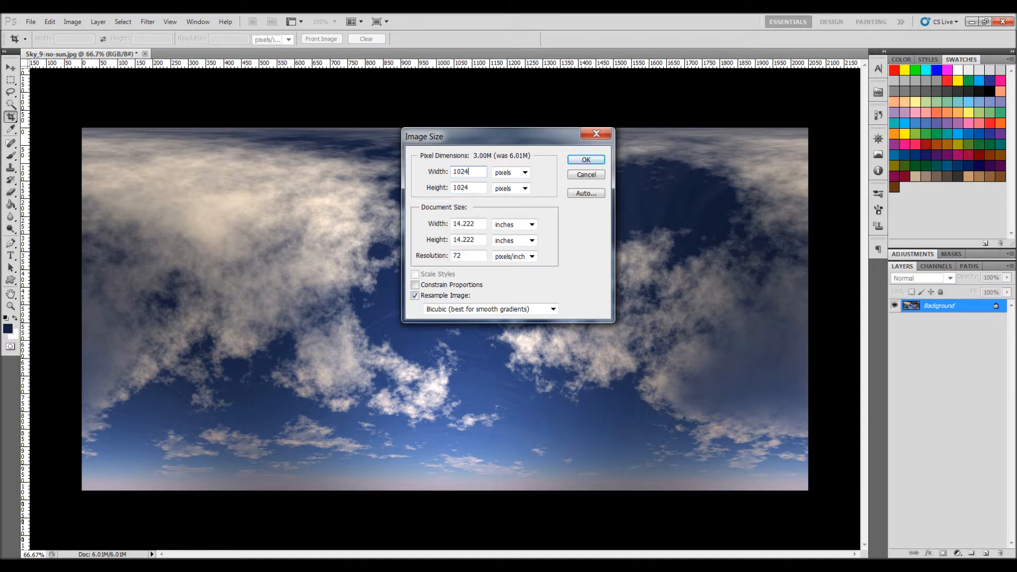
pyautogui.click(584, 160)
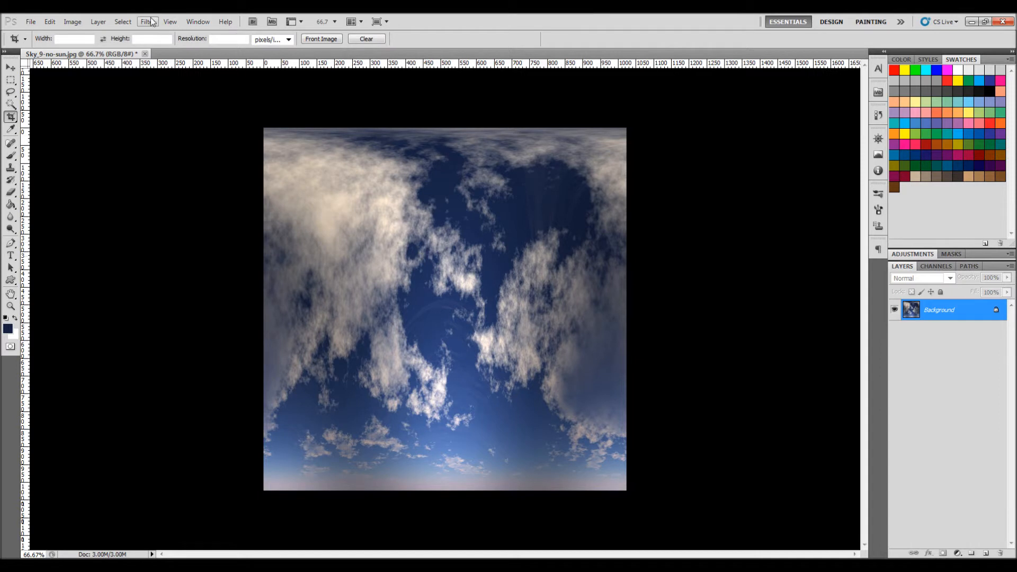
# Apply Polar Coordinates (Rectangular to Polar) to the square sky image
pyautogui.click(147, 21)
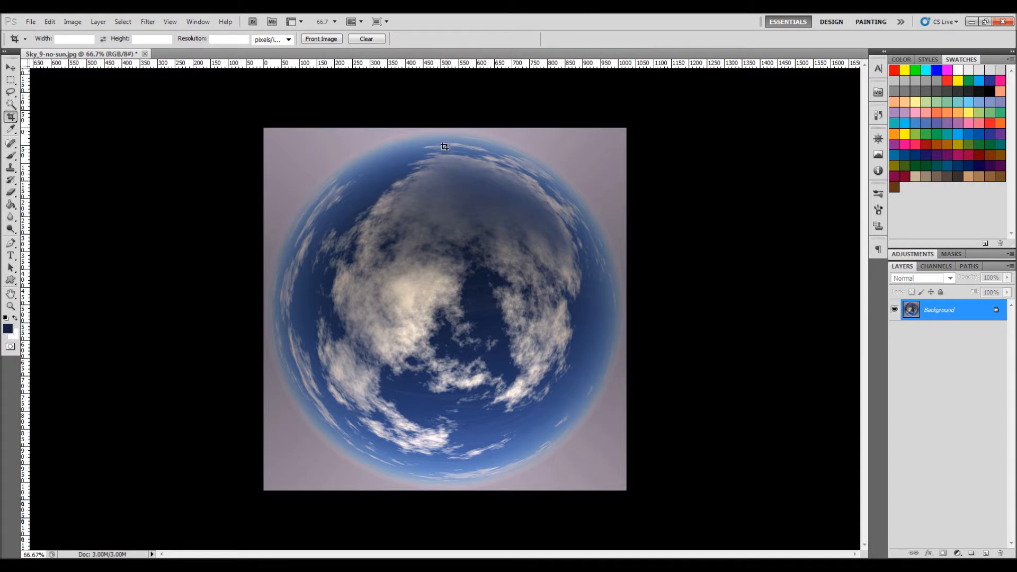
pyautogui.moveTo(462, 262)
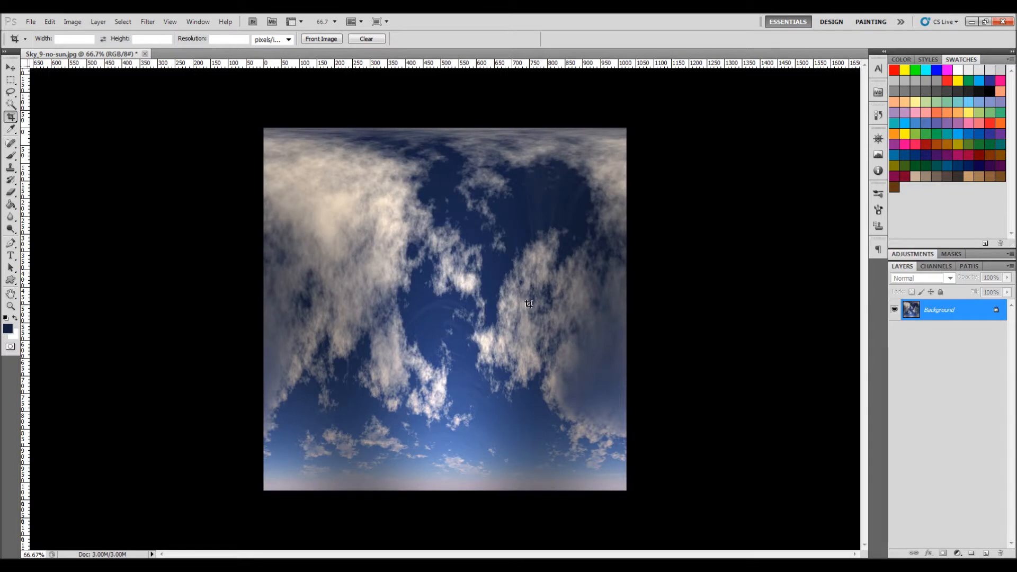
pyautogui.moveTo(474, 316)
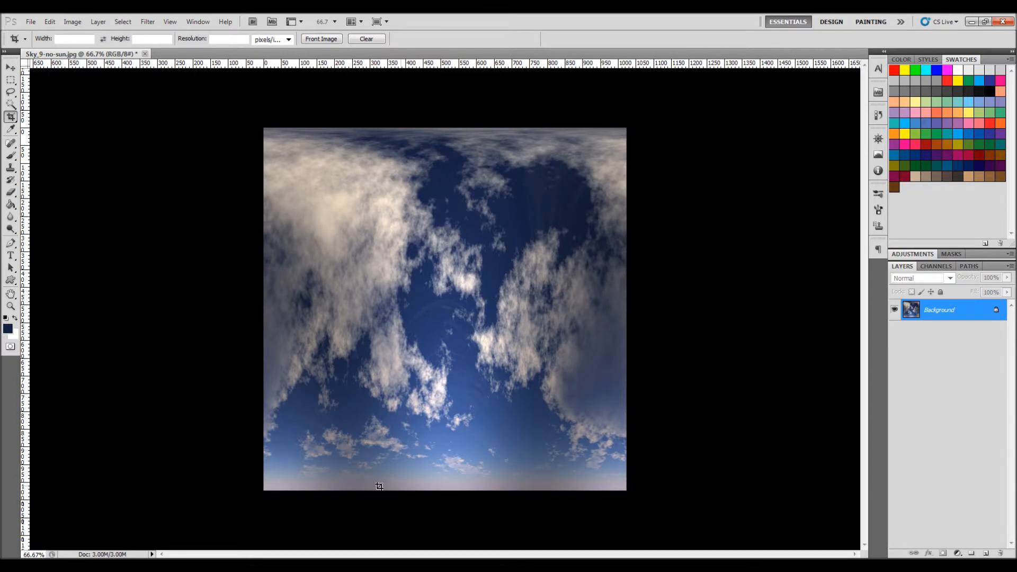
pyautogui.moveTo(596, 500)
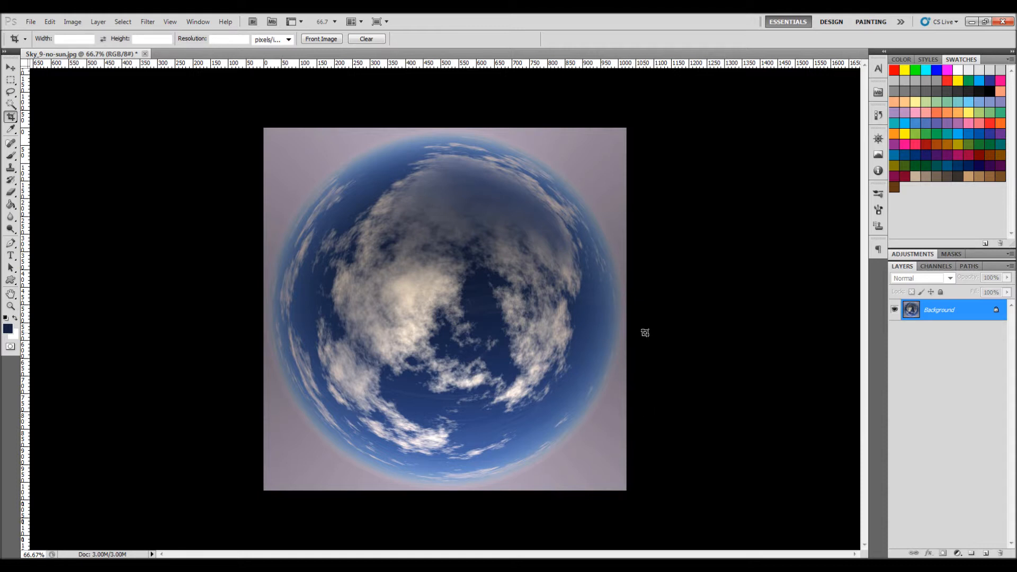
pyautogui.moveTo(629, 333)
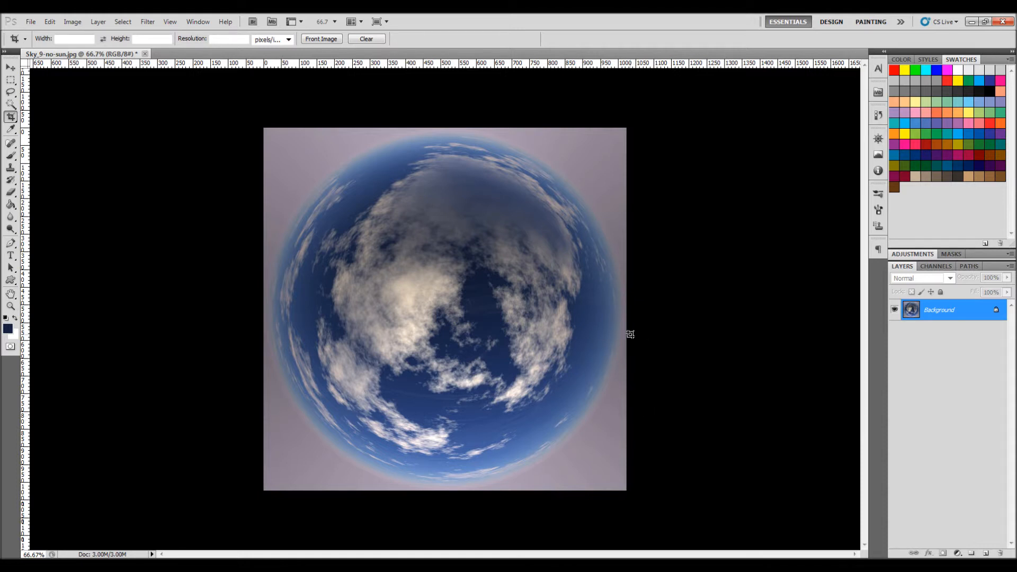
pyautogui.moveTo(329, 281)
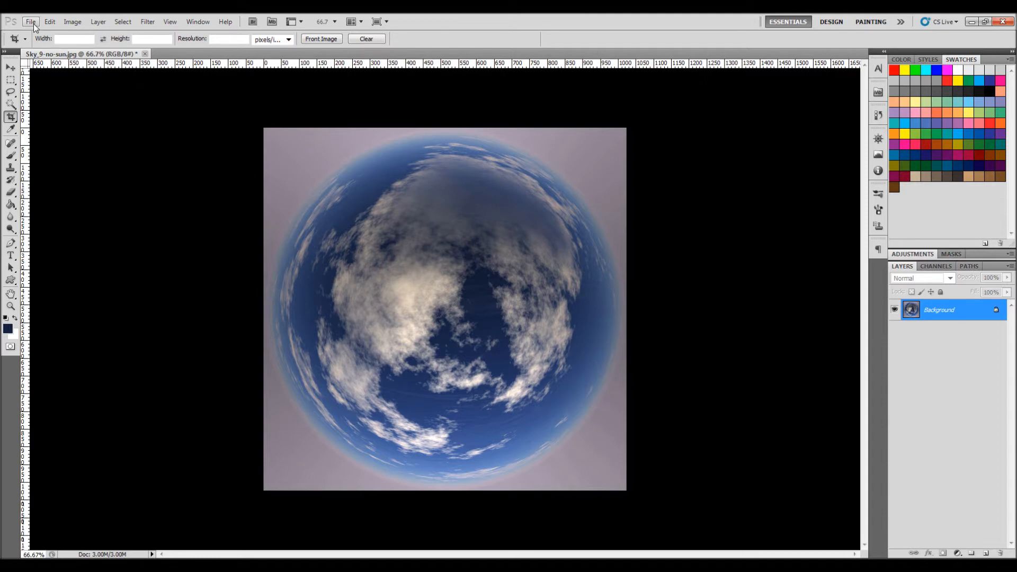
# Save the dome as PNG named sky_9_bg with Interlace set to None
pyautogui.click(30, 21)
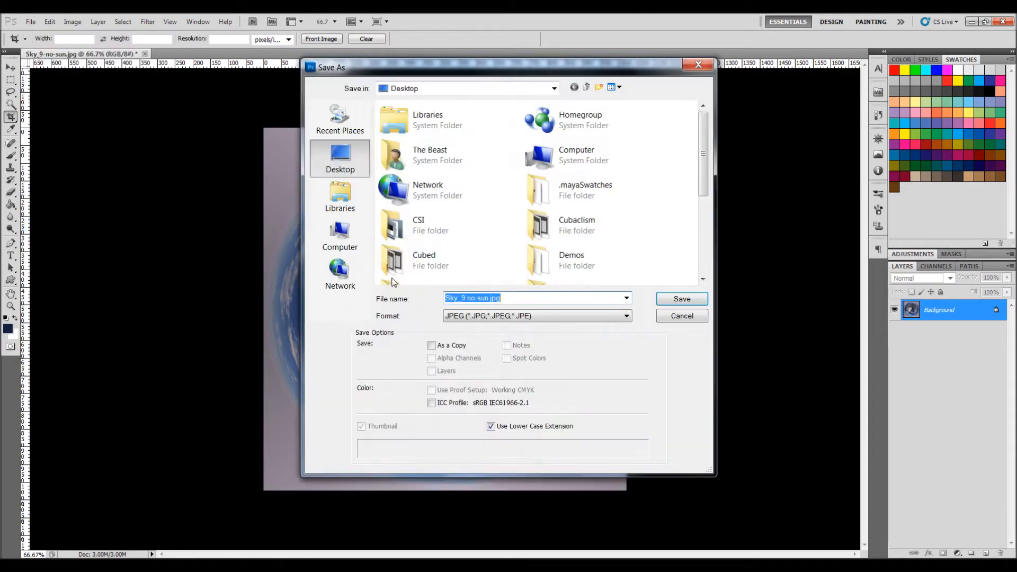
pyautogui.click(535, 315)
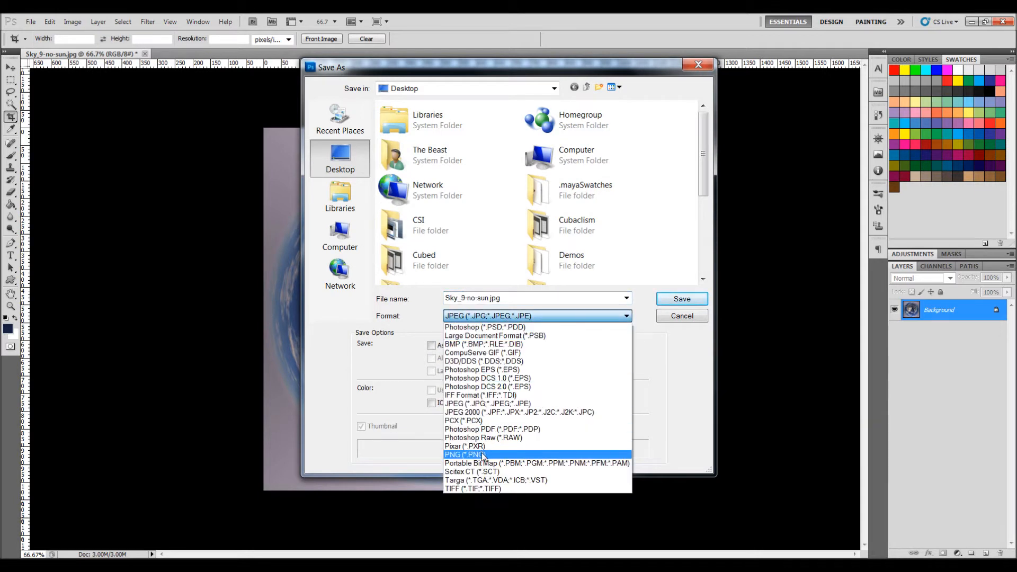
pyautogui.click(460, 454)
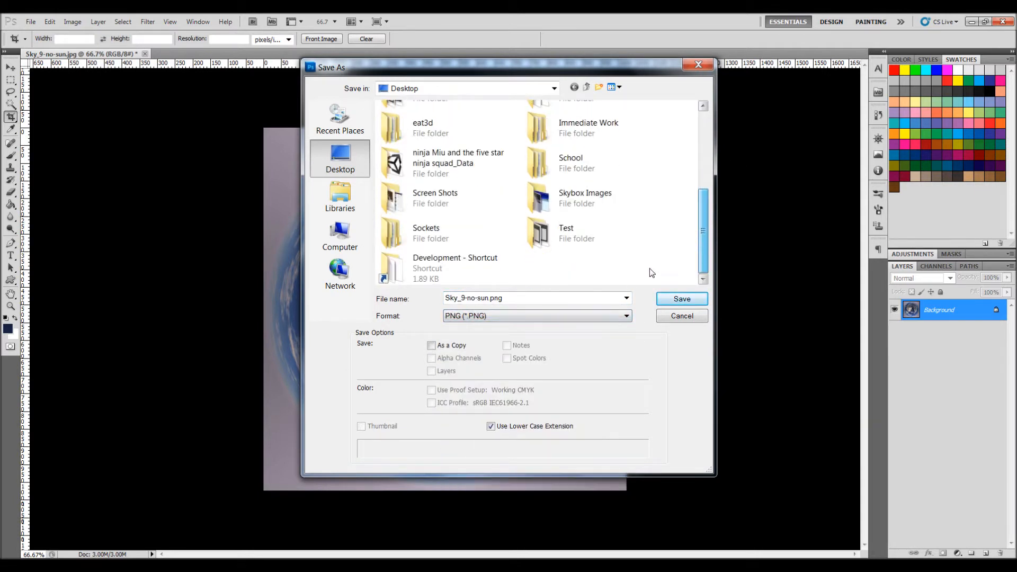
pyautogui.click(532, 298)
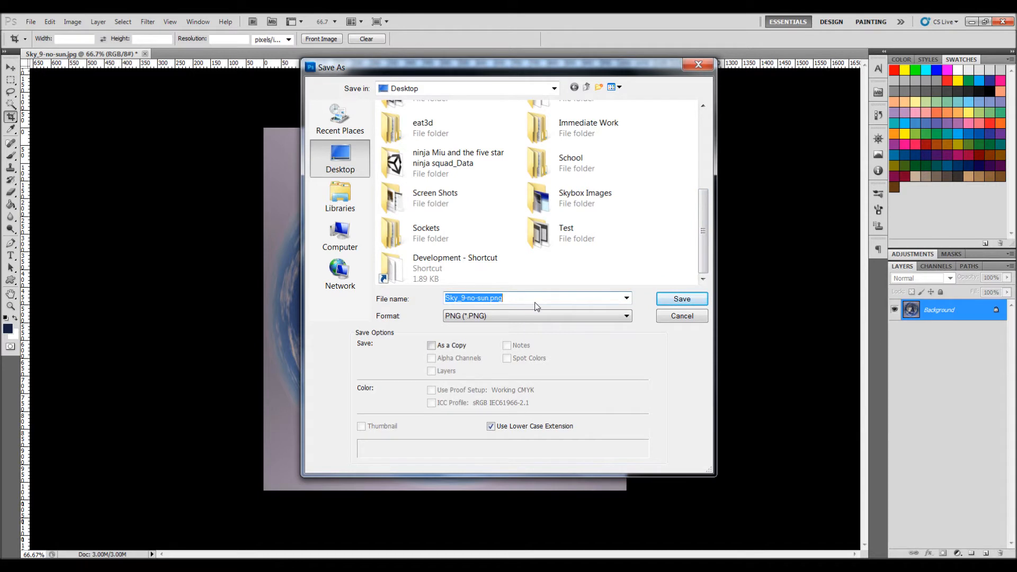
pyautogui.write('sky_9')
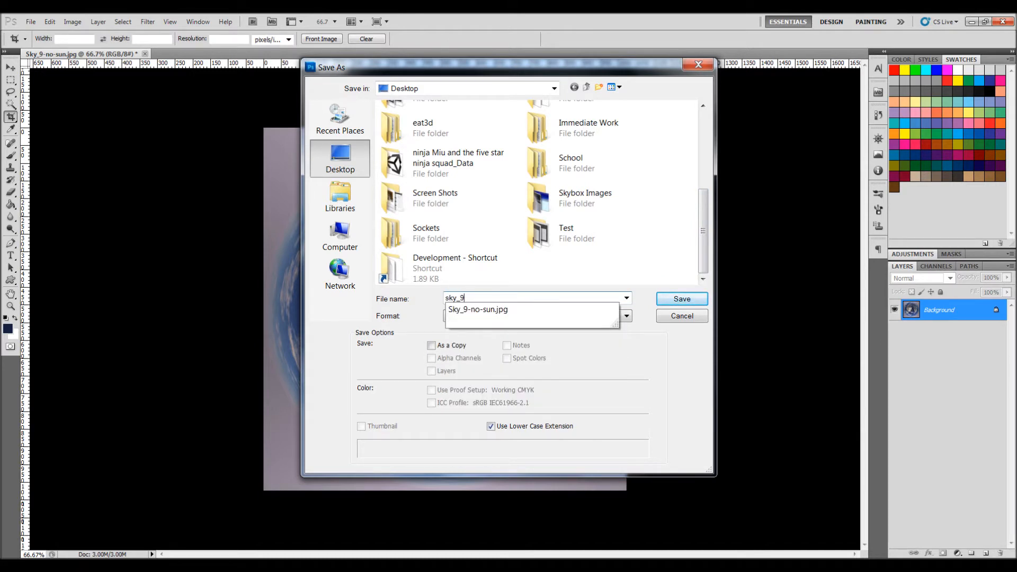
pyautogui.click(681, 298)
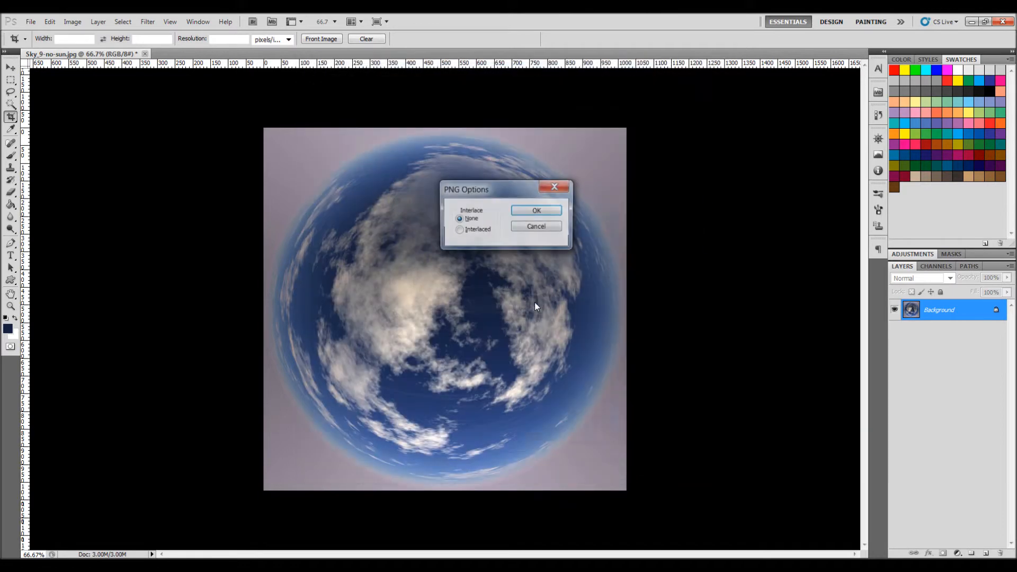
pyautogui.click(537, 211)
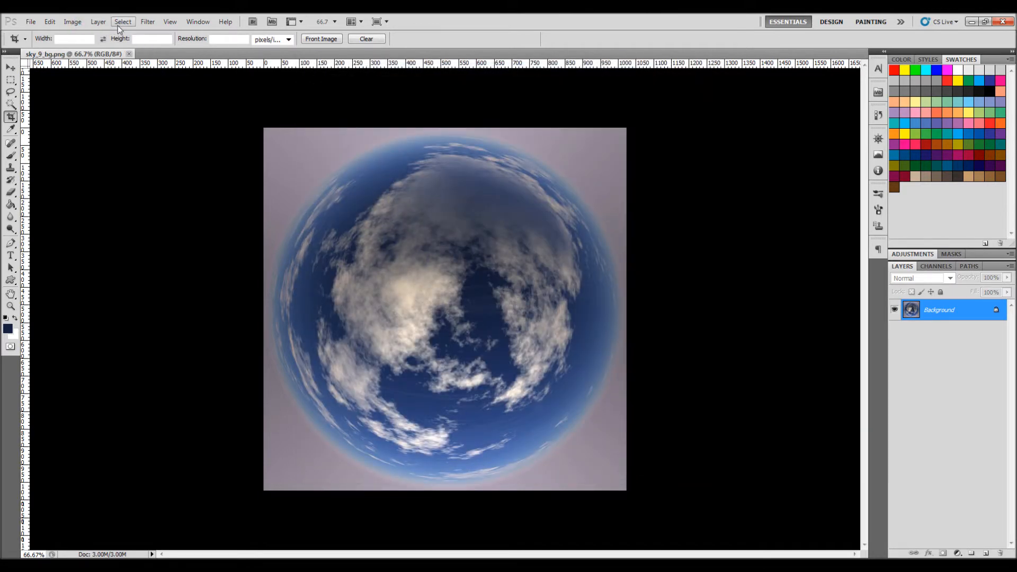
# Select the blue sky with Color Range, delete it, and save a copy as sky_9_ov.png
pyautogui.click(122, 21)
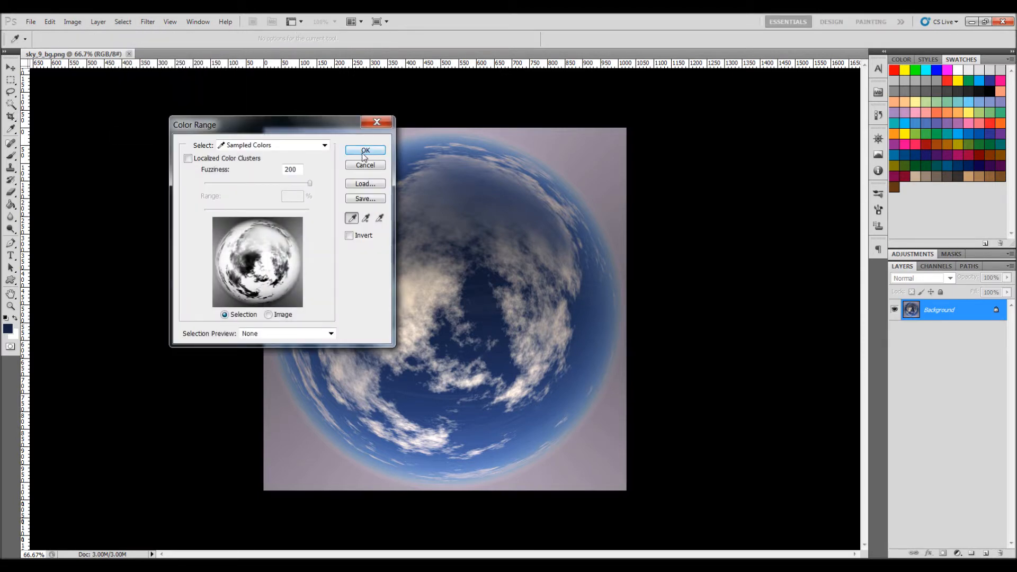
pyautogui.click(365, 150)
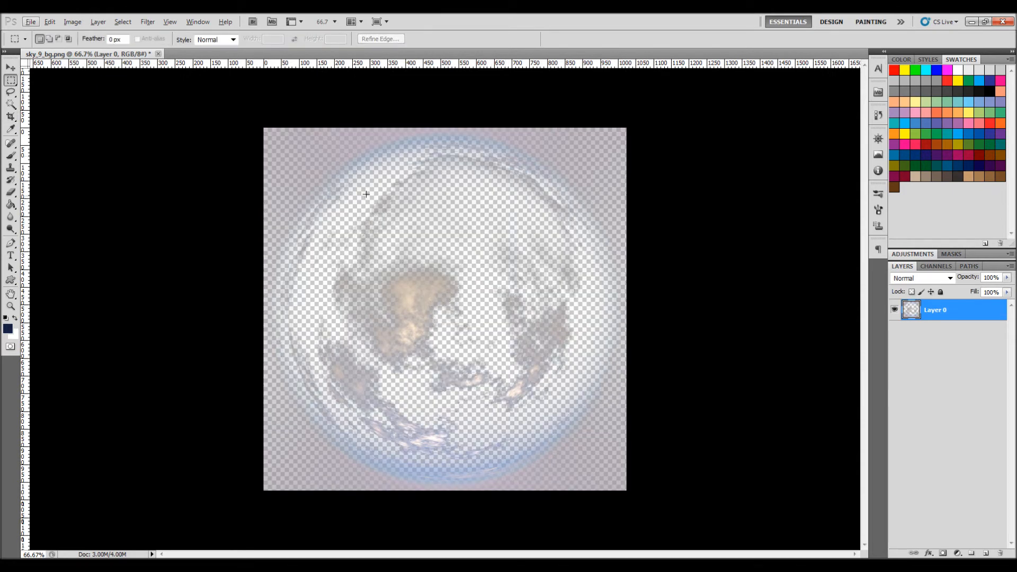
pyautogui.moveTo(347, 258)
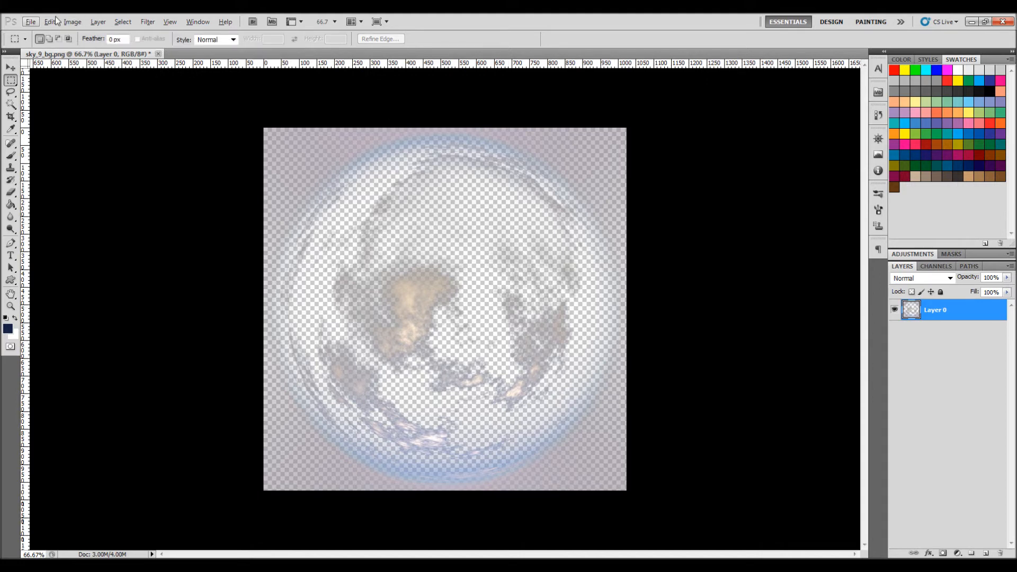
pyautogui.click(30, 22)
pyautogui.write('sky_9_ov.png')
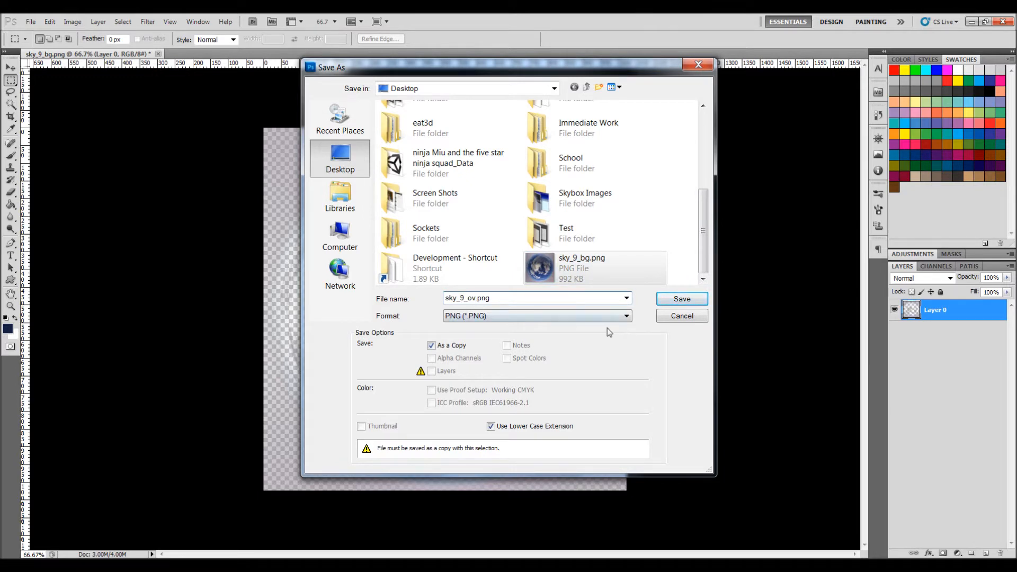
pyautogui.click(682, 298)
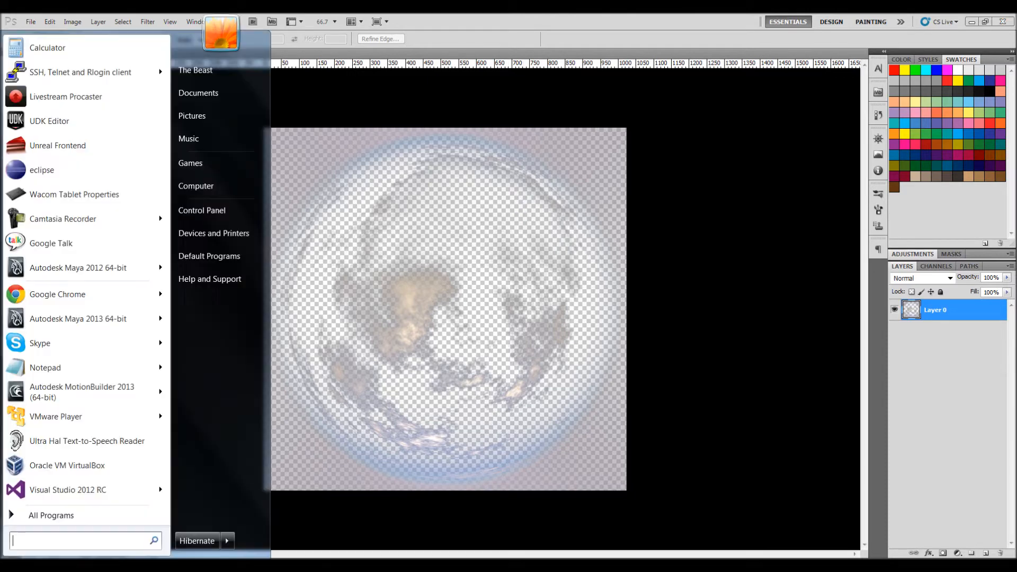
pyautogui.moveTo(78, 267)
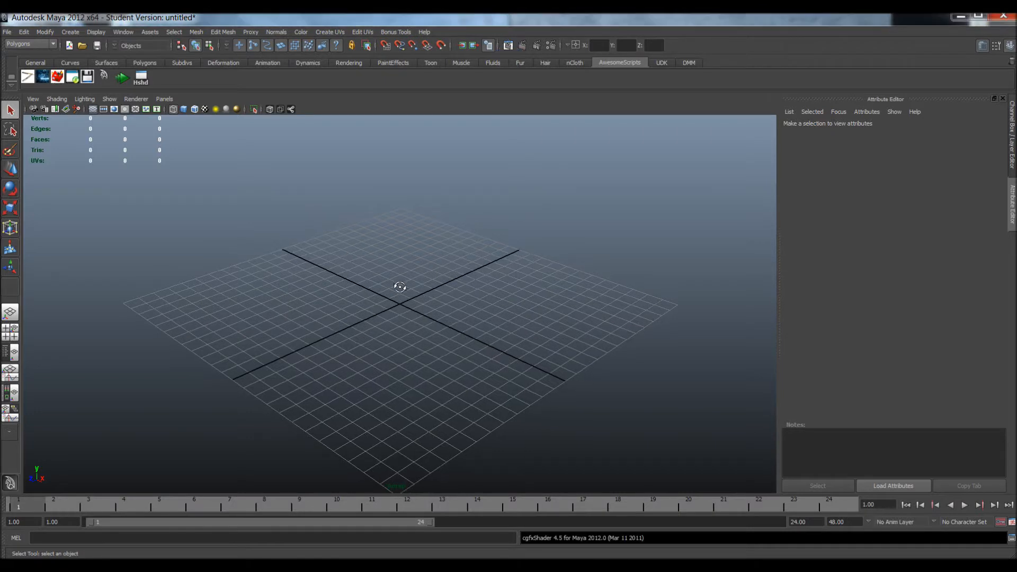
# Orbit the empty Maya perspective view to see the ground grid edge-on
pyautogui.moveTo(399, 287); pyautogui.dragTo(408, 305)
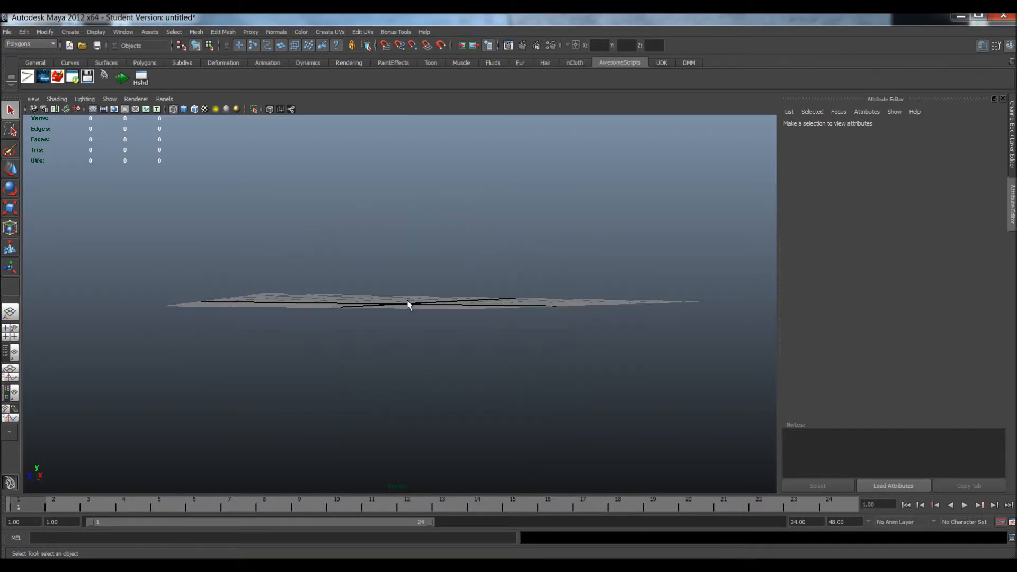
pyautogui.moveTo(412, 324)
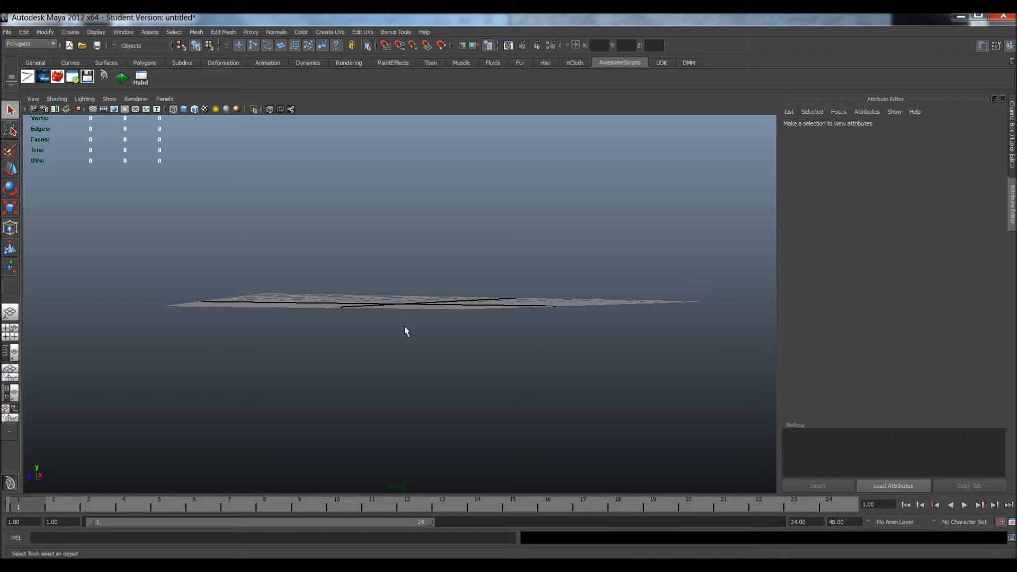
pyautogui.moveTo(409, 317)
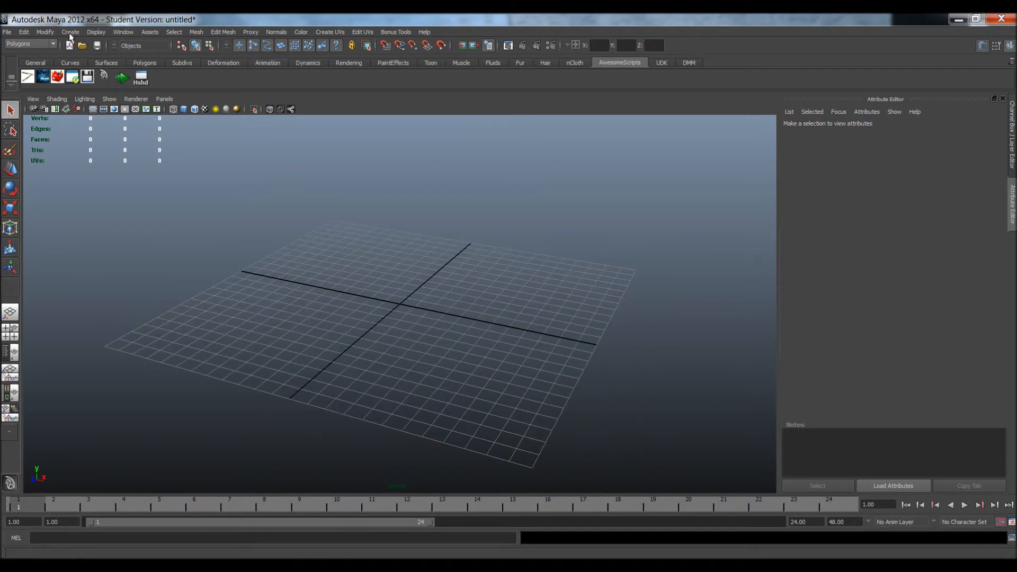
# Create a smooth-shaded polygon sphere, pSphere1, and switch to the four-panel layout
pyautogui.click(70, 32)
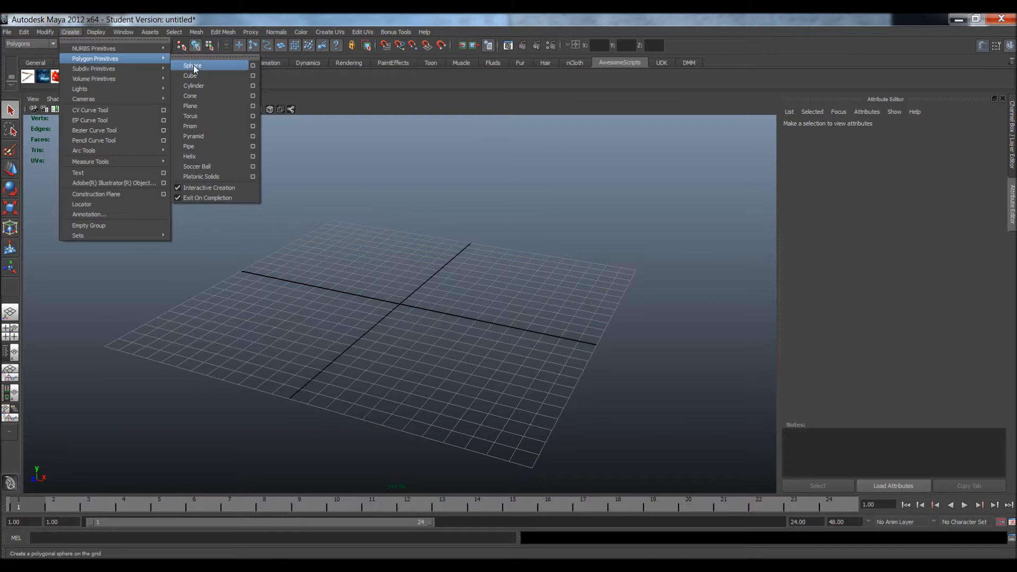
pyautogui.click(192, 65)
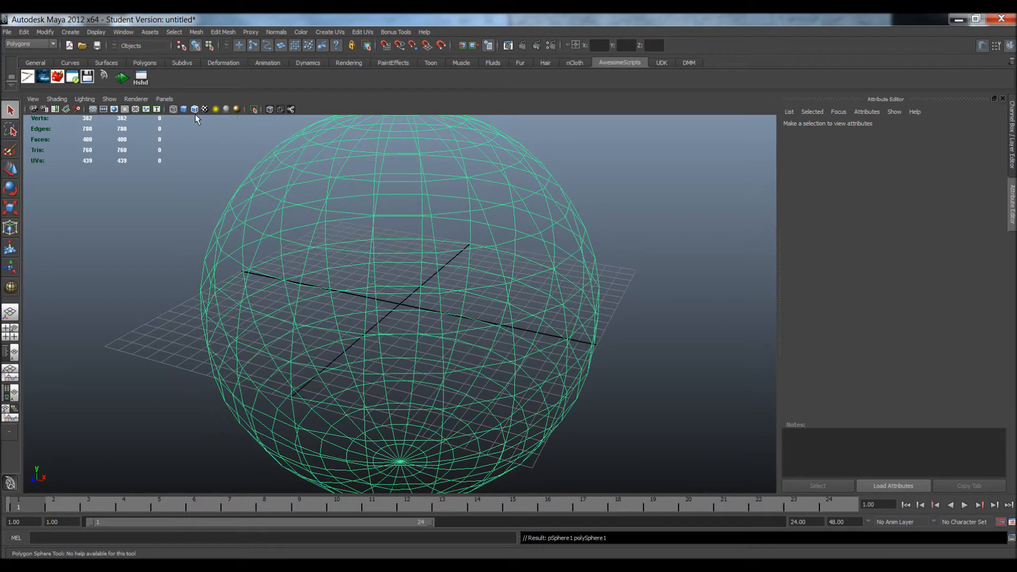
pyautogui.click(399, 292)
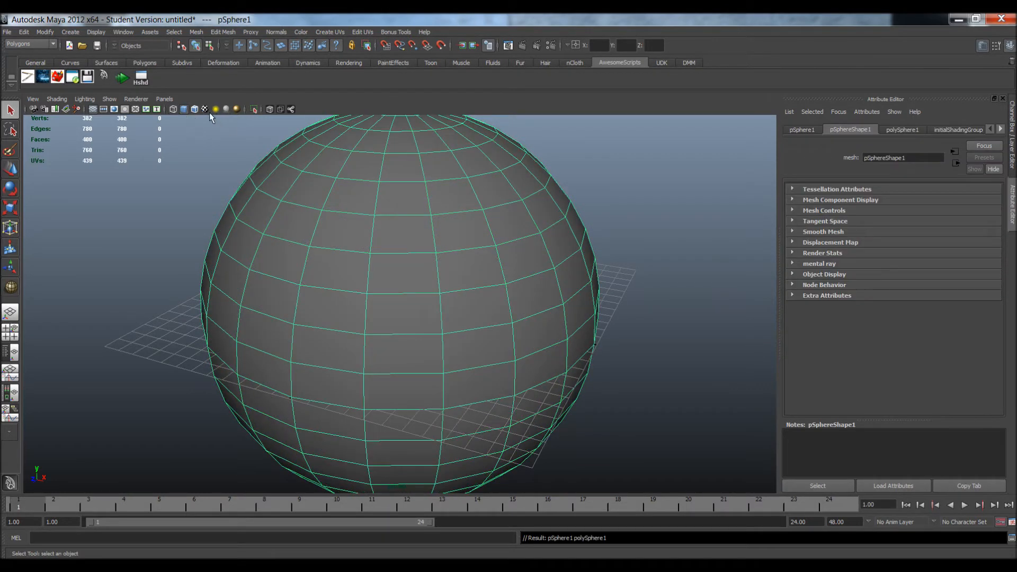
pyautogui.click(203, 109)
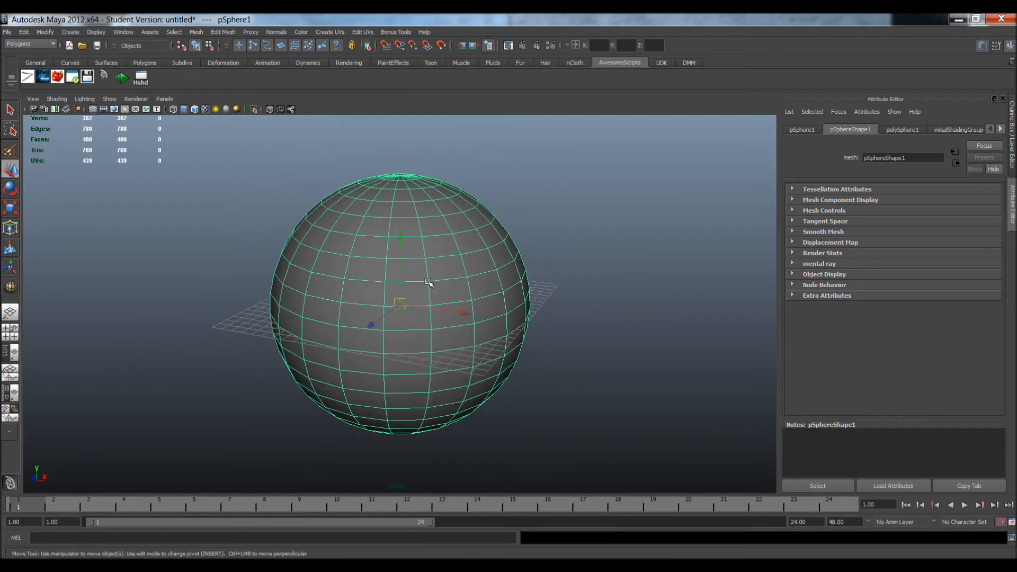
pyautogui.moveTo(424, 287)
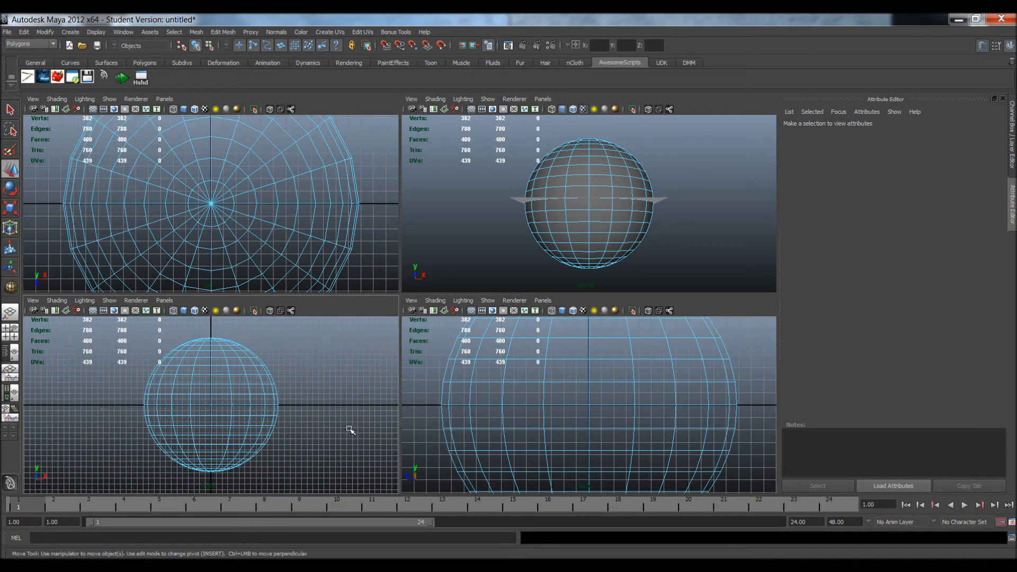
# Set polySphere1 Subdivisions Axis and Height to 32, then delete the lower faces
pyautogui.rightClick(600, 172)
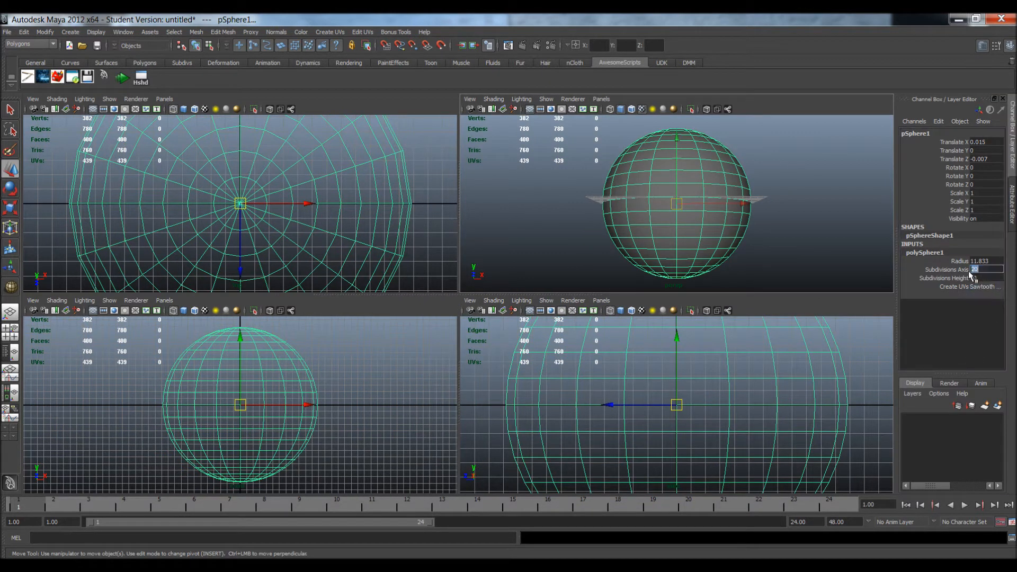
pyautogui.write('32')
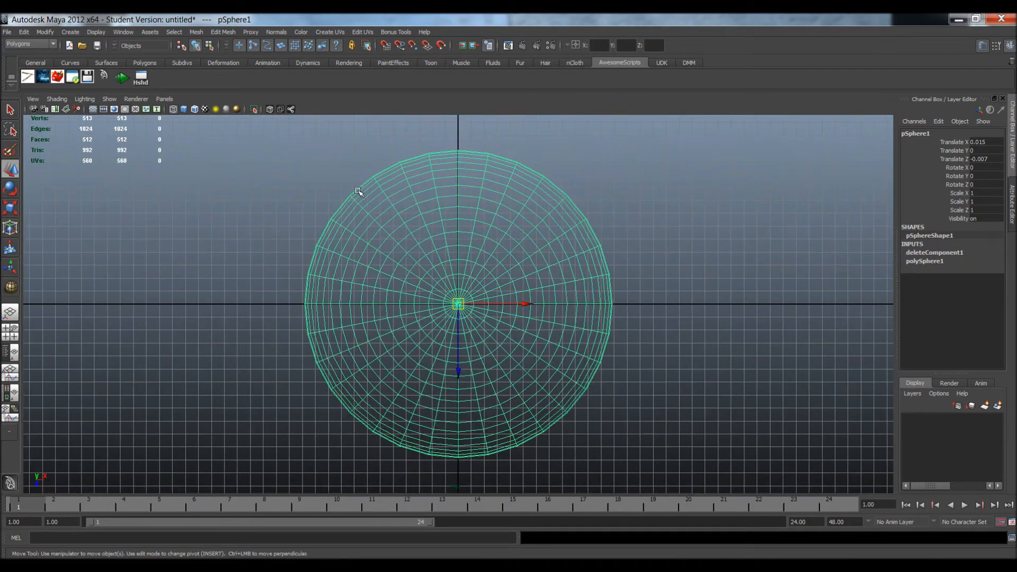
# Apply Planar Mapping to the pSphere1 hemisphere
pyautogui.click(330, 32)
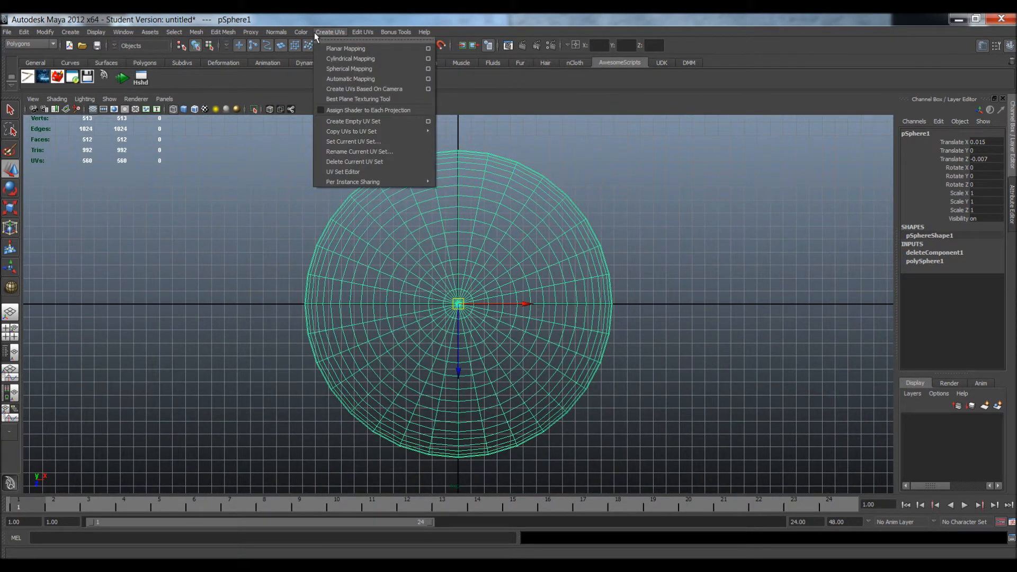
pyautogui.click(345, 48)
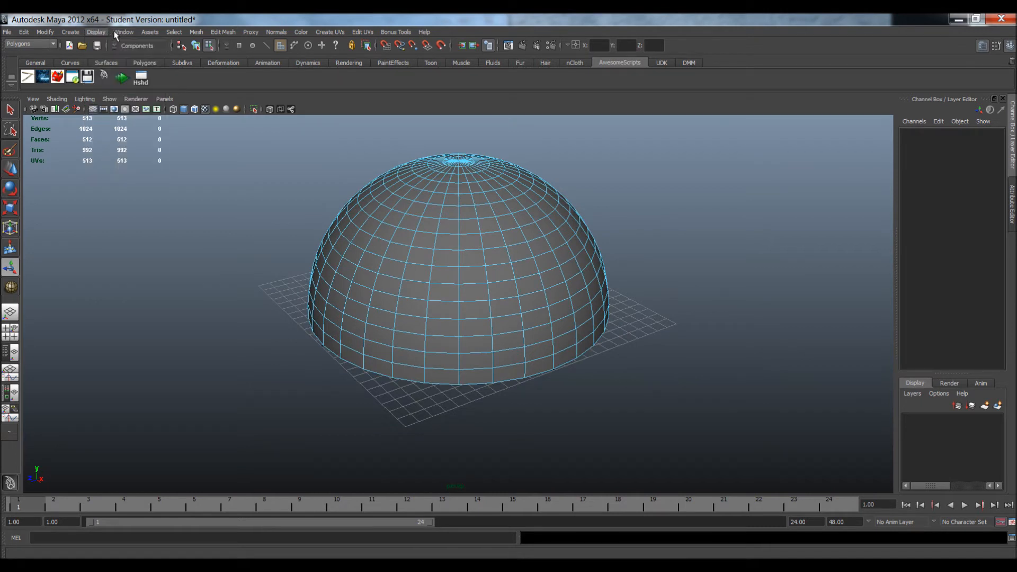
# Create a new Lambert material, lambert2, in the Hypershade, then close the editor
pyautogui.click(123, 32)
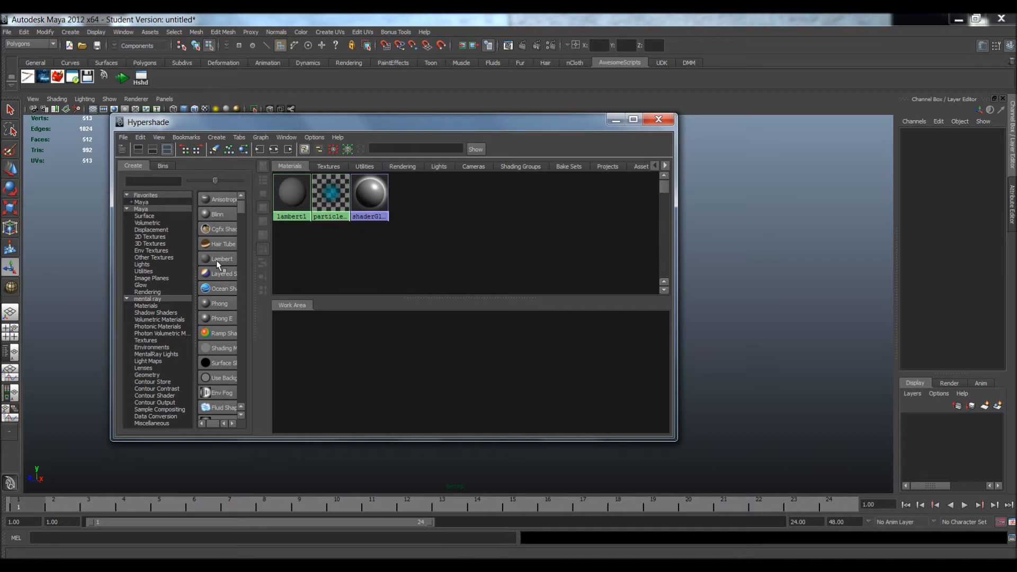
pyautogui.click(221, 258)
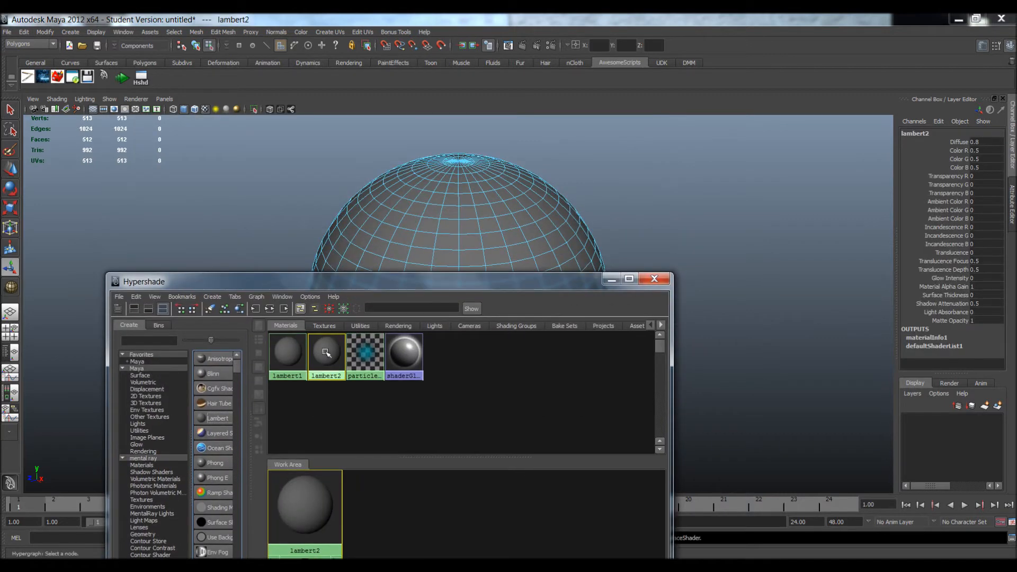
pyautogui.moveTo(326, 353)
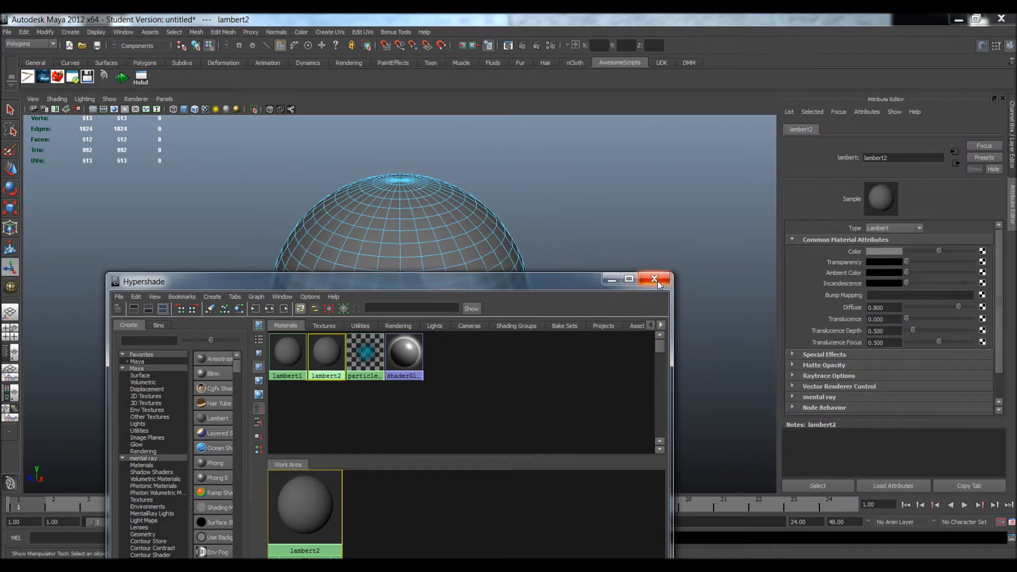
pyautogui.click(655, 279)
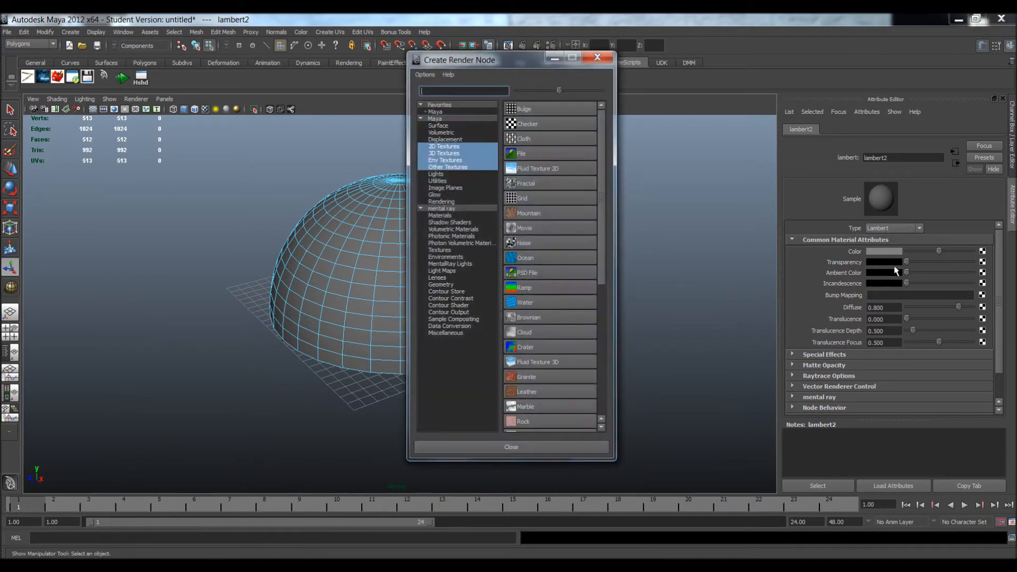
# Load sky_9_bg.png from the Desktop as the colour file texture, then orbit the dome
pyautogui.click(522, 153)
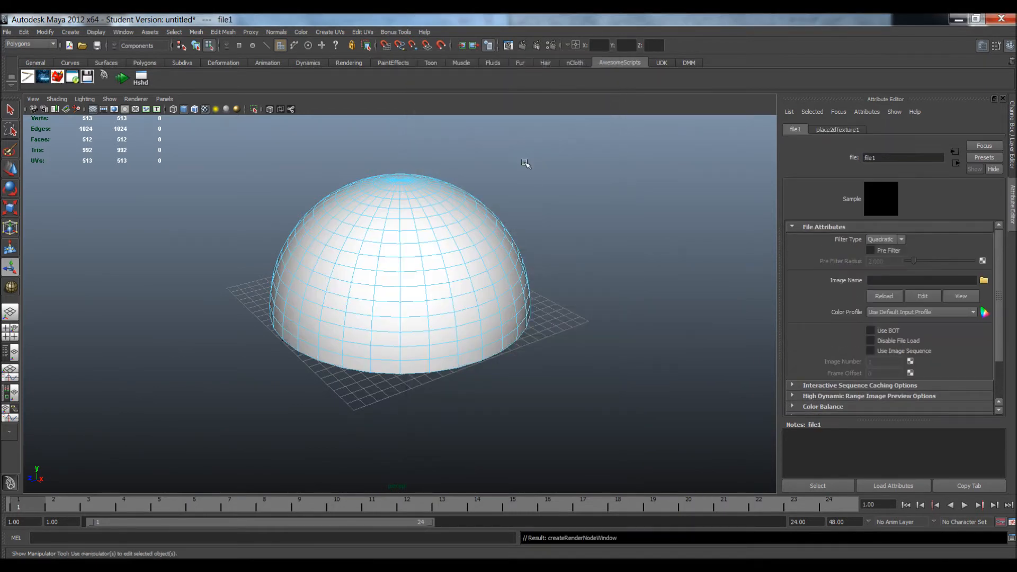
pyautogui.click(984, 280)
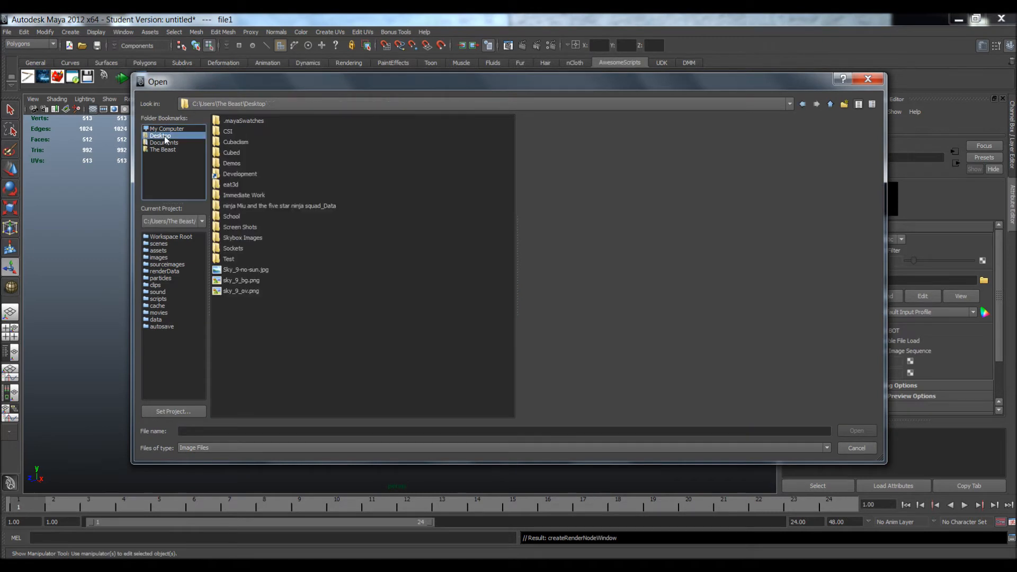
pyautogui.click(242, 279)
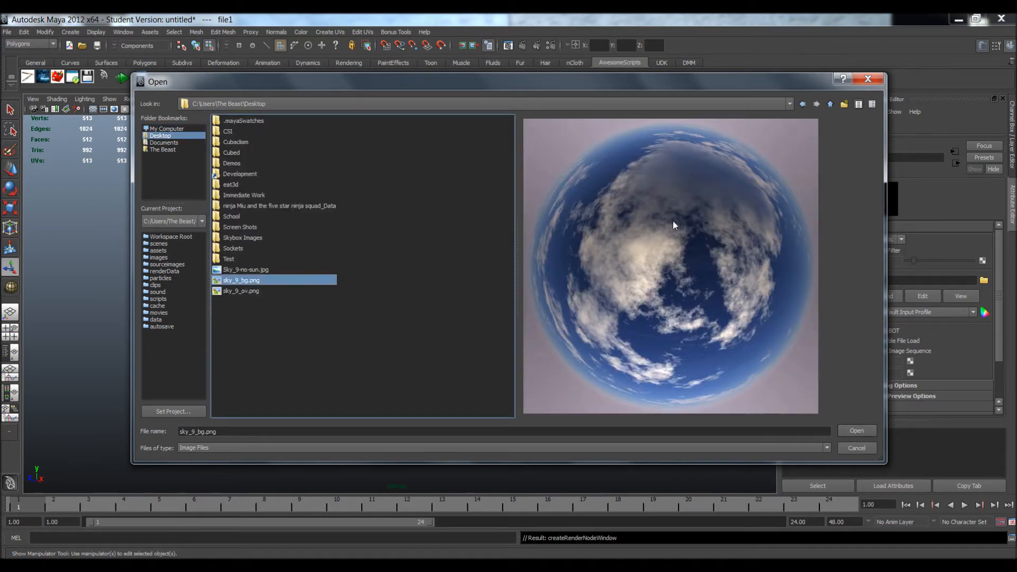
pyautogui.click(856, 431)
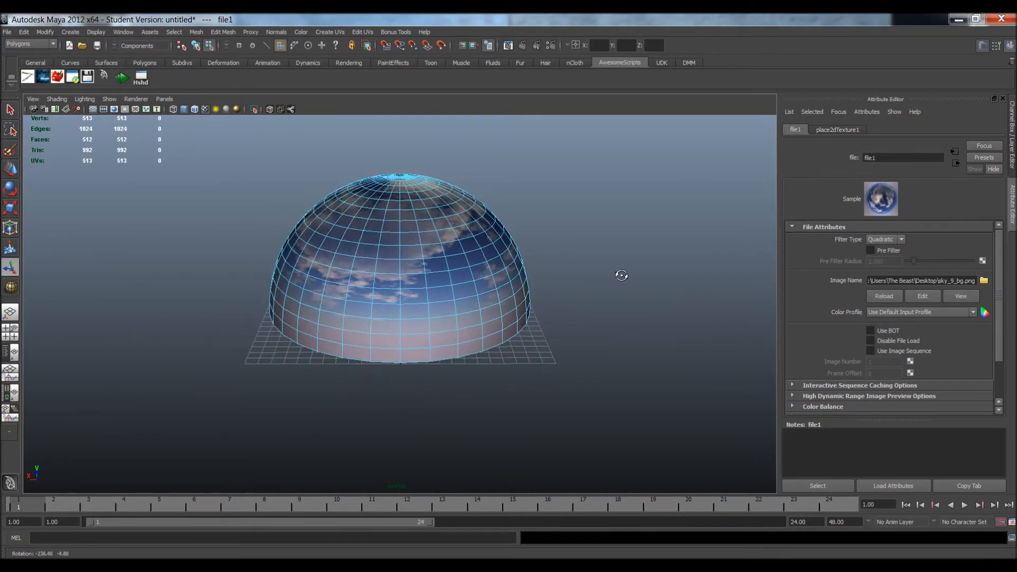
pyautogui.moveTo(622, 274); pyautogui.dragTo(225, 269)
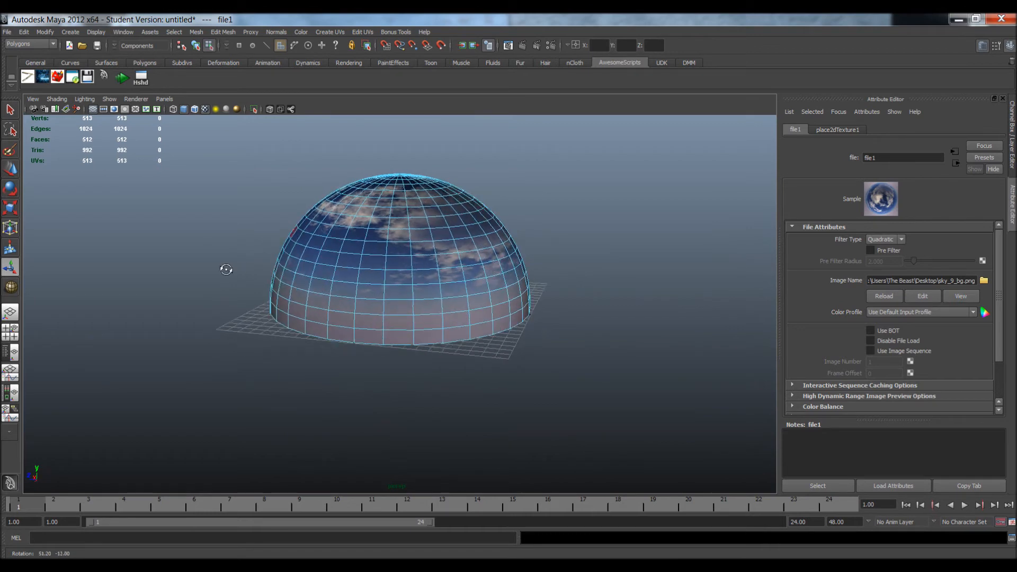
pyautogui.moveTo(225, 270); pyautogui.dragTo(399, 279)
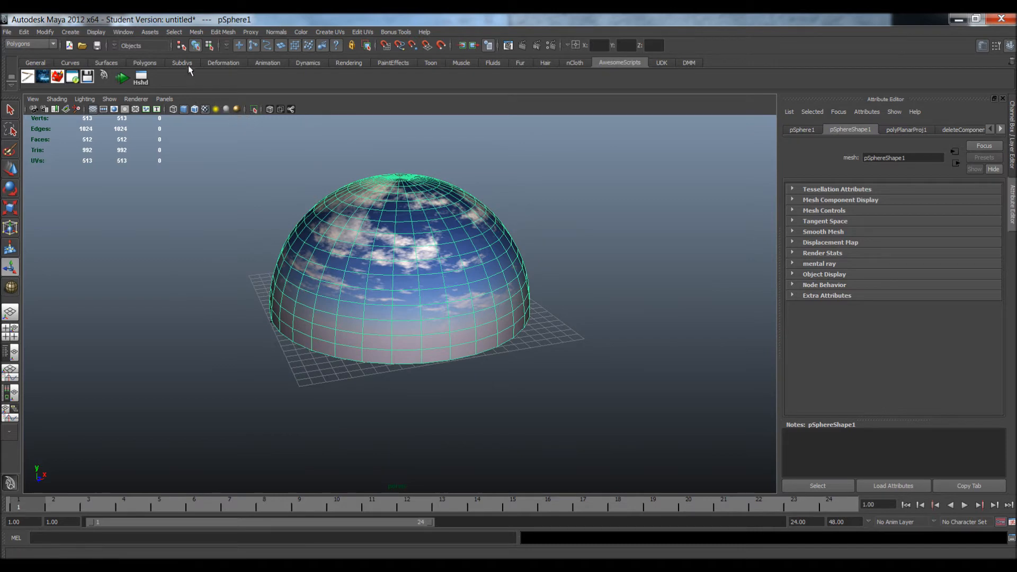
# Reverse the dome's normals to face inward and select the dome mesh
pyautogui.click(276, 32)
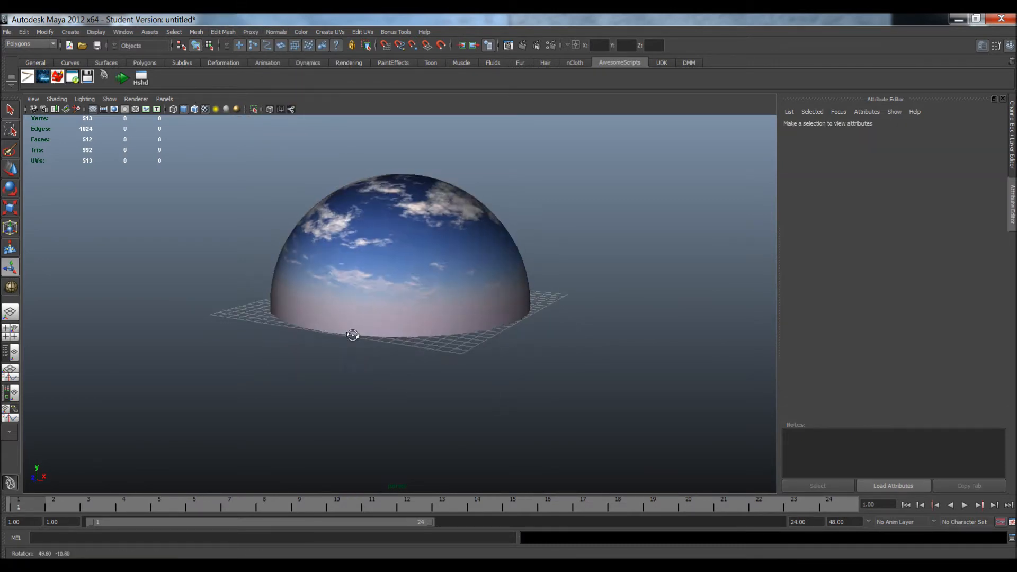
pyautogui.click(57, 98)
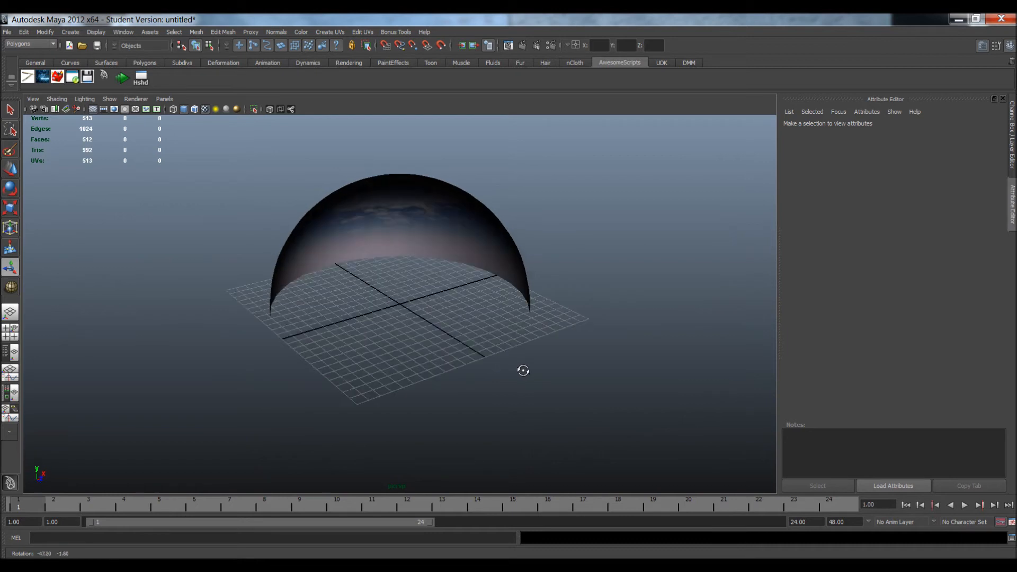
pyautogui.click(399, 260)
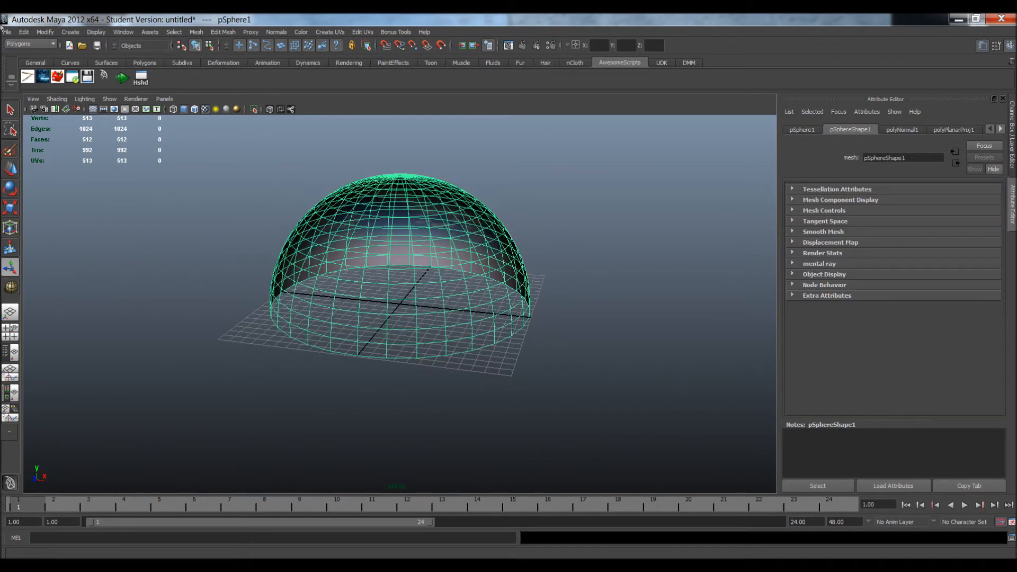
# Export the selected dome to the Desktop as Sky.fbx and minimise Maya
pyautogui.click(6, 32)
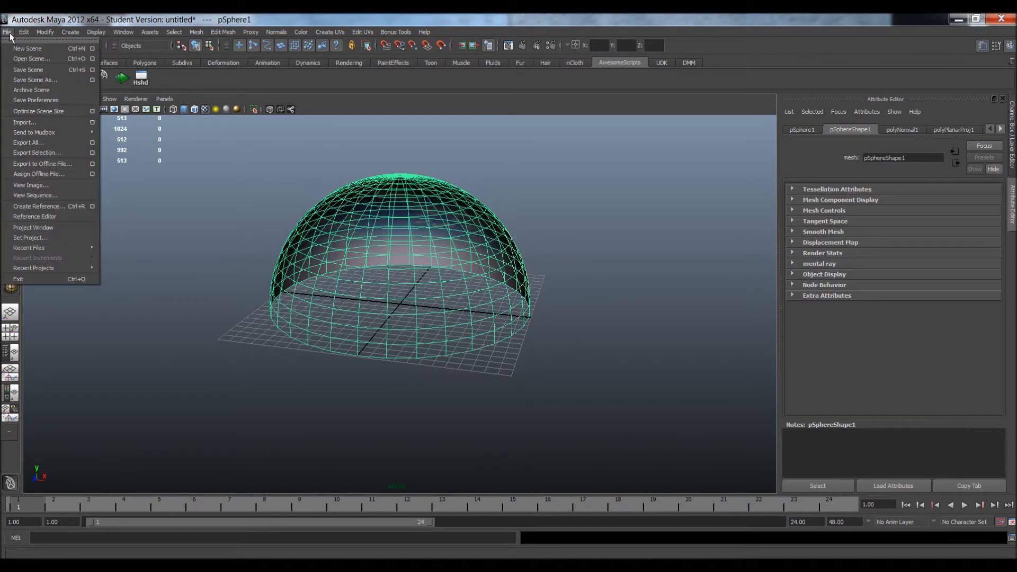
pyautogui.moveTo(37, 153)
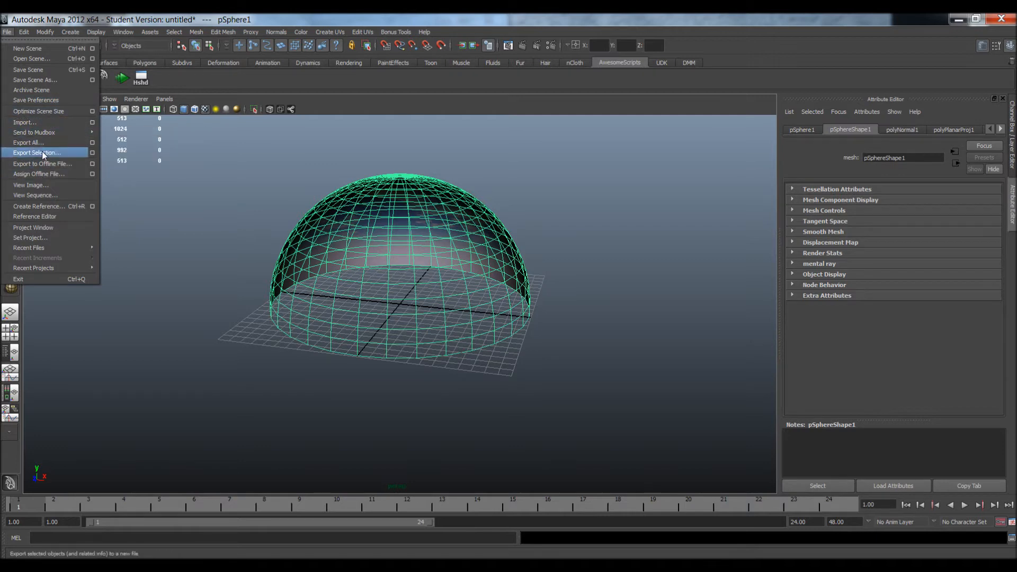
pyautogui.click(37, 153)
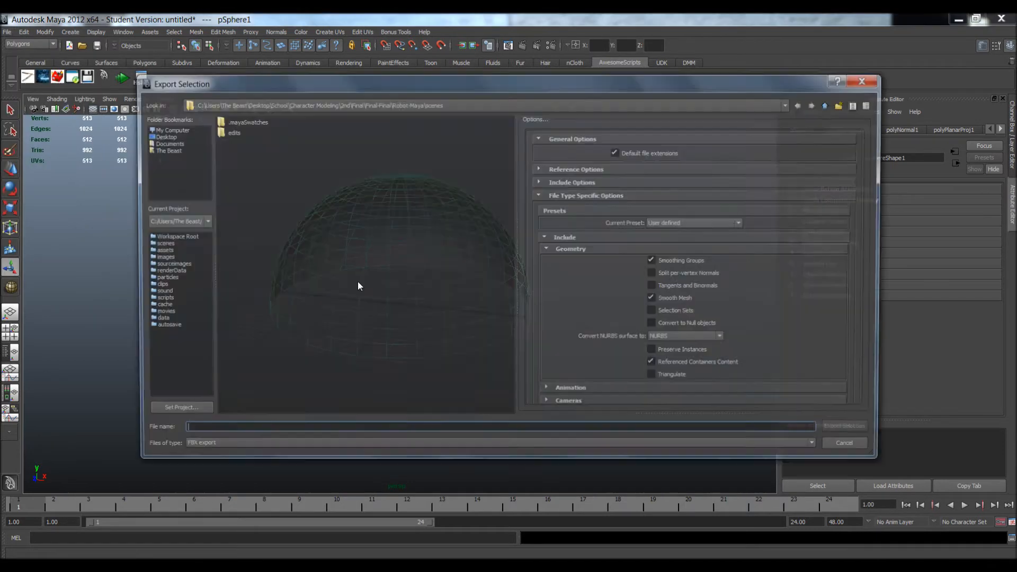
pyautogui.click(163, 136)
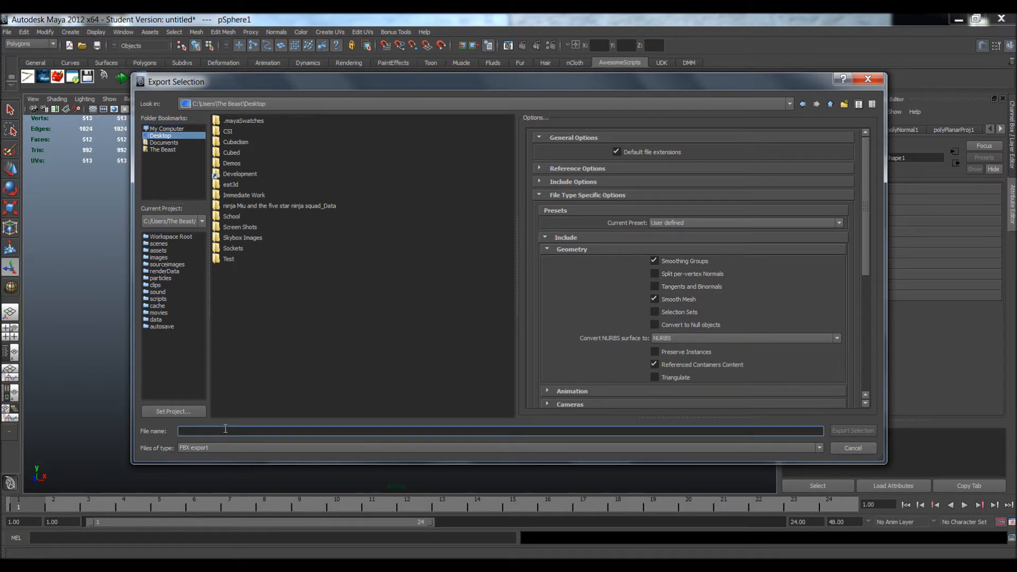
pyautogui.write('Sky')
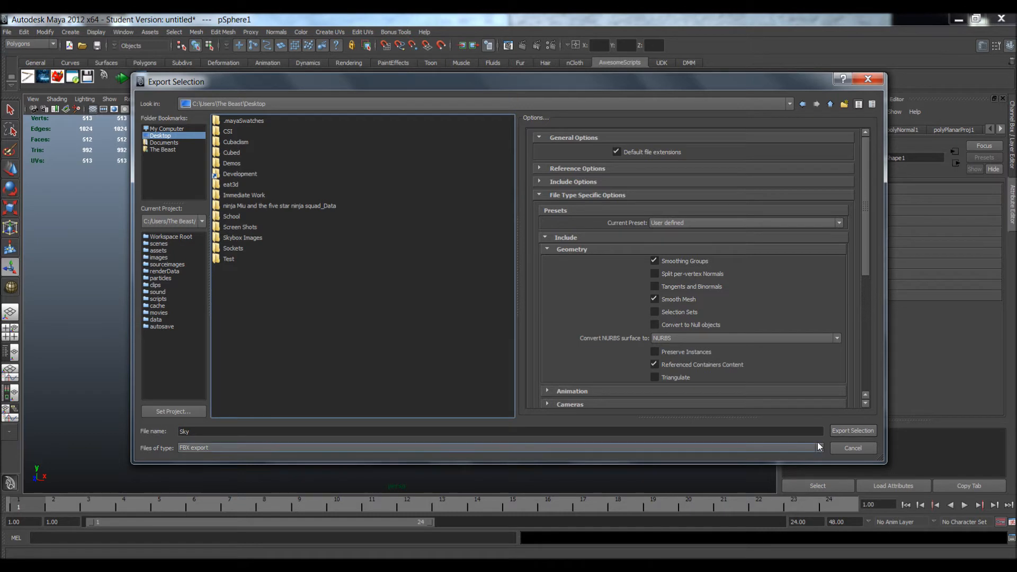
pyautogui.click(853, 430)
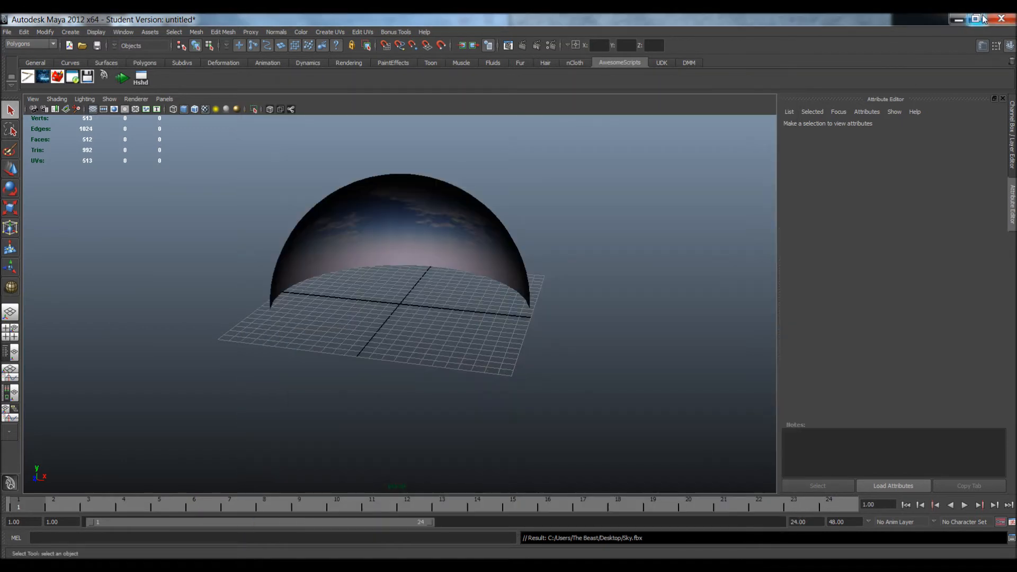
pyautogui.click(1001, 18)
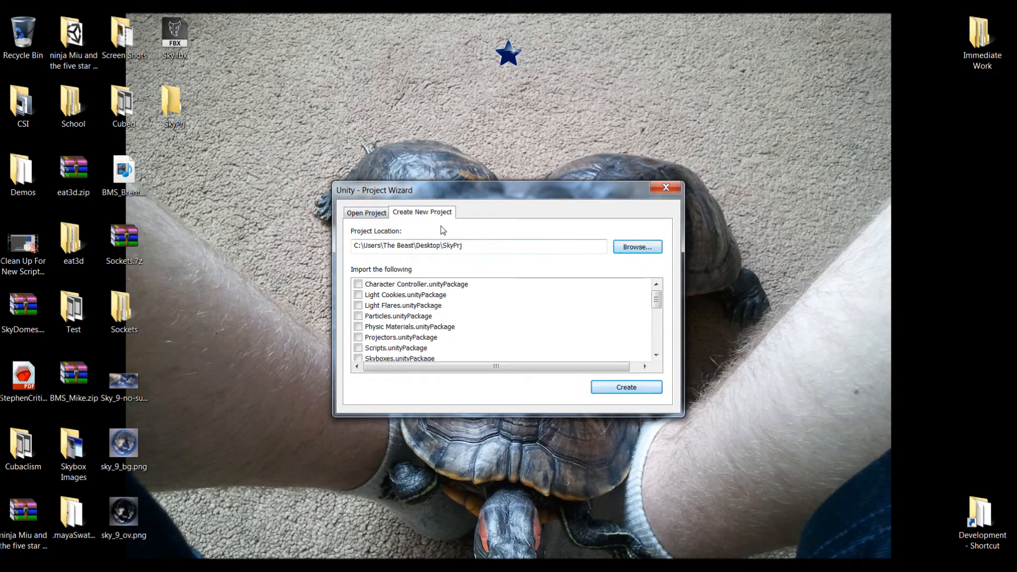
# Create project Desktop\SkyPrj with Character Controller.unityPackage ticked
pyautogui.doubleClick(450, 245)
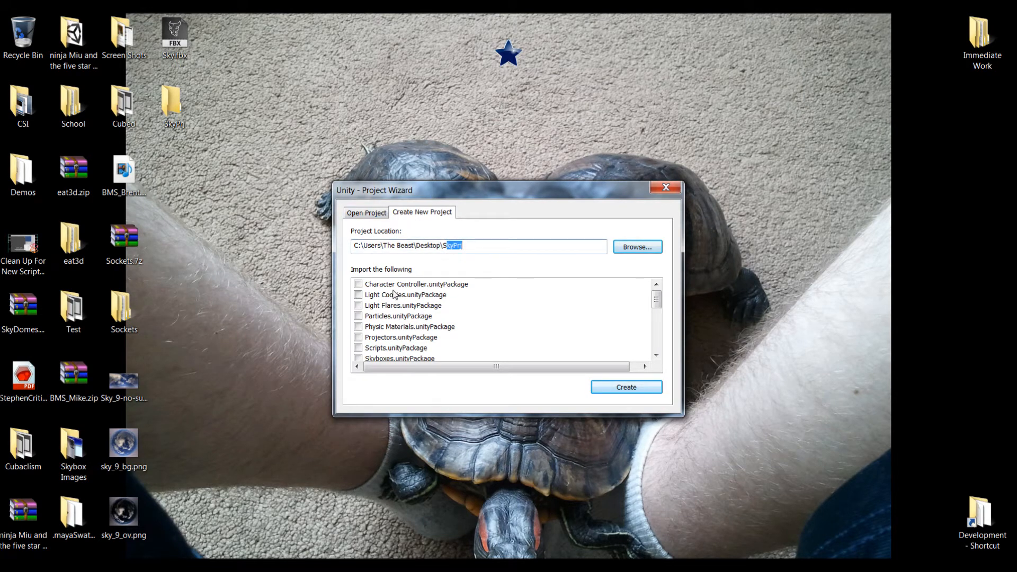
pyautogui.click(358, 284)
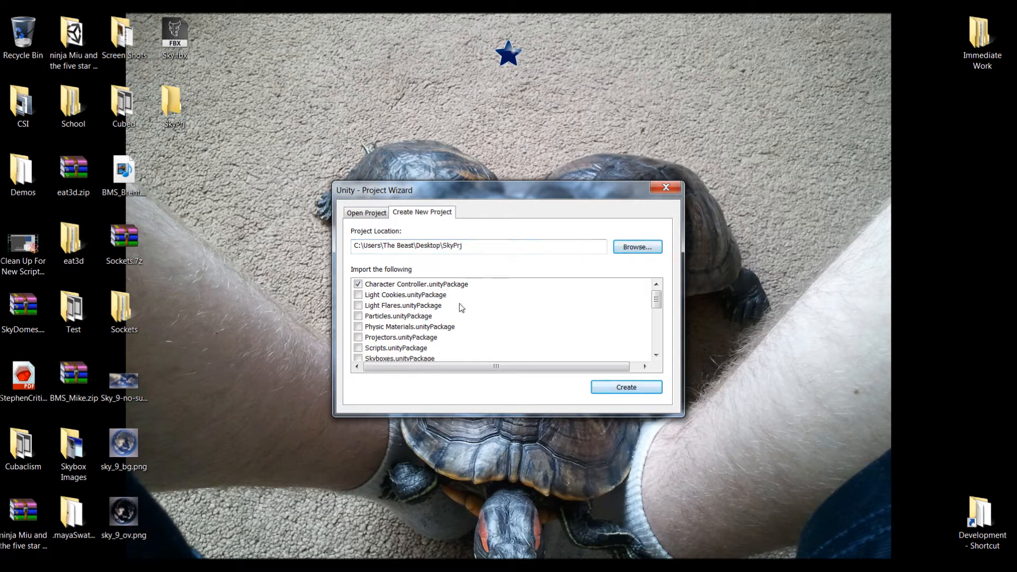
pyautogui.click(665, 188)
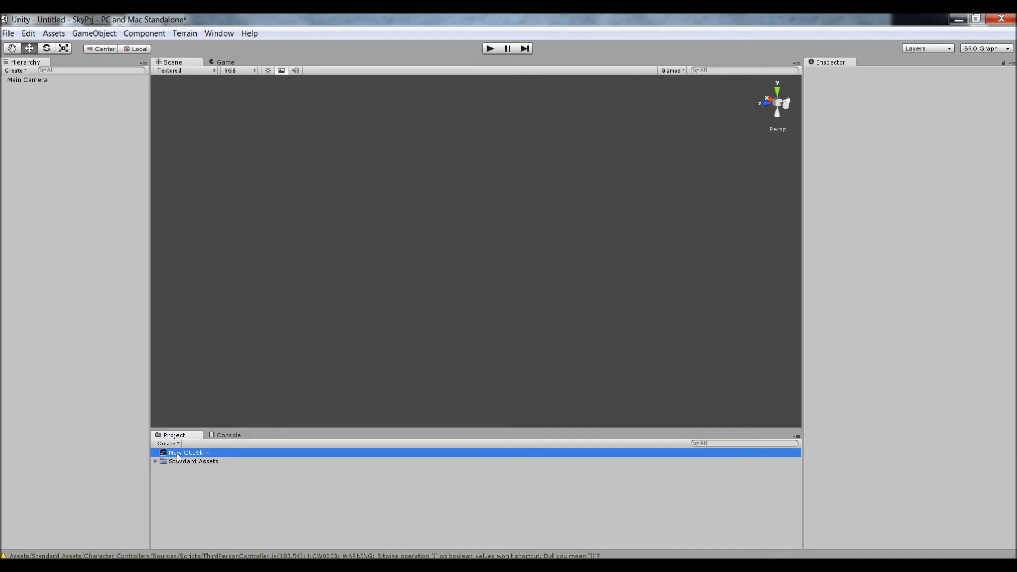
# Create a new project folder and name it Sky
pyautogui.click(188, 453)
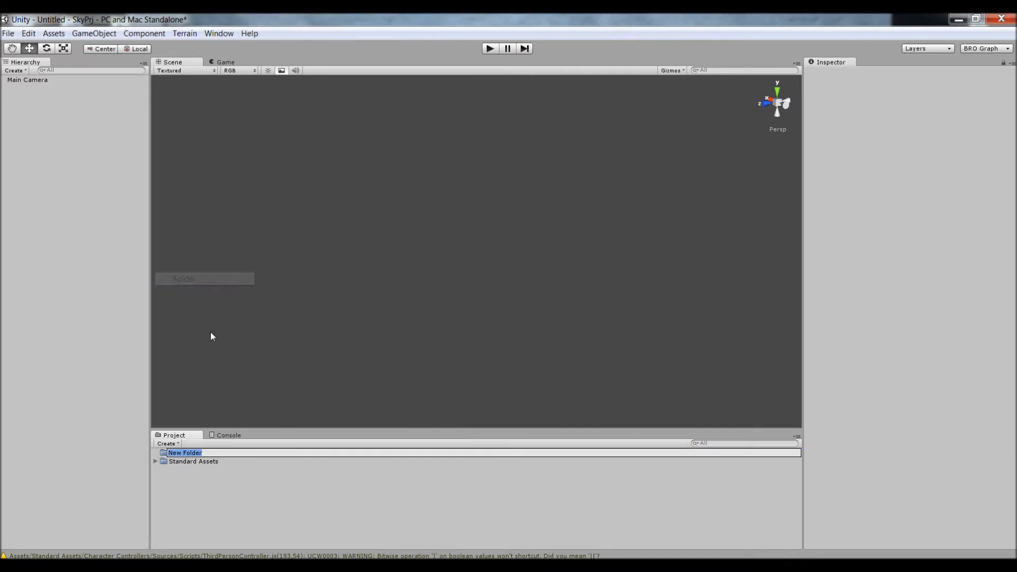
pyautogui.write('Sky')
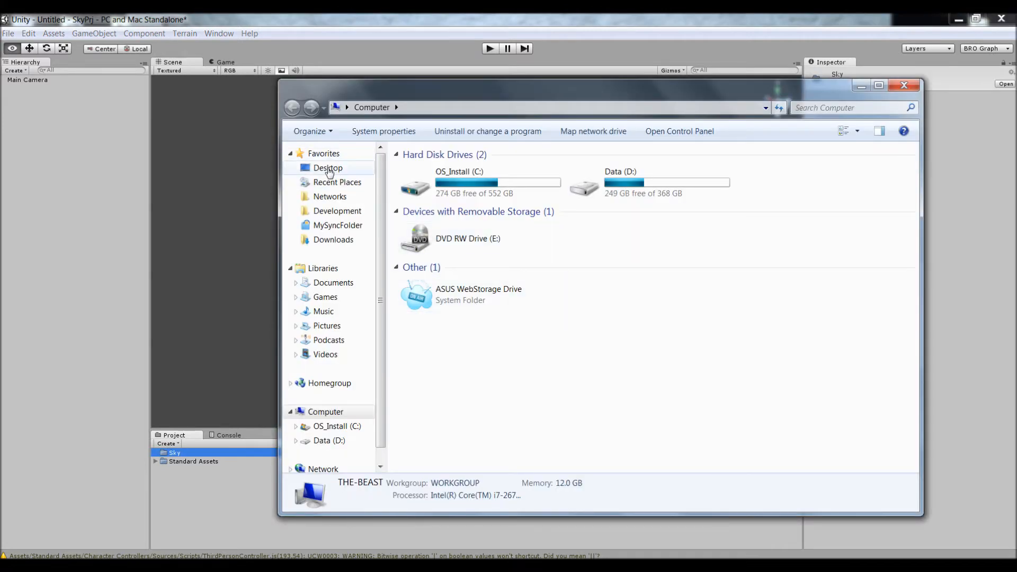
# Pick Sky.fbx, sky_9_bg.png and sky_9_ov.png on the Desktop for Unity's Sky folder
pyautogui.click(327, 167)
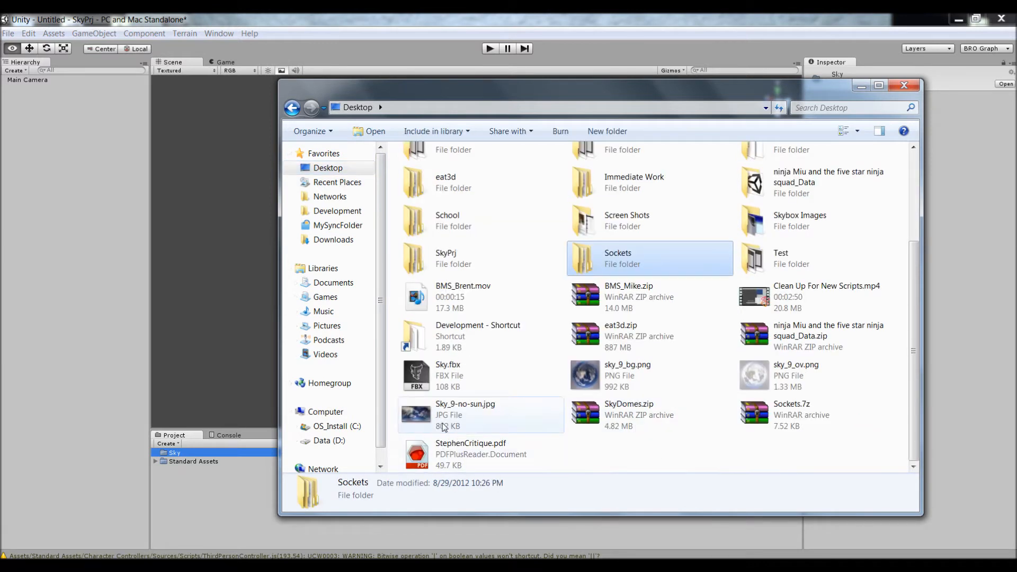
pyautogui.click(448, 375)
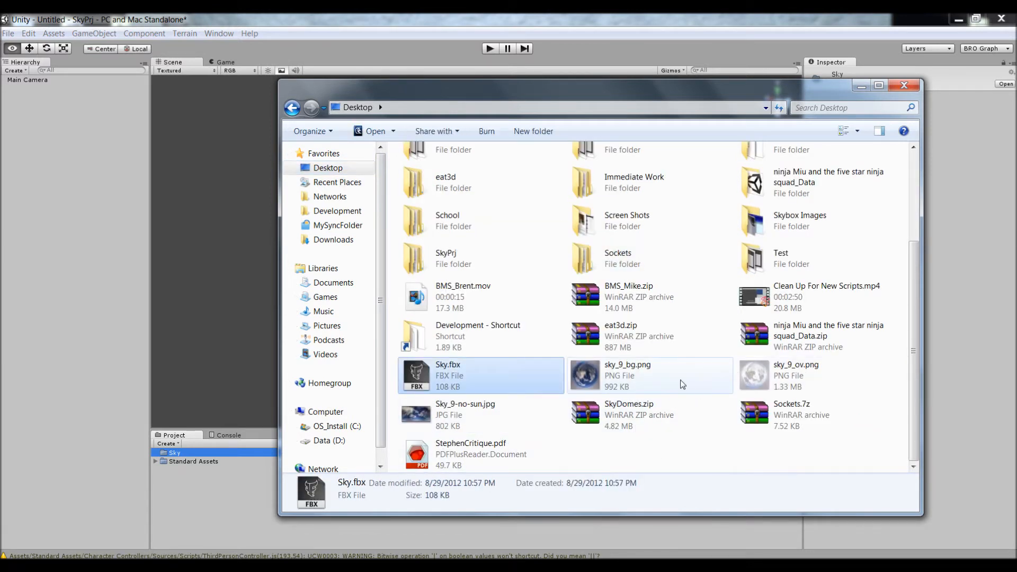
pyautogui.click(796, 375)
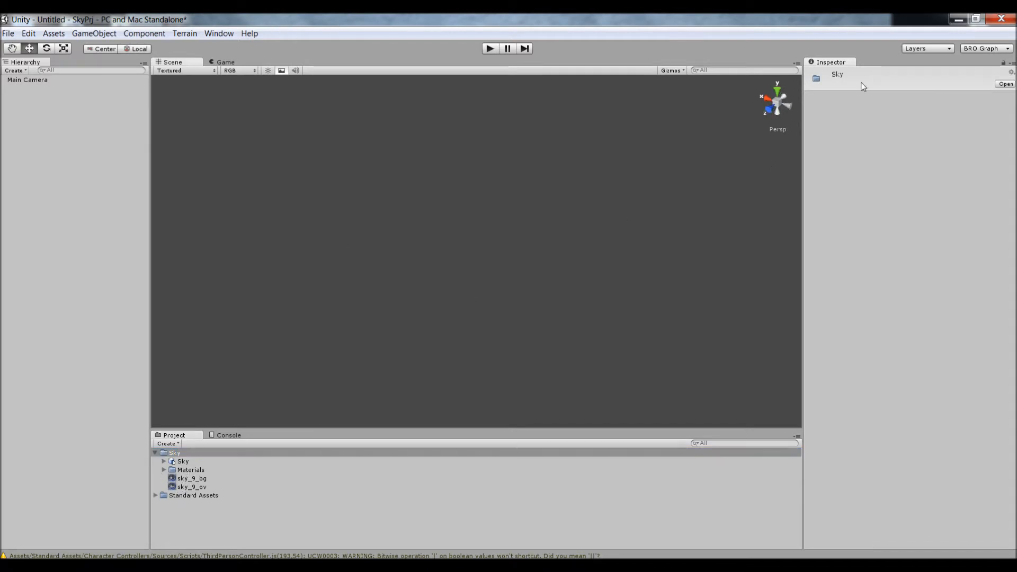
pyautogui.click(27, 79)
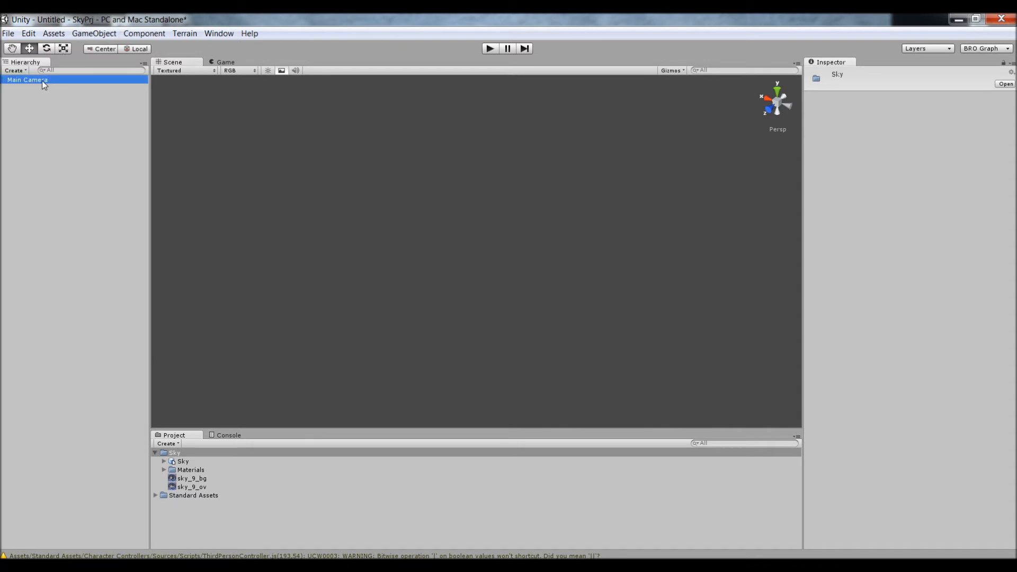
# Add a cube to the scene
pyautogui.click(27, 79)
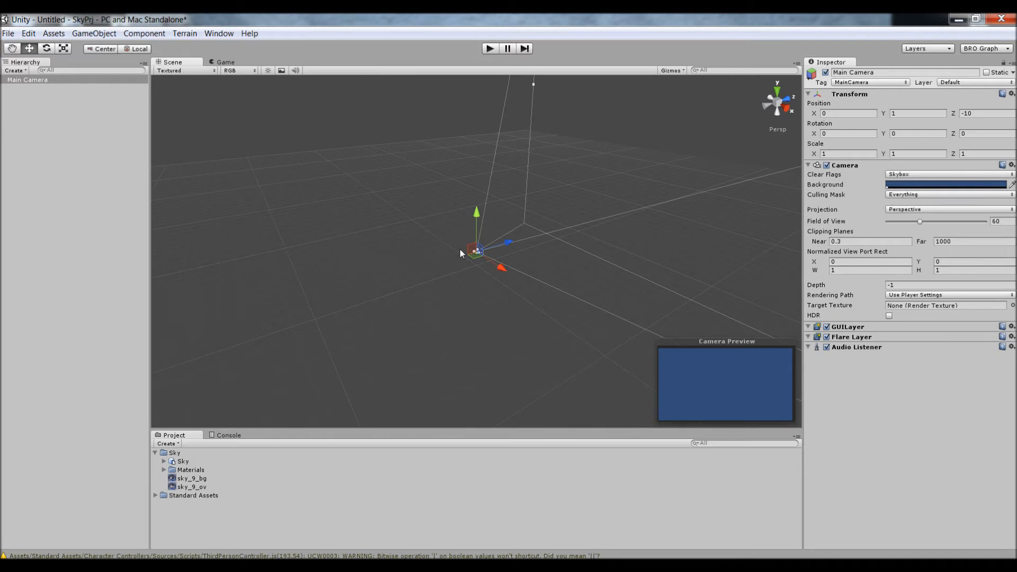
pyautogui.click(93, 32)
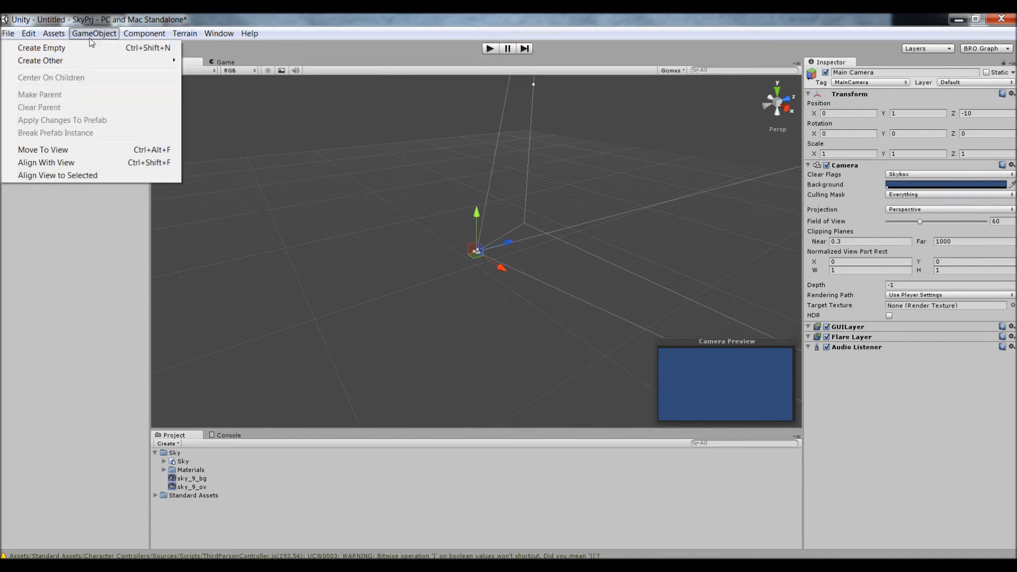
pyautogui.moveTo(41, 60)
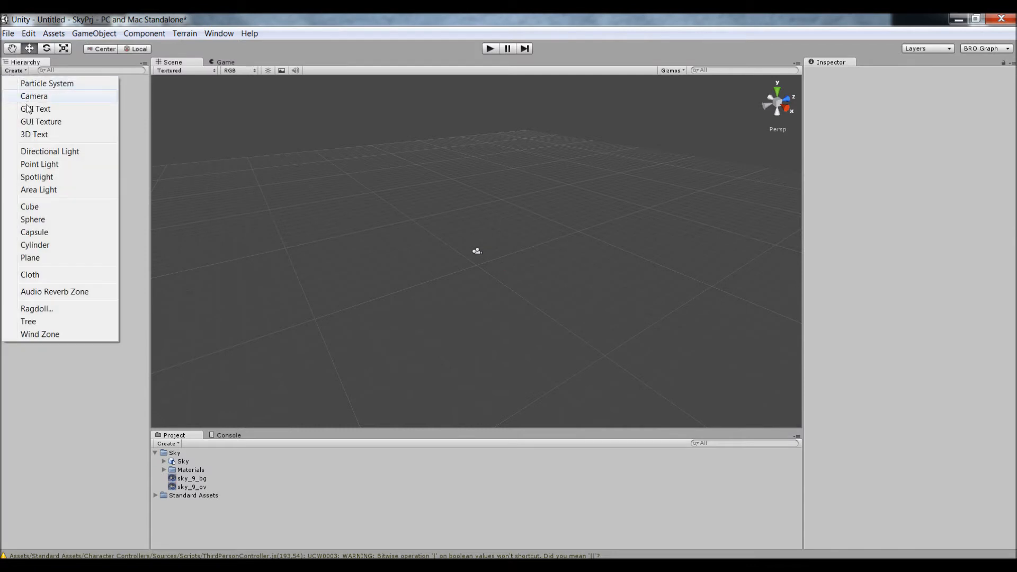
pyautogui.click(29, 206)
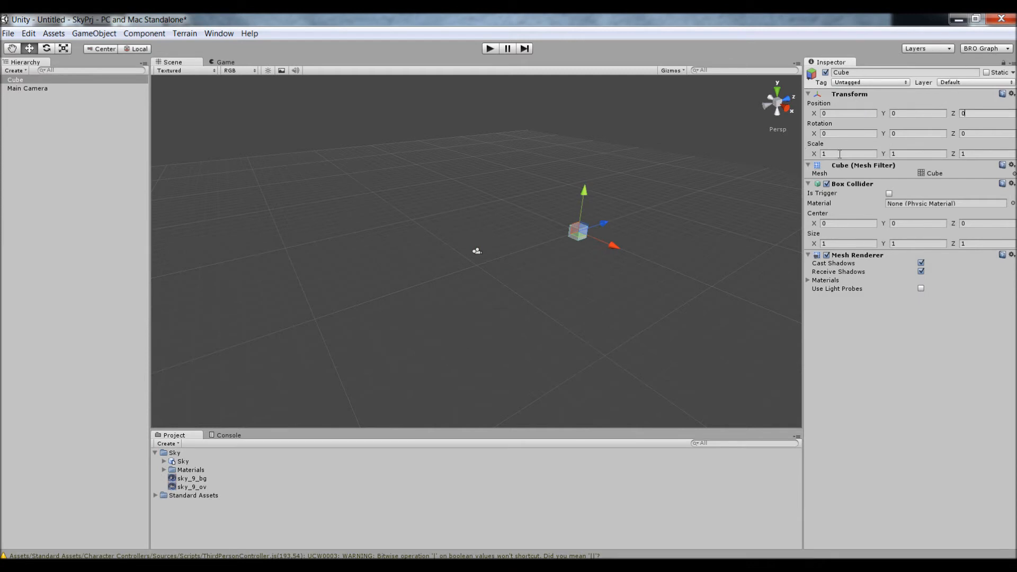
# Set the cube's Transform Scale to X 20, Y 0.1, Z 20
pyautogui.write('10')
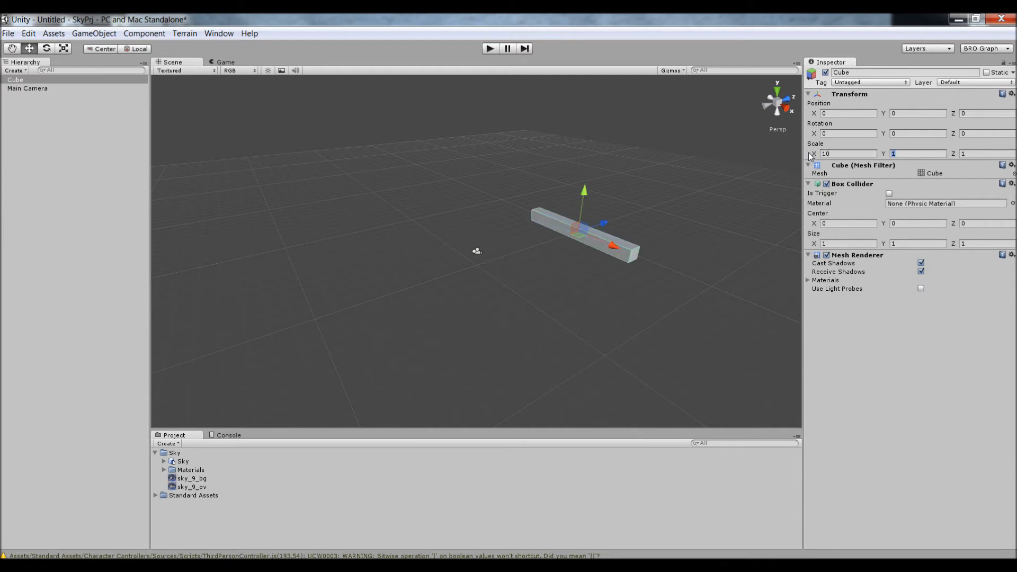
pyautogui.write('0.5')
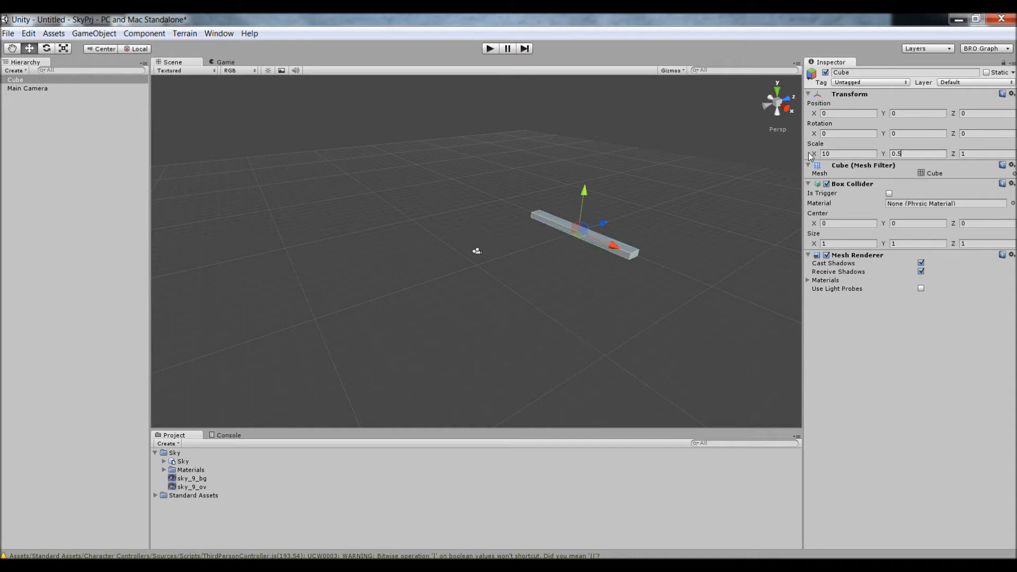
pyautogui.write('0.1')
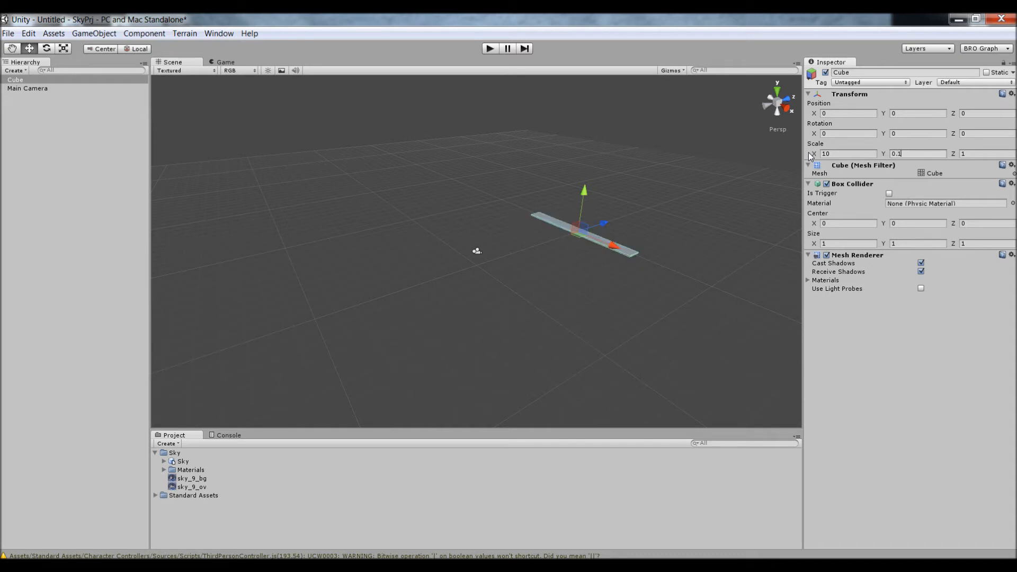
pyautogui.write('10')
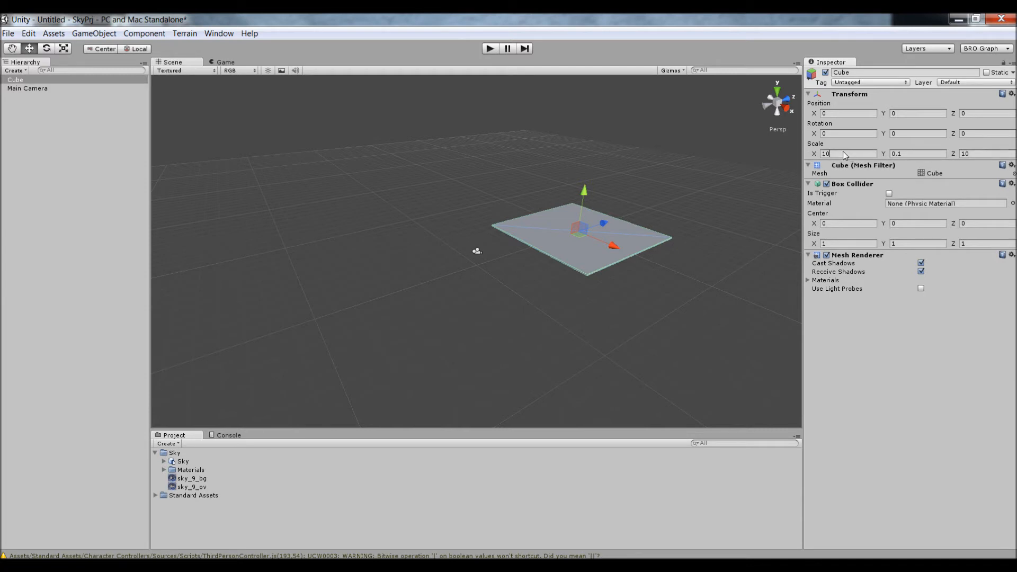
pyautogui.write('2')
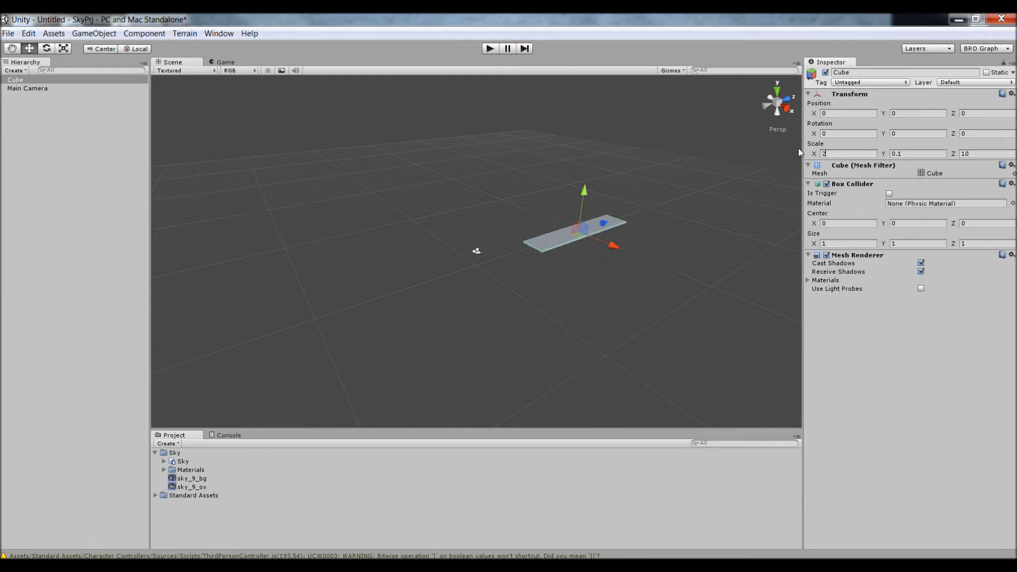
pyautogui.write('20')
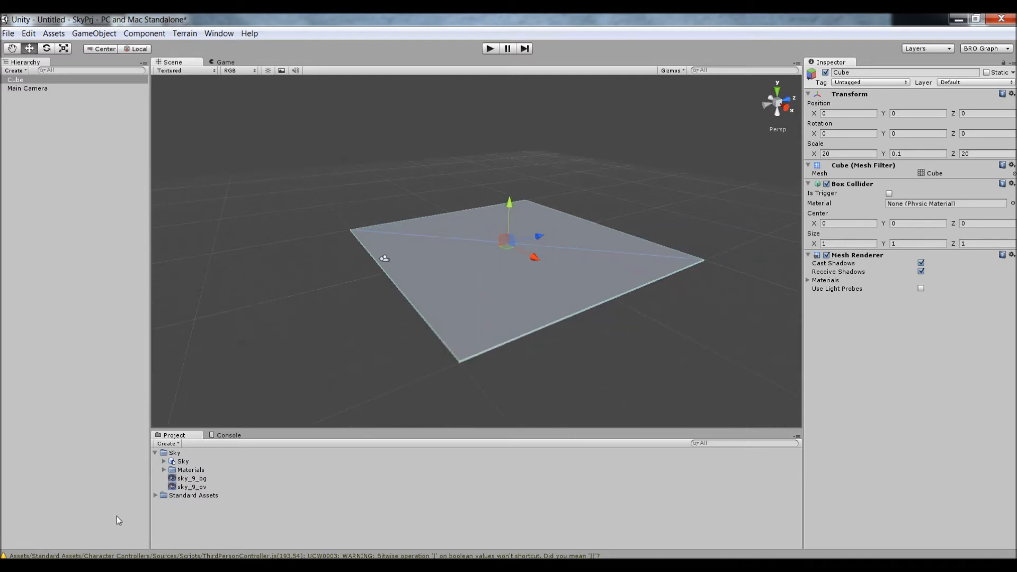
pyautogui.click(154, 494)
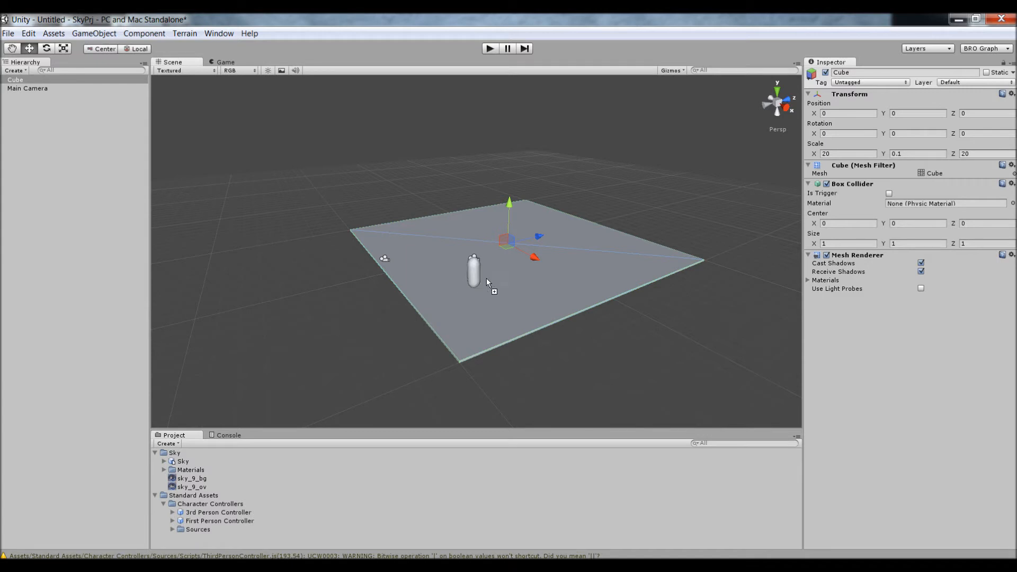
# Place the First Person Controller on the floor and inspect it
pyautogui.click(41, 88)
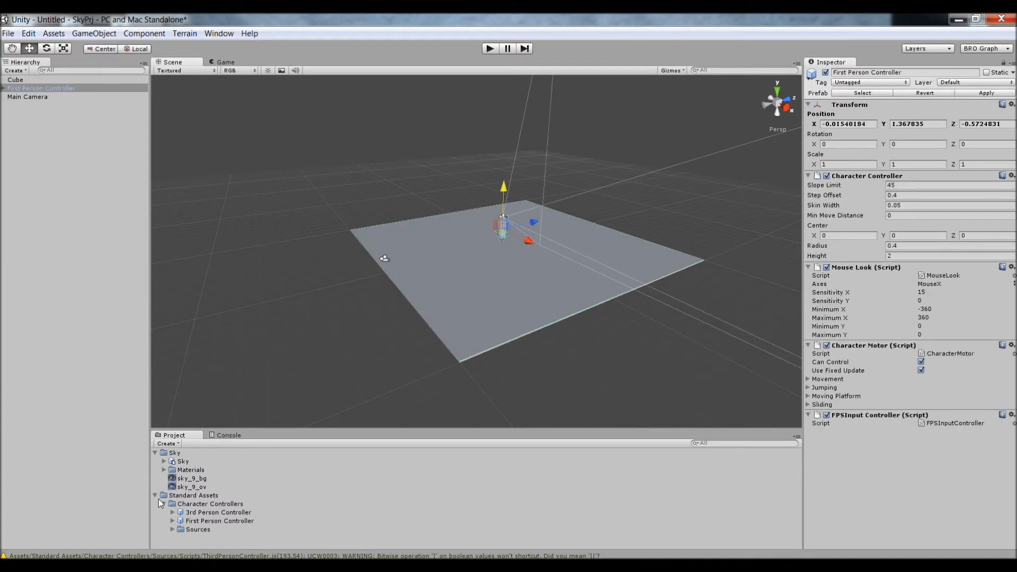
pyautogui.click(156, 495)
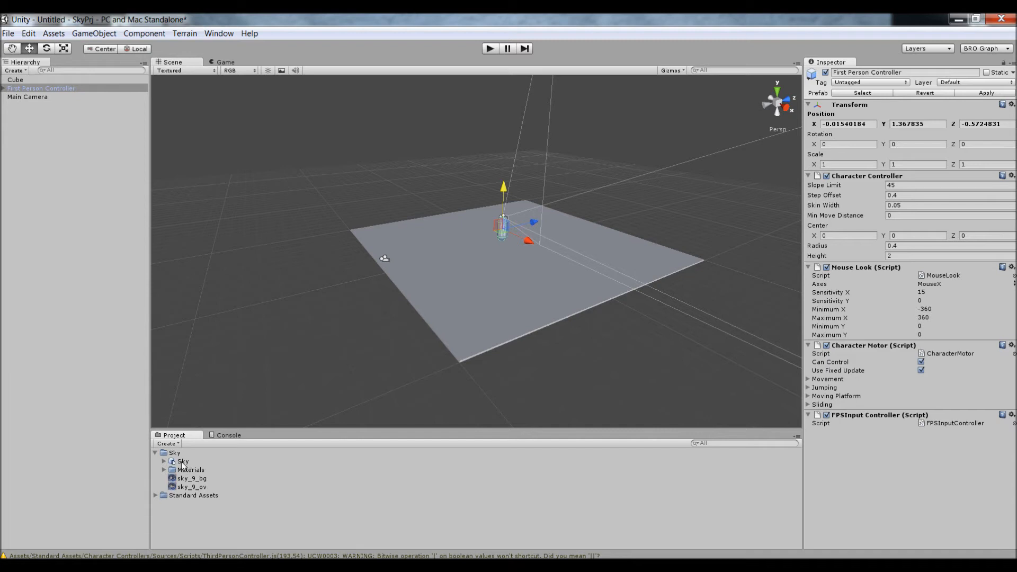
pyautogui.click(13, 105)
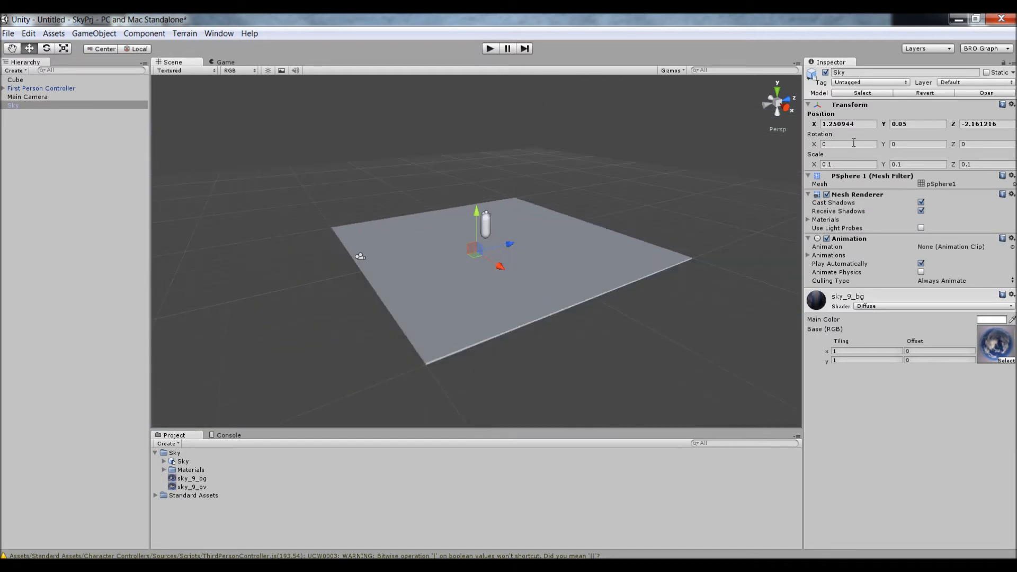
# Enter 1 in the Sky model's import settings, then select the Sky dome
pyautogui.click(184, 461)
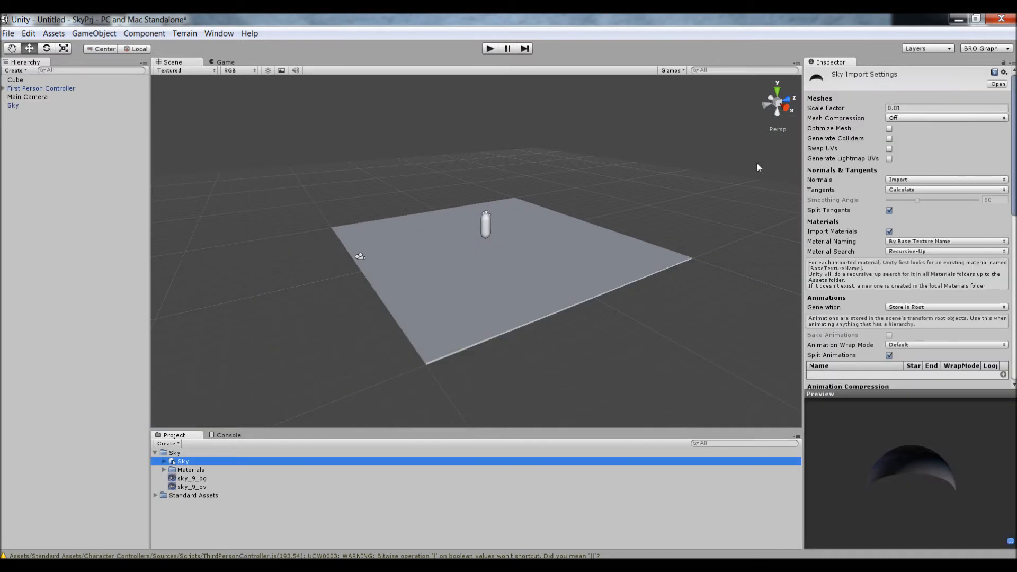
pyautogui.write('1')
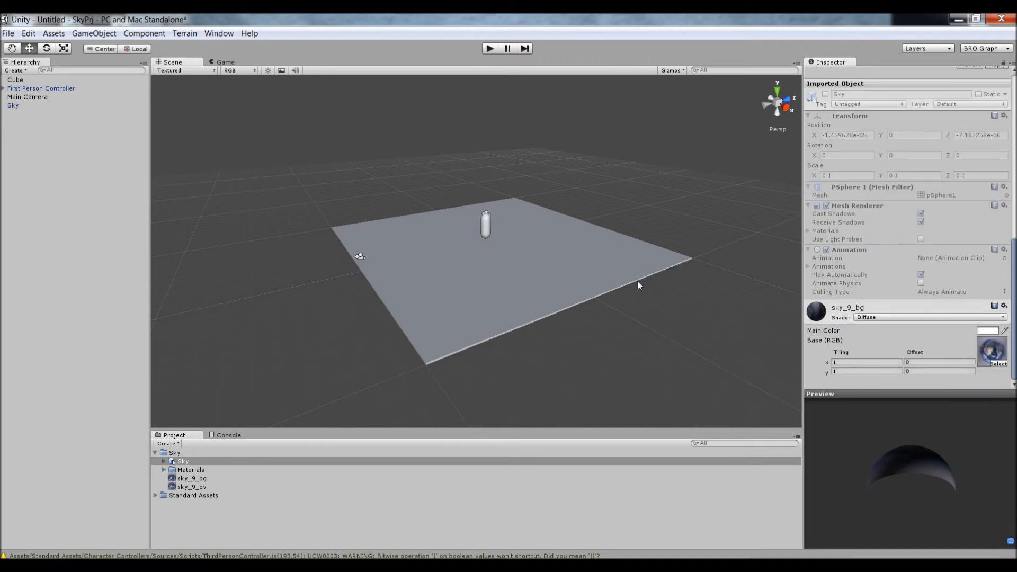
pyautogui.click(15, 79)
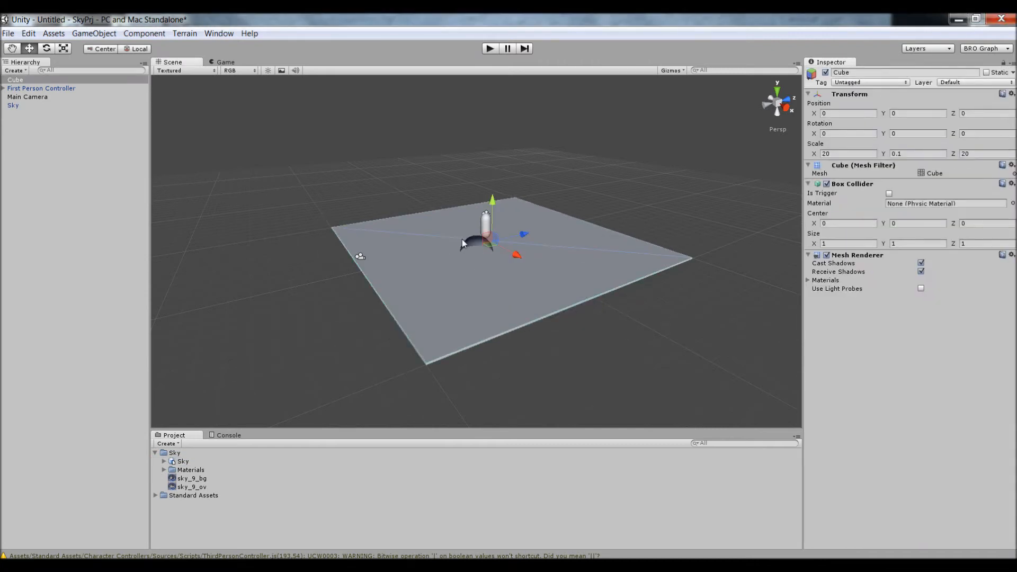
pyautogui.click(12, 105)
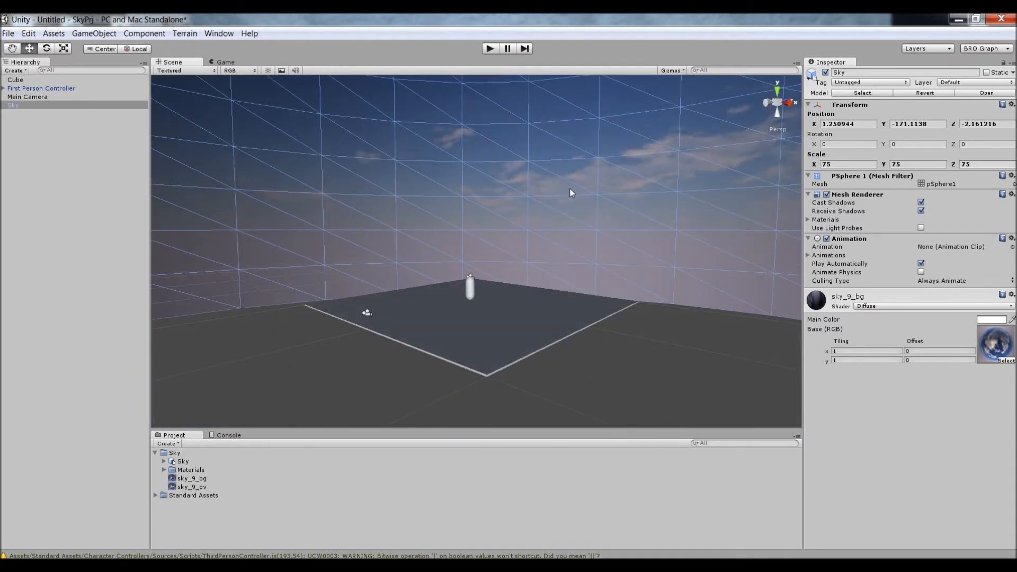
pyautogui.moveTo(927, 307)
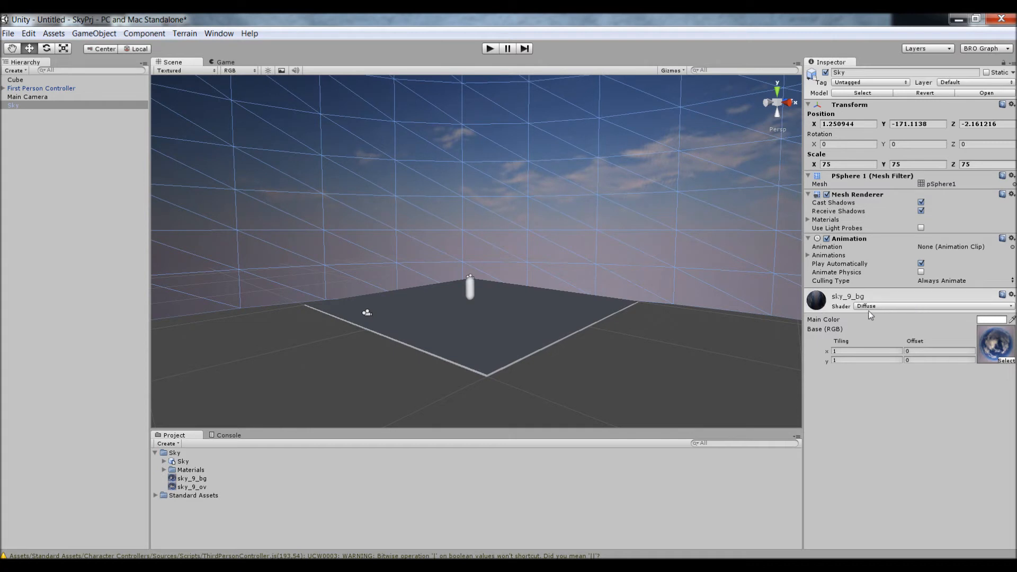
pyautogui.moveTo(888, 310)
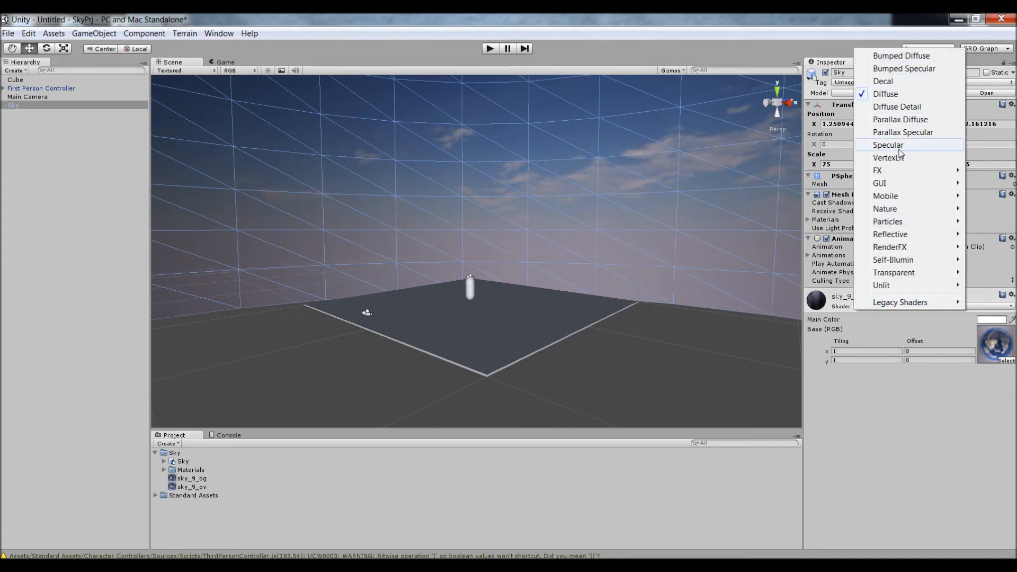
# Switch the sky_9_bg material's shader to VertexLit
pyautogui.click(889, 157)
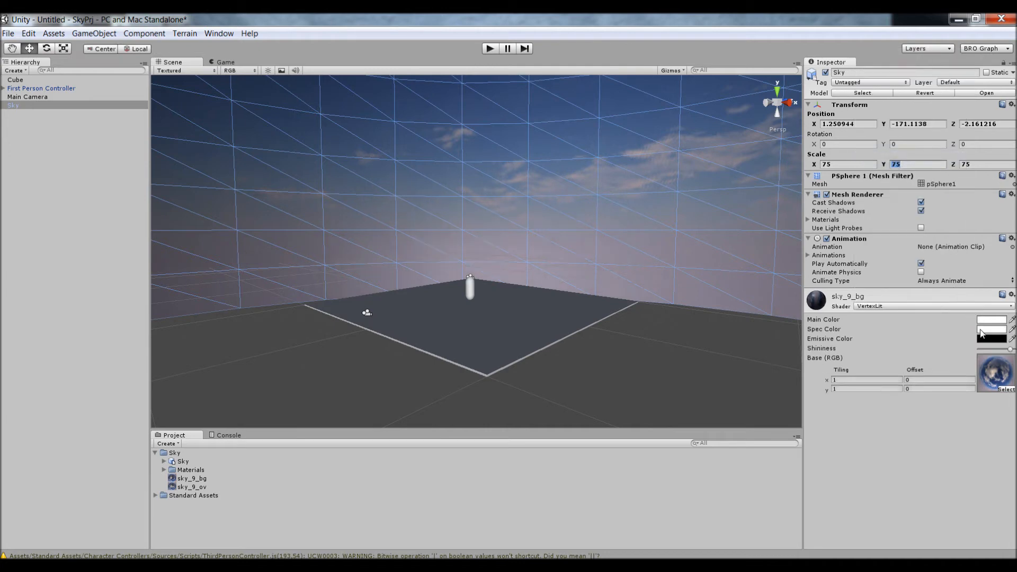
pyautogui.click(992, 319)
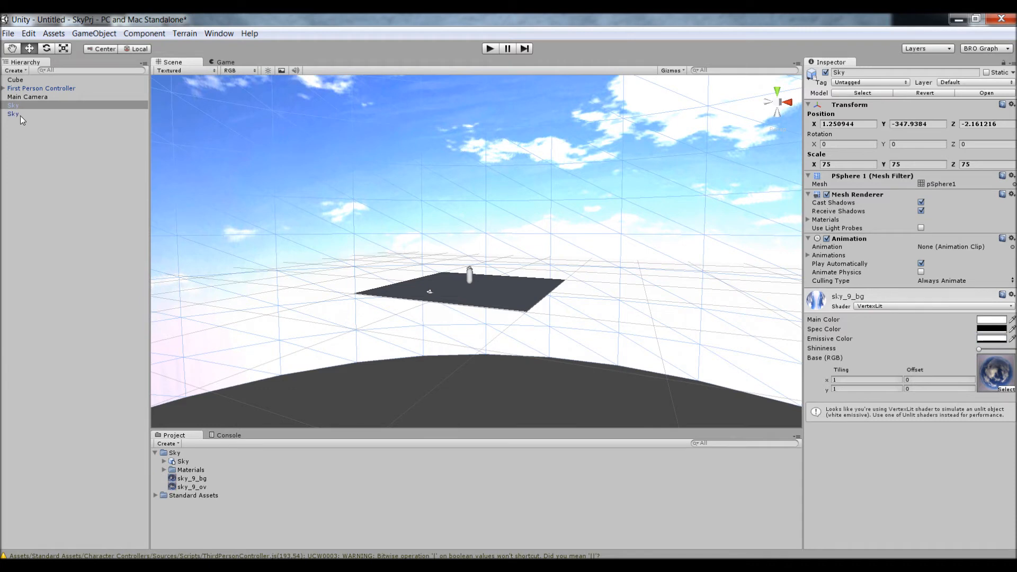
# Scale the duplicated Sky dome to 50 and create a material named sky_9_ov in Materials
pyautogui.click(13, 113)
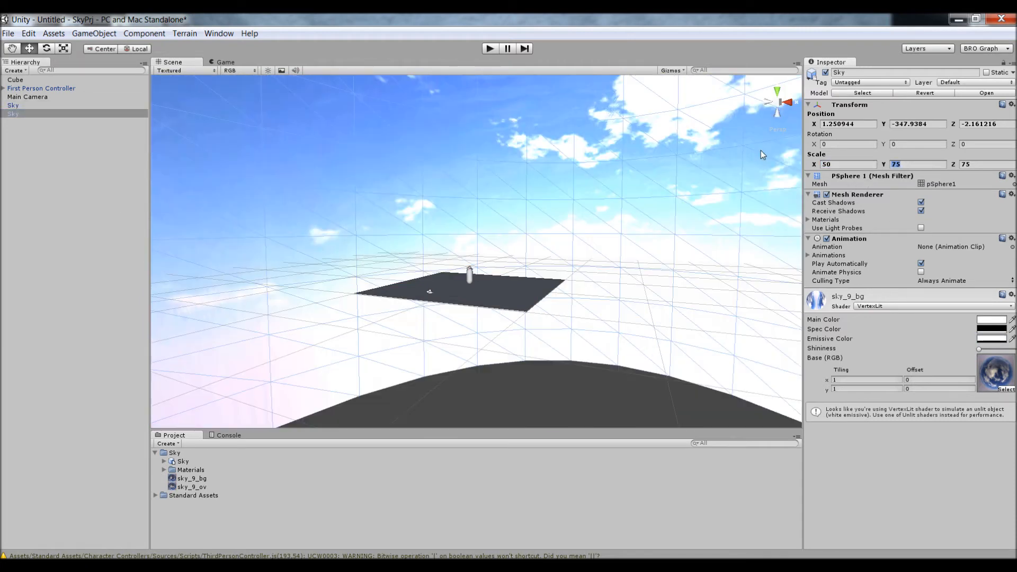
pyautogui.write('50')
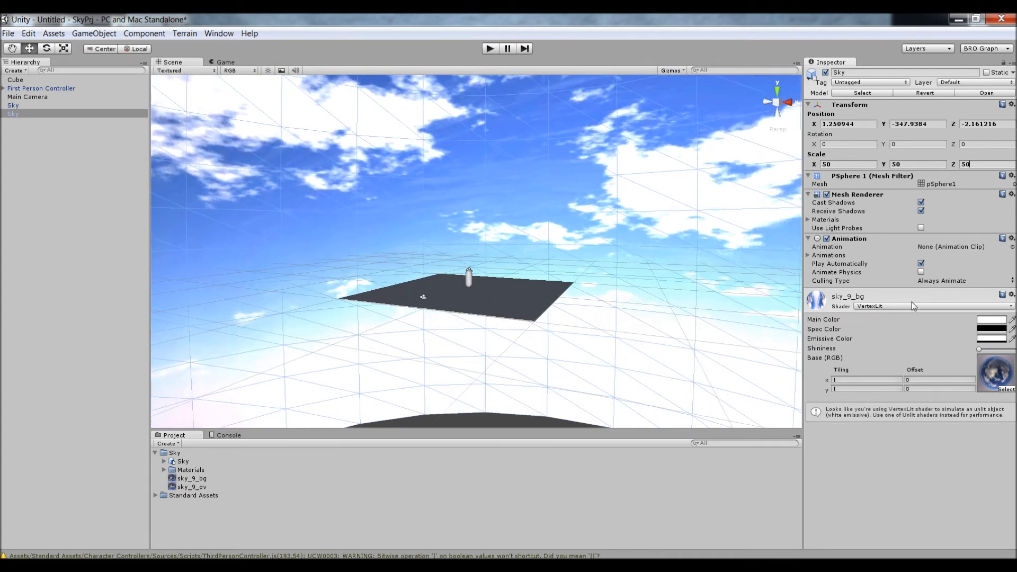
pyautogui.moveTo(913, 311)
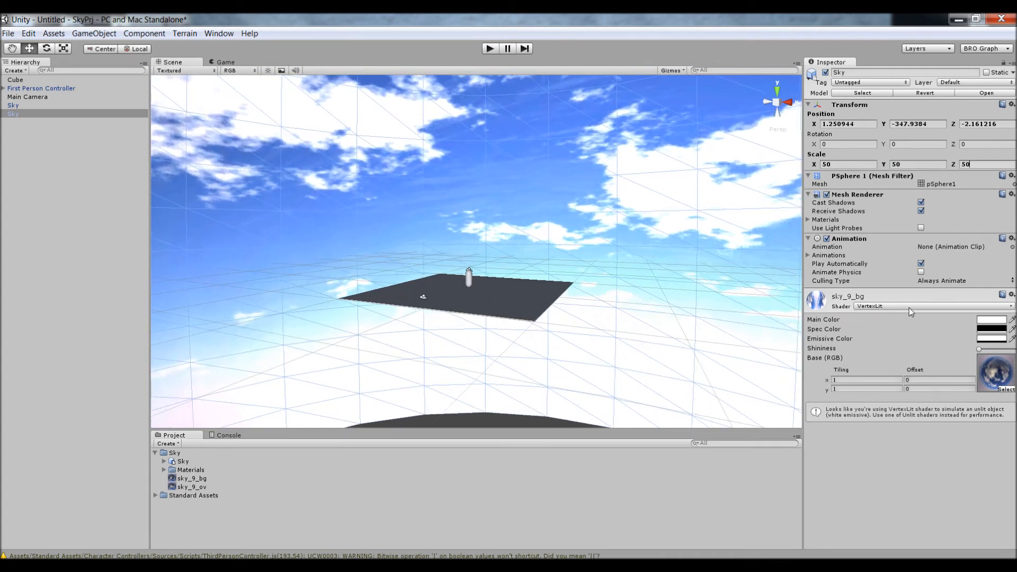
pyautogui.click(190, 469)
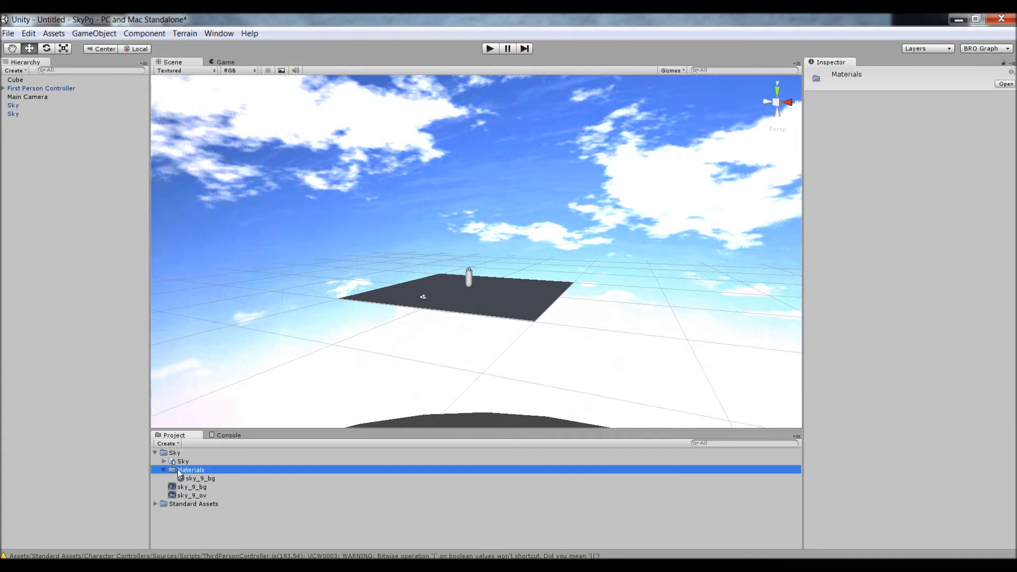
pyautogui.rightClick(190, 470)
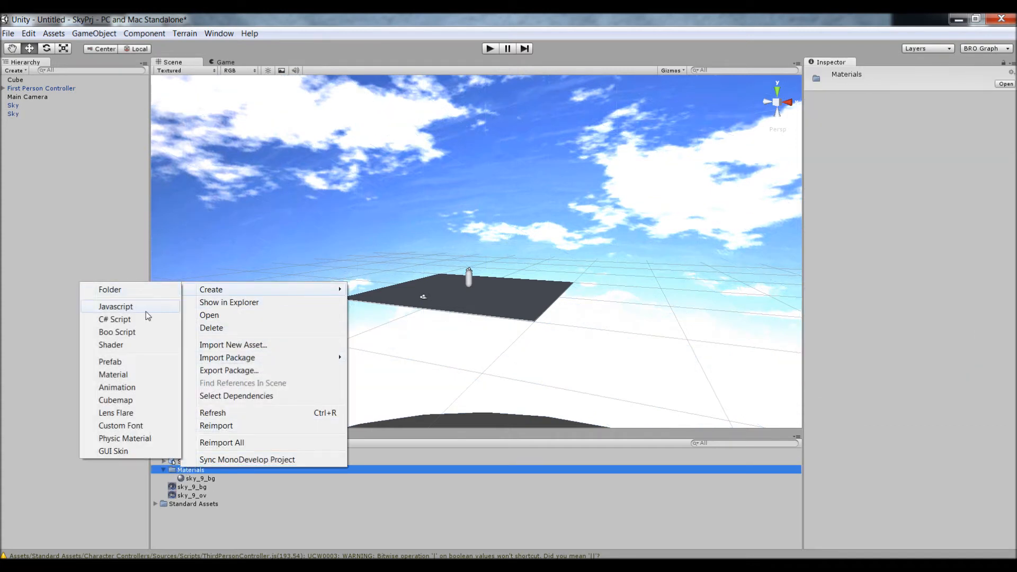
pyautogui.click(113, 375)
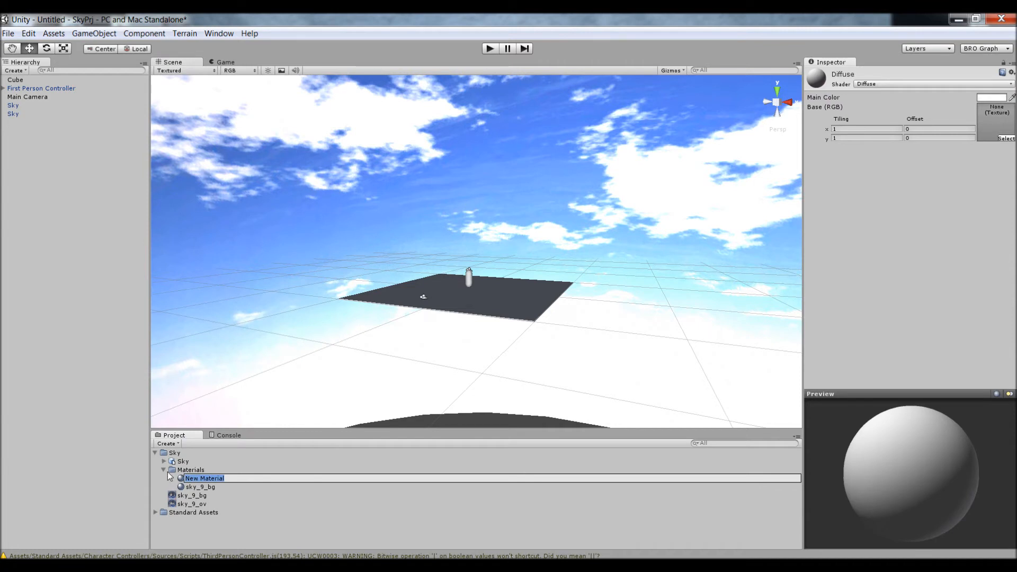
pyautogui.write('sky_99')
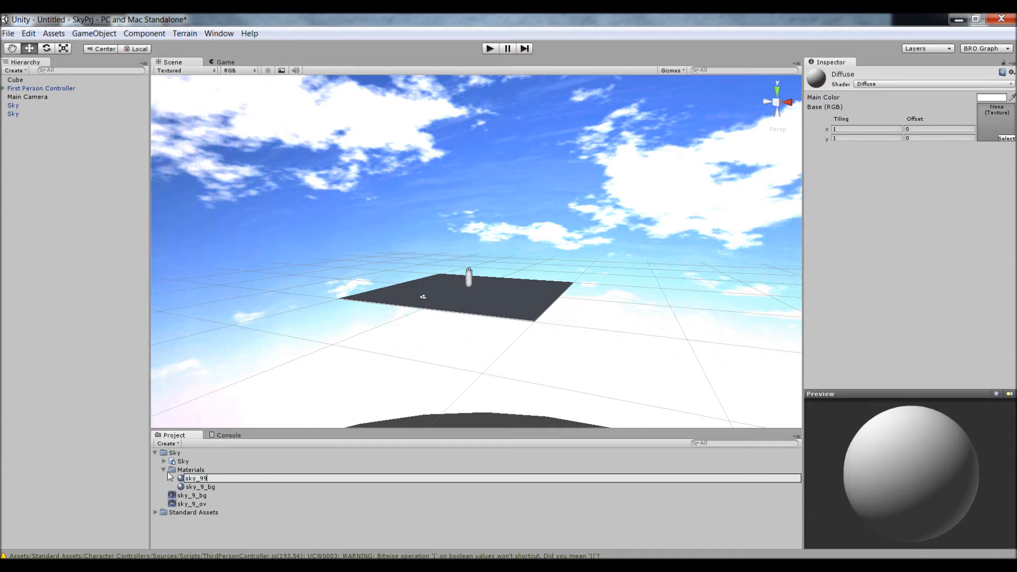
pyautogui.click(200, 488)
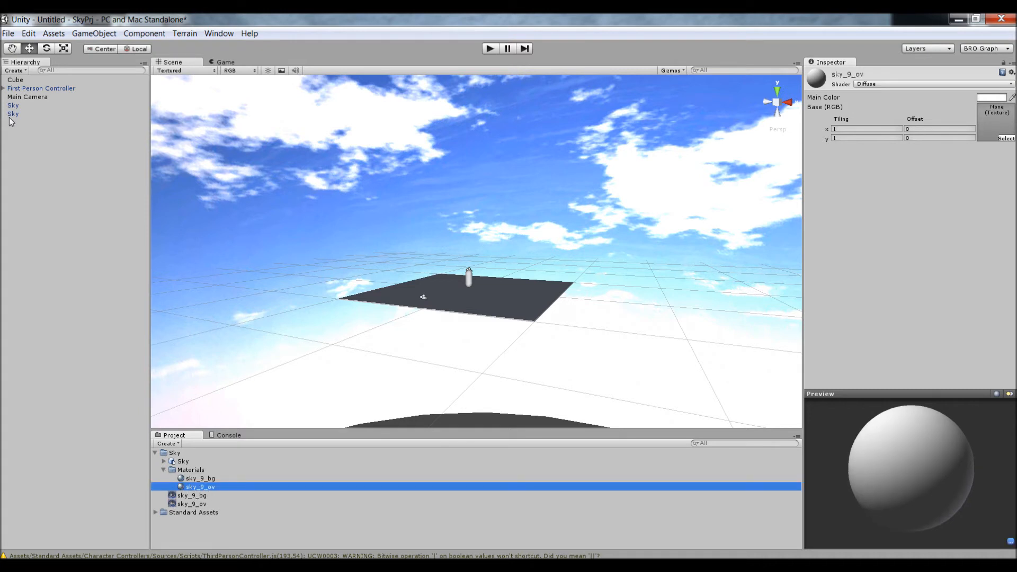
# Give the smaller Sky dome a Transparent/VertexLit shader and white emissive colour
pyautogui.click(13, 113)
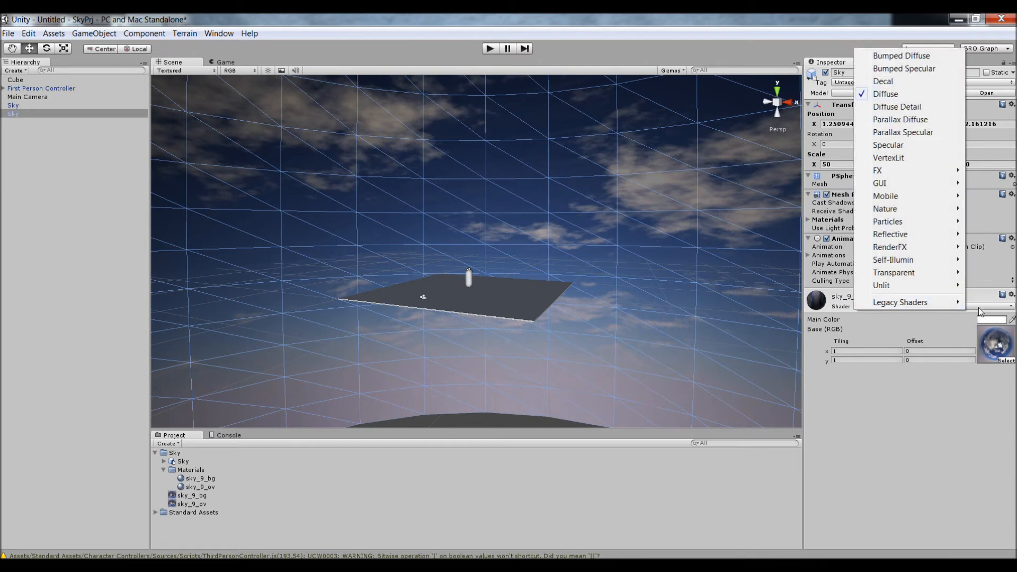
pyautogui.moveTo(894, 272)
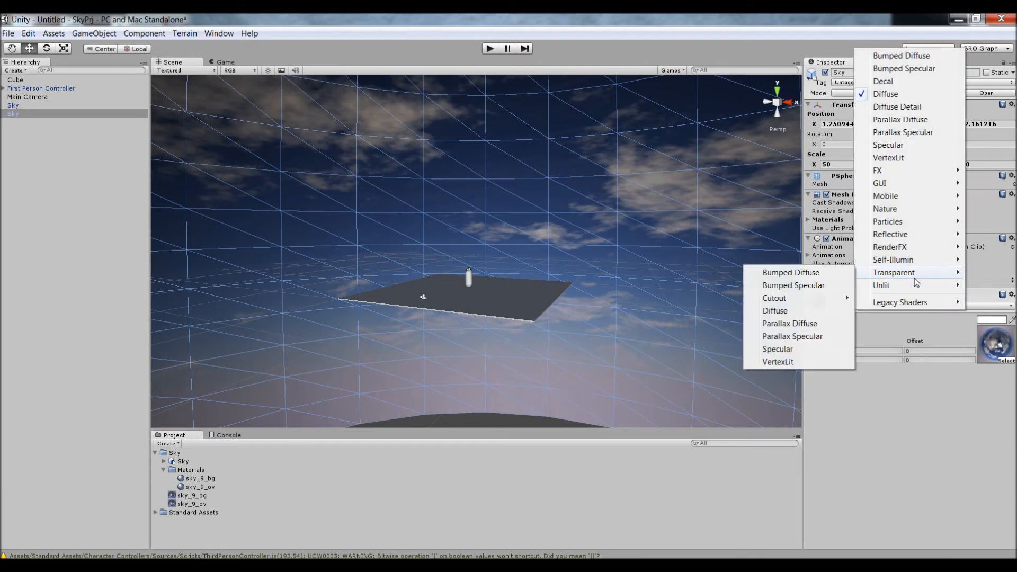
pyautogui.click(777, 350)
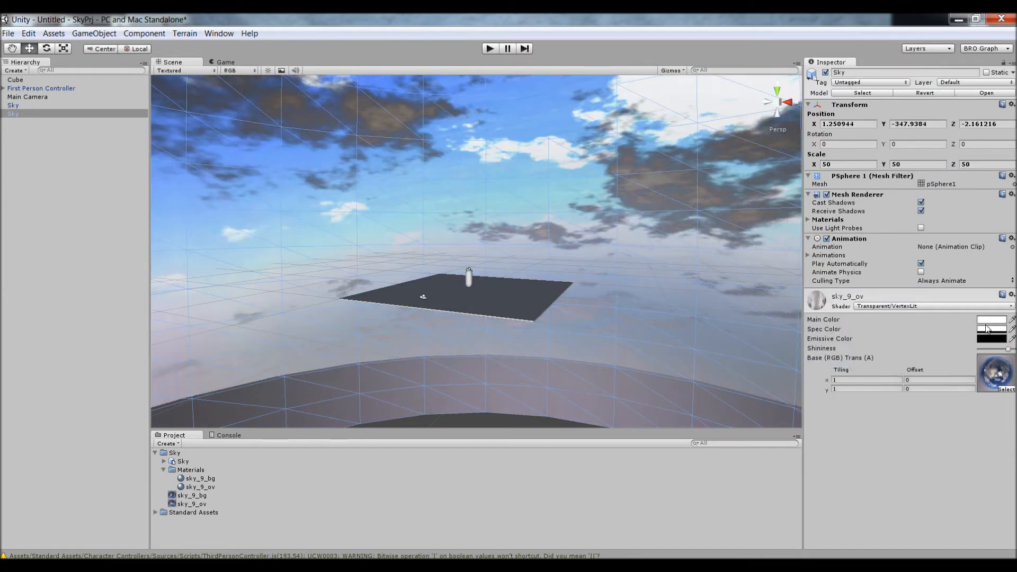
pyautogui.click(991, 329)
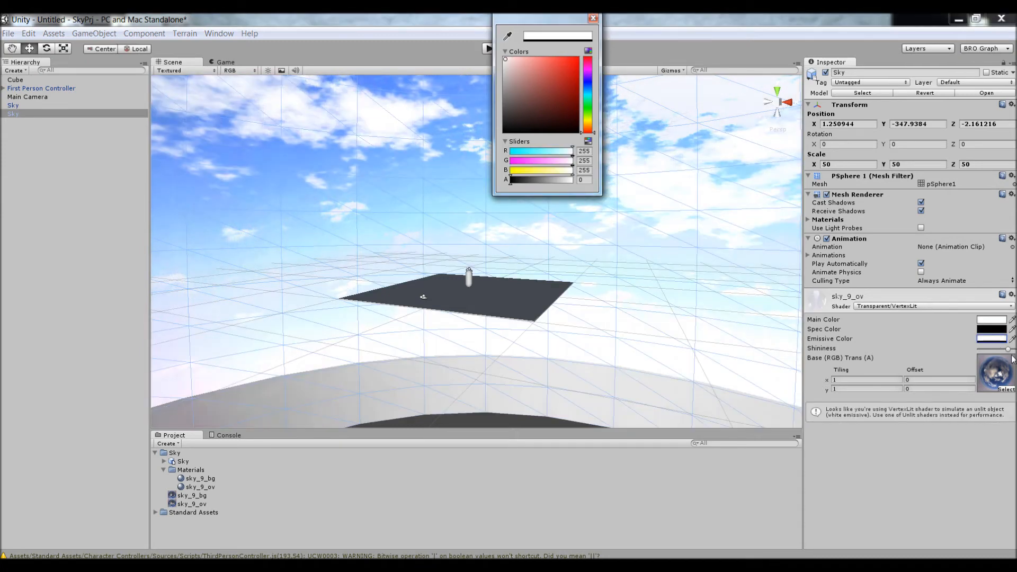
pyautogui.click(591, 18)
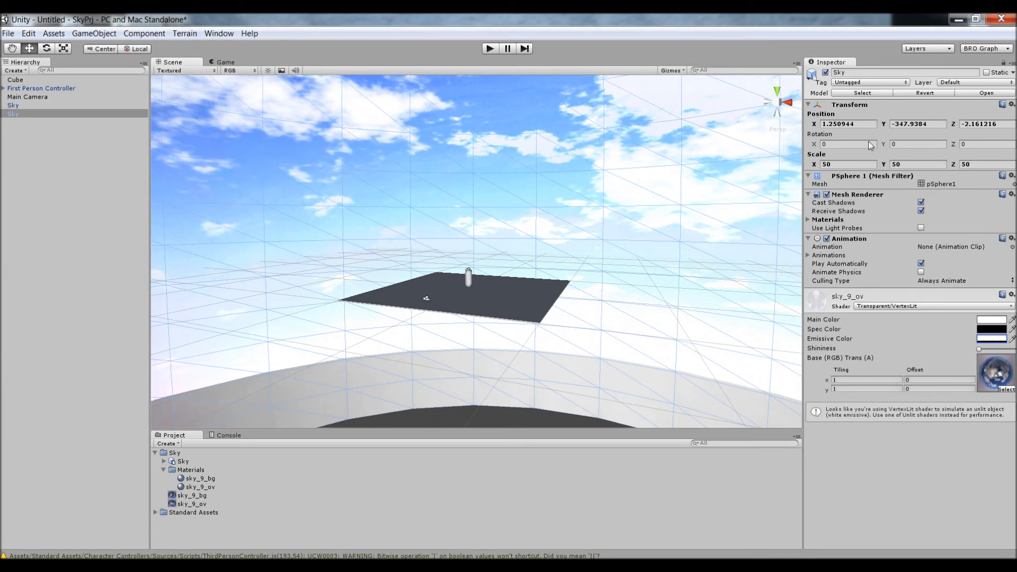
# Set the smaller dome's Y rotation to 75
pyautogui.click(917, 144)
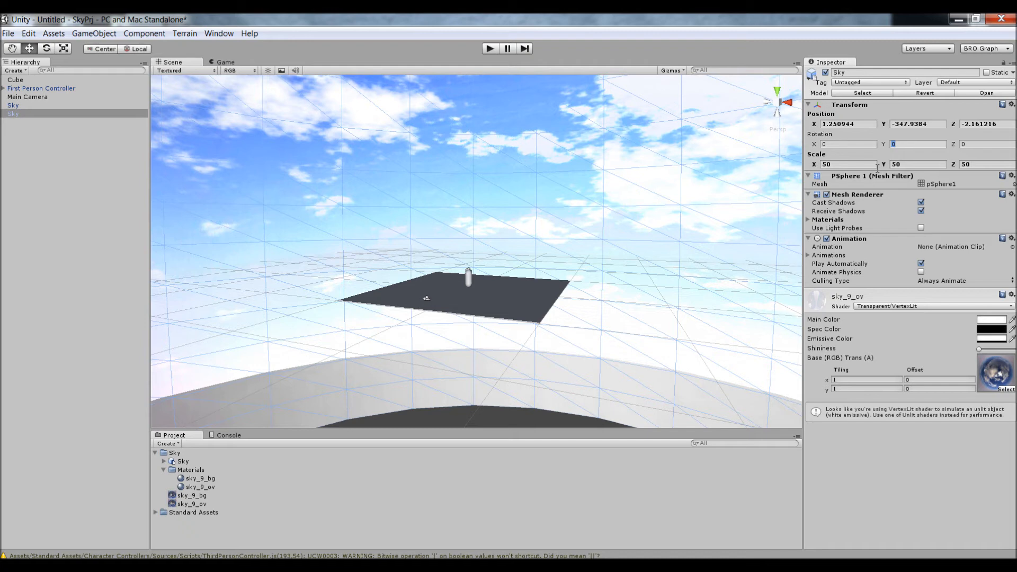
pyautogui.write('75')
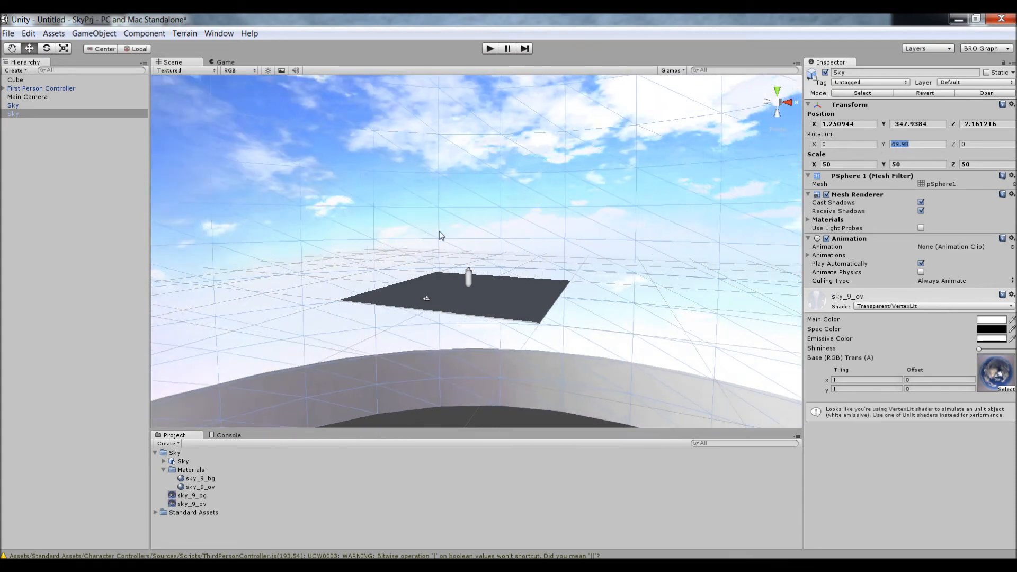
pyautogui.write('75.00002')
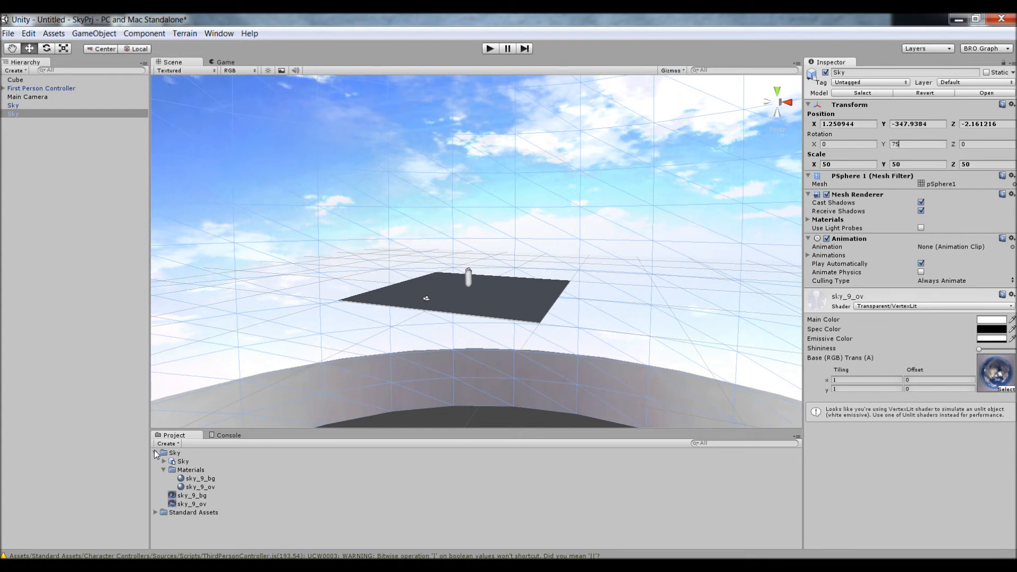
pyautogui.click(167, 443)
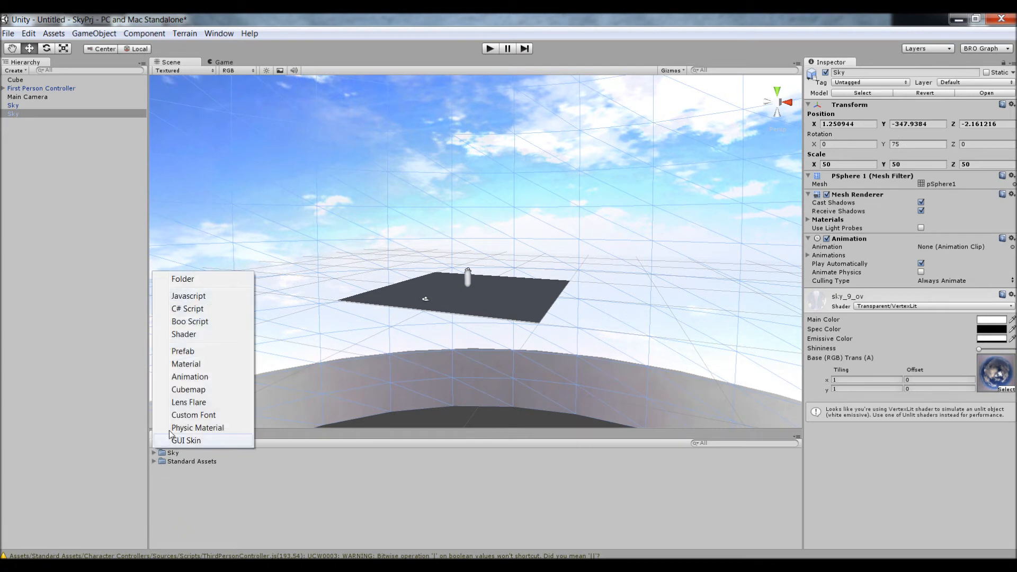
# Create a 'Scripts' folder and add a new C# script named Sky inside it
pyautogui.click(182, 279)
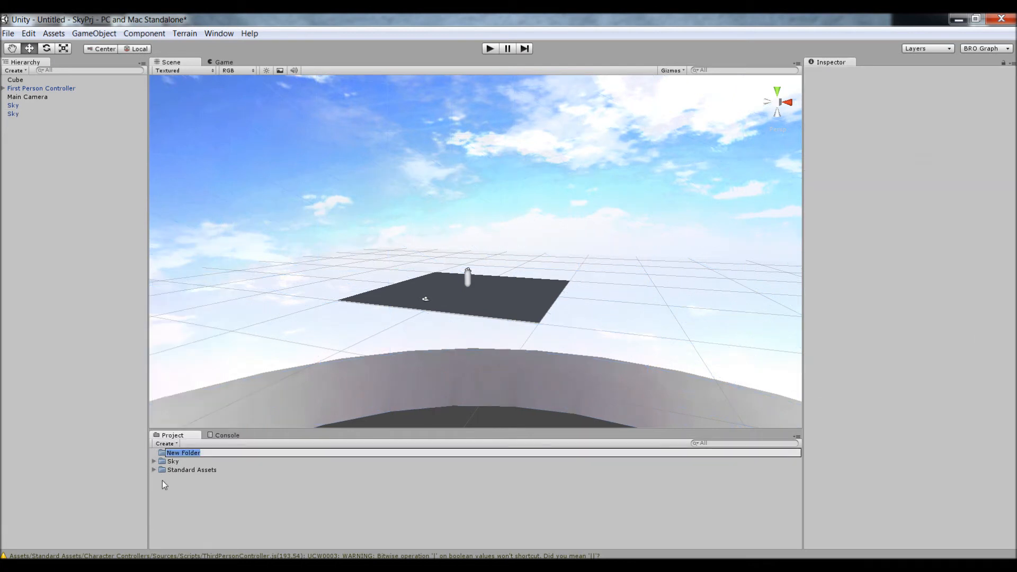
pyautogui.write('Scripts')
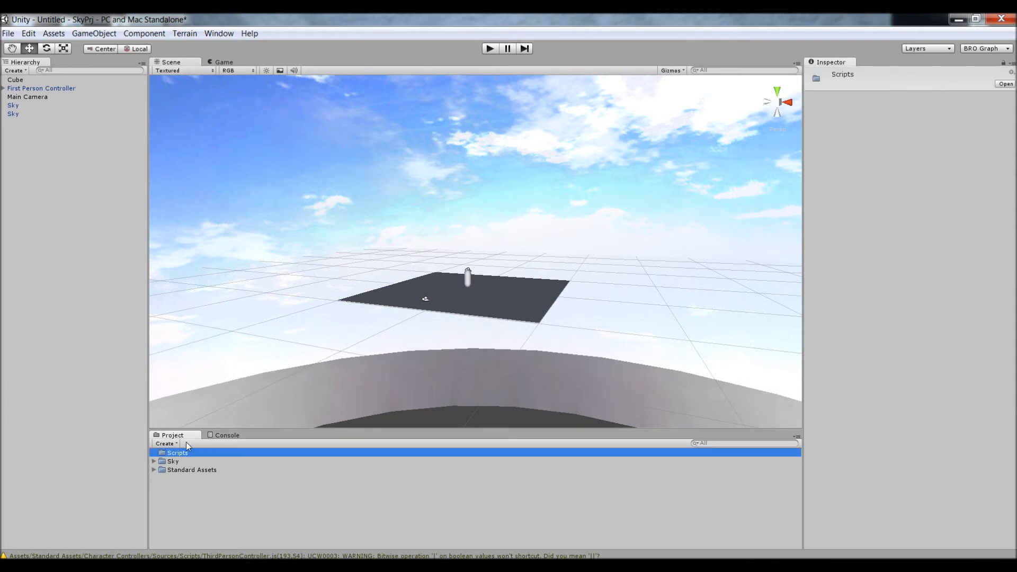
pyautogui.rightClick(188, 448)
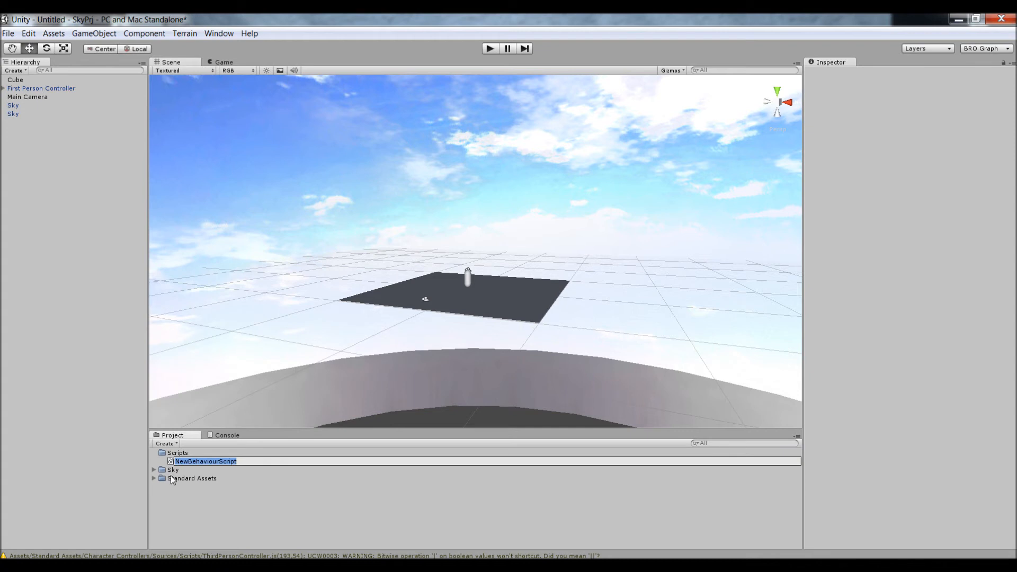
pyautogui.click(204, 461)
pyautogui.write('Sky')
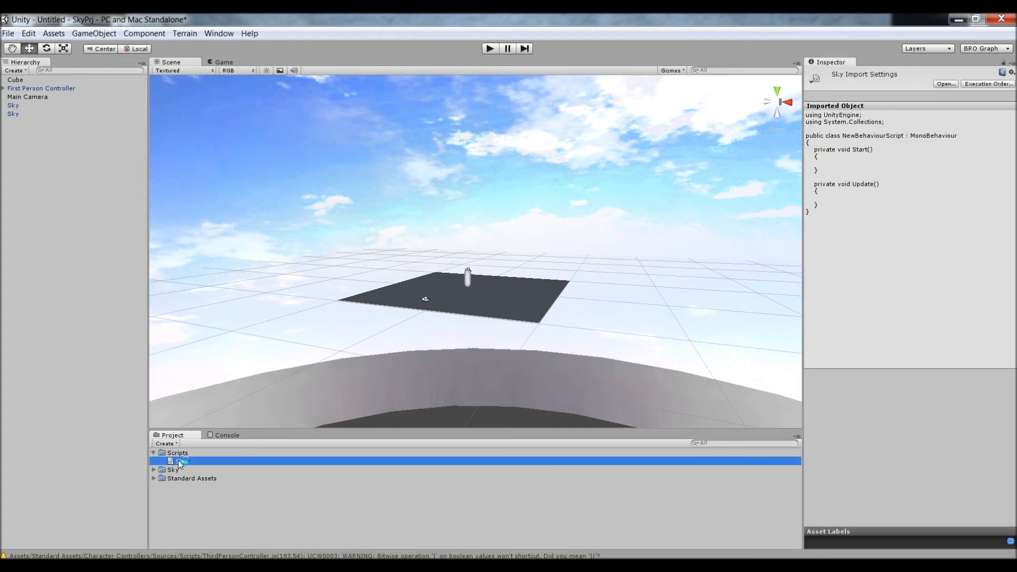
# Open the Sky script in MonoDevelop and rename its class to Sky
pyautogui.doubleClick(176, 461)
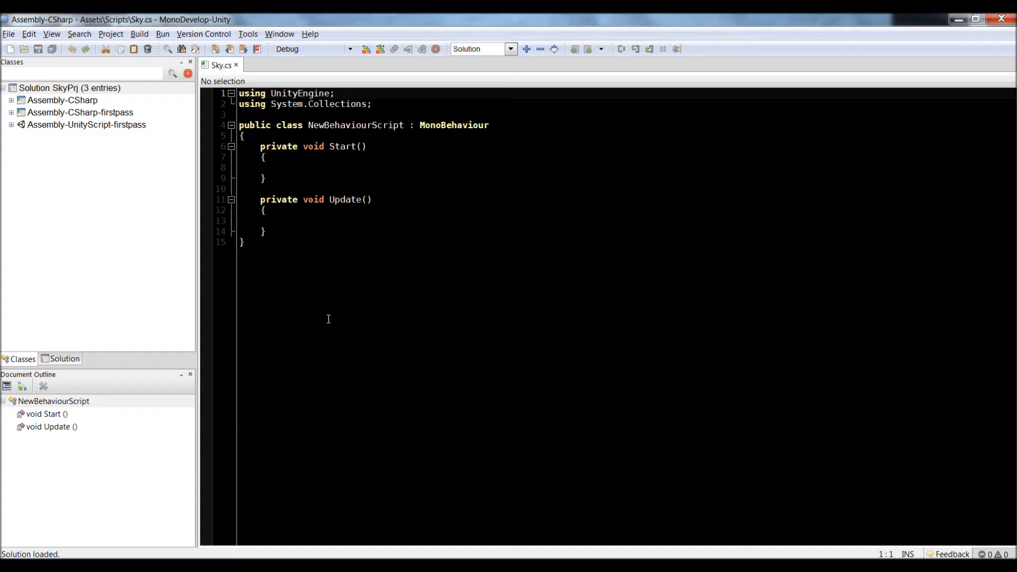
pyautogui.doubleClick(356, 125)
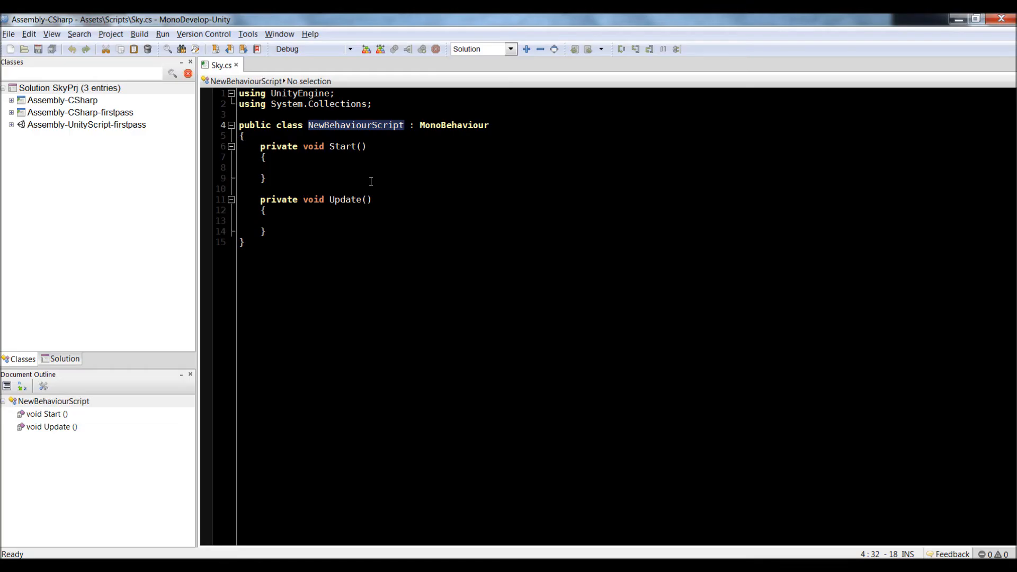
pyautogui.write('Sky')
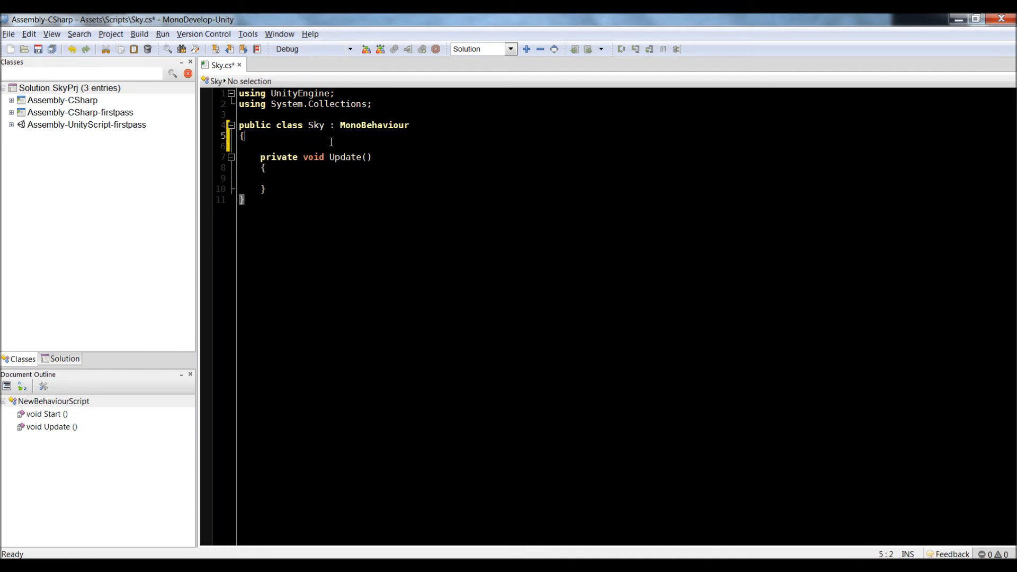
# Declare public float speed = 0.0035f and call transform.Rotate(0, speed, 0) in Update
pyautogui.write('public float')
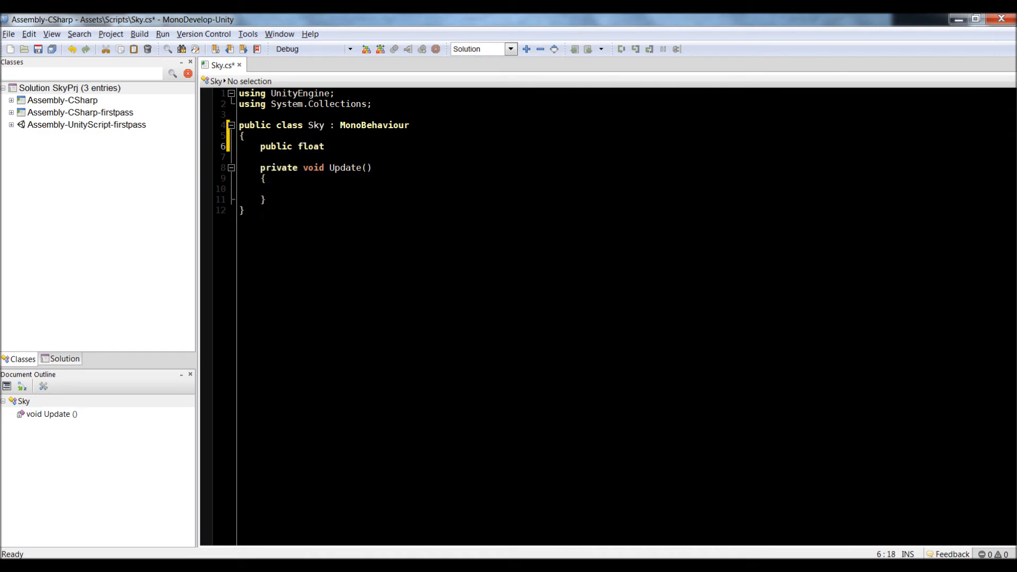
pyautogui.write('speed = 0')
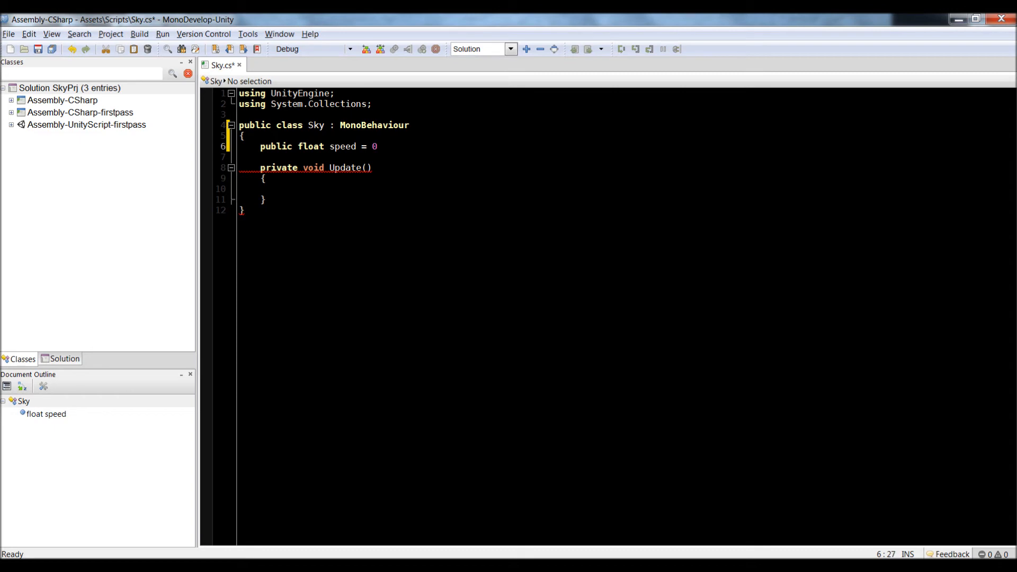
pyautogui.write('.00')
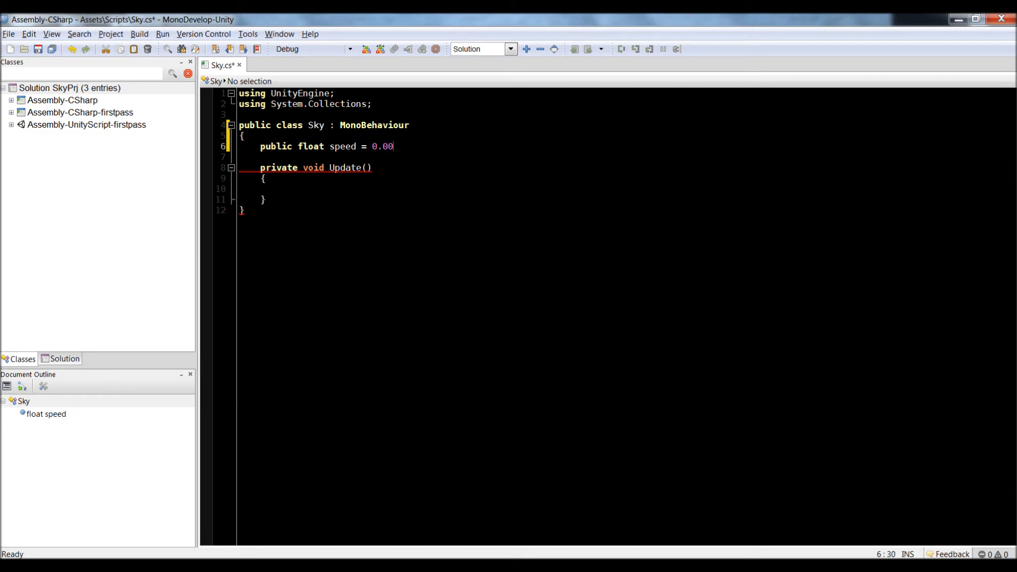
pyautogui.write('35')
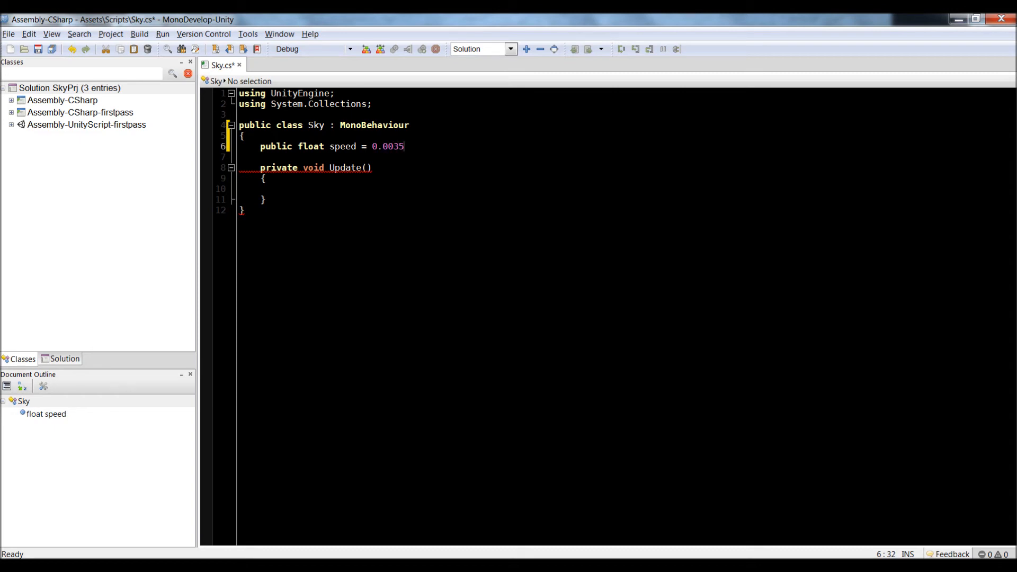
pyautogui.write('f;')
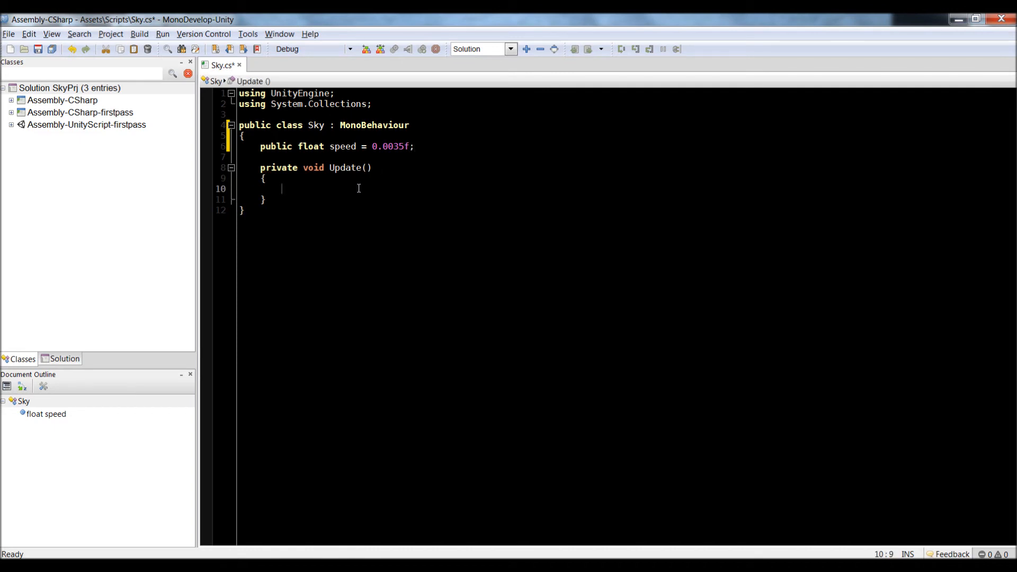
pyautogui.write('transform.Rotate(')
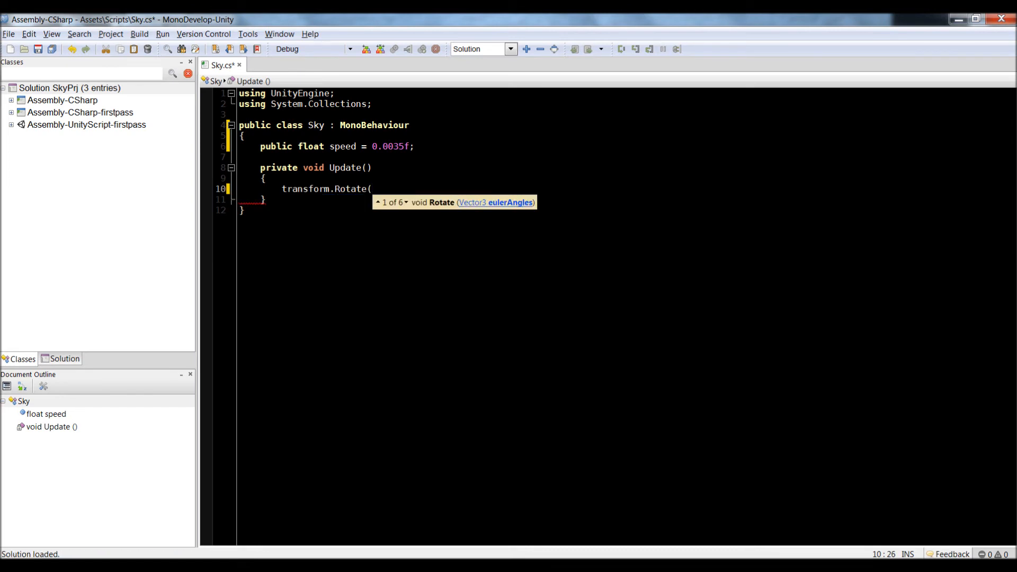
pyautogui.write('0, speed')
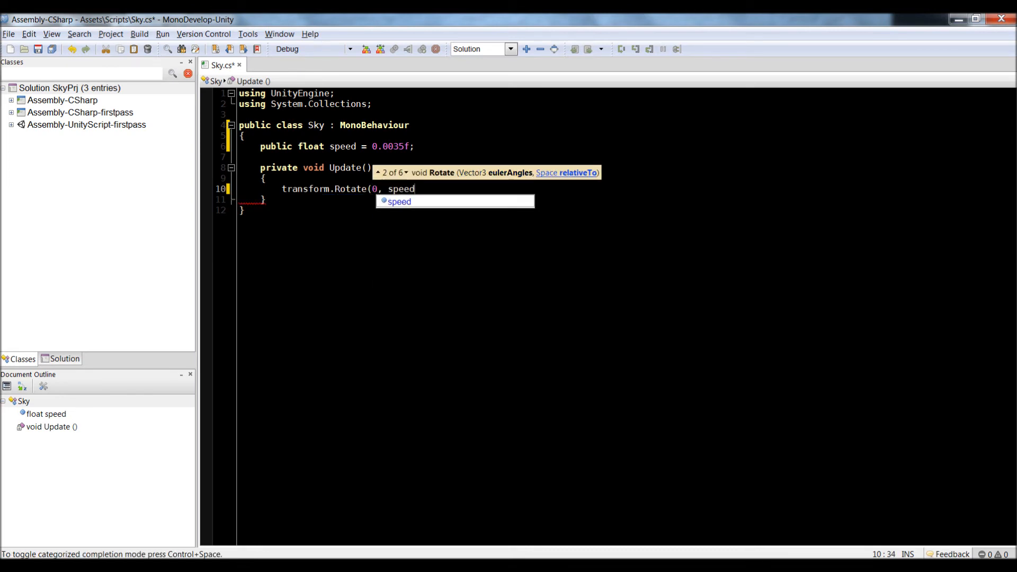
pyautogui.write(', 0);')
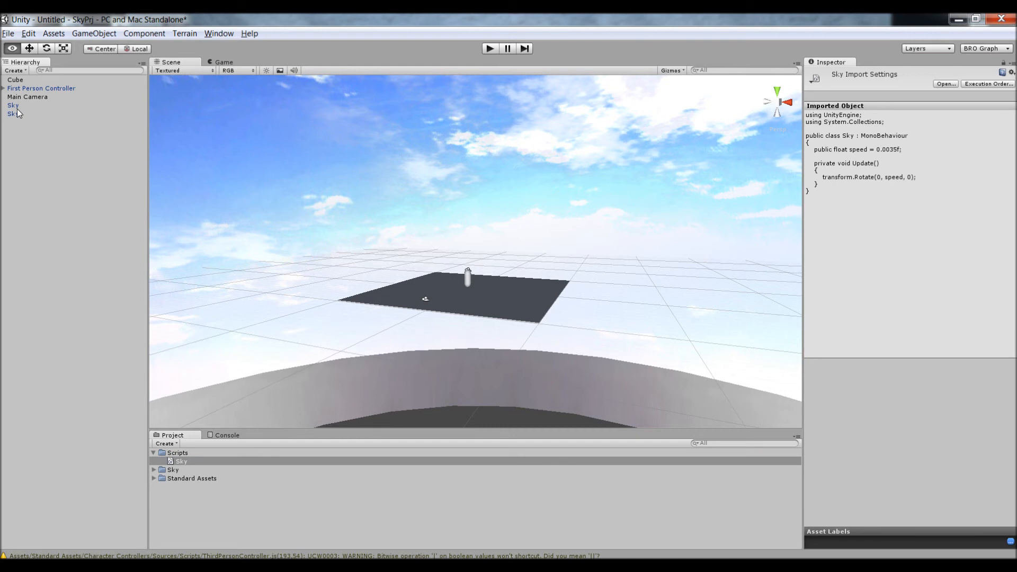
# Attach the Sky script to the second sky dome with speed 0.005, then select the ground cube
pyautogui.click(13, 114)
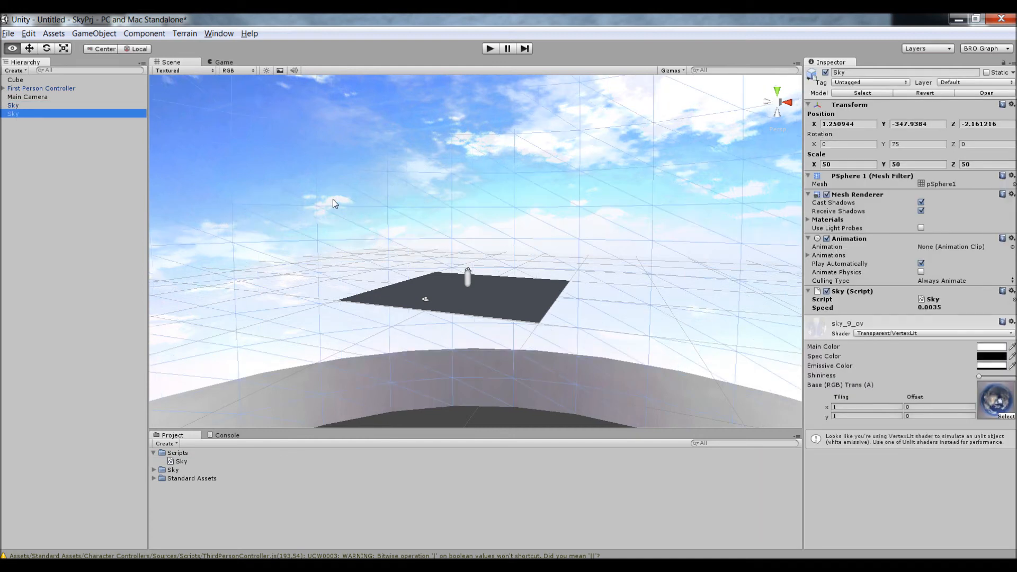
pyautogui.moveTo(912, 344)
pyautogui.write('0.005')
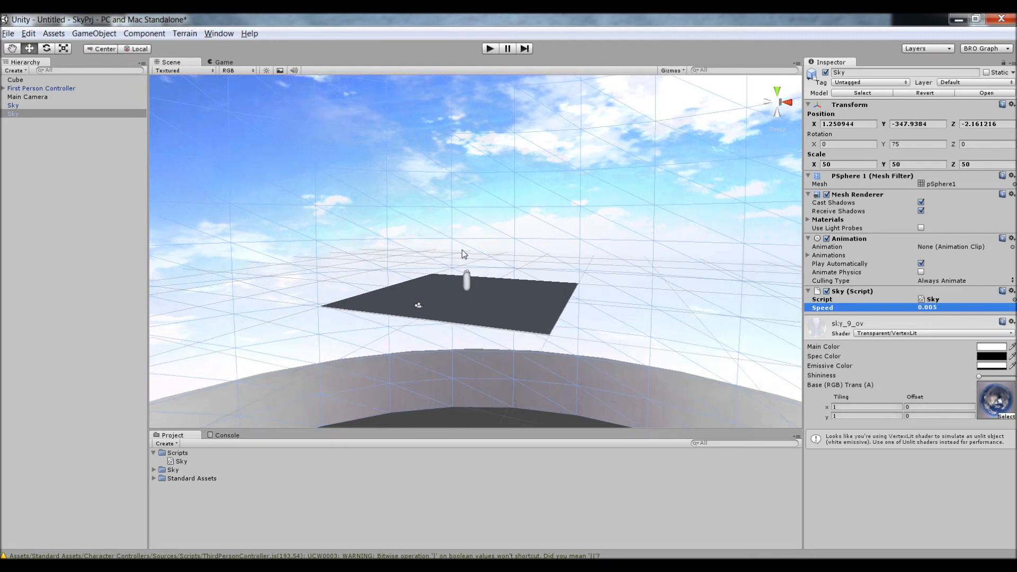
pyautogui.click(15, 79)
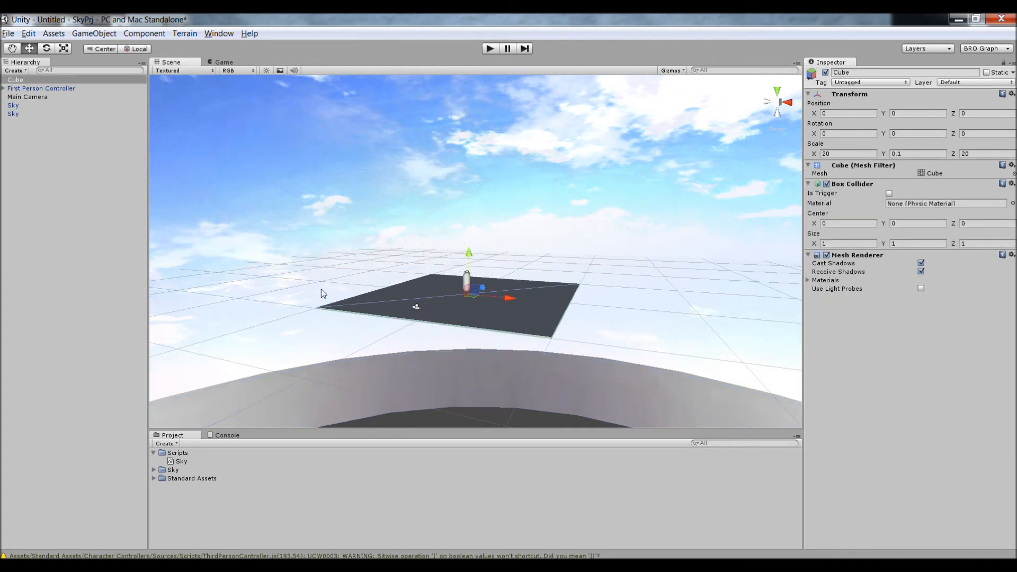
# Add a directional light to the scene from the GameObject menu
pyautogui.click(94, 33)
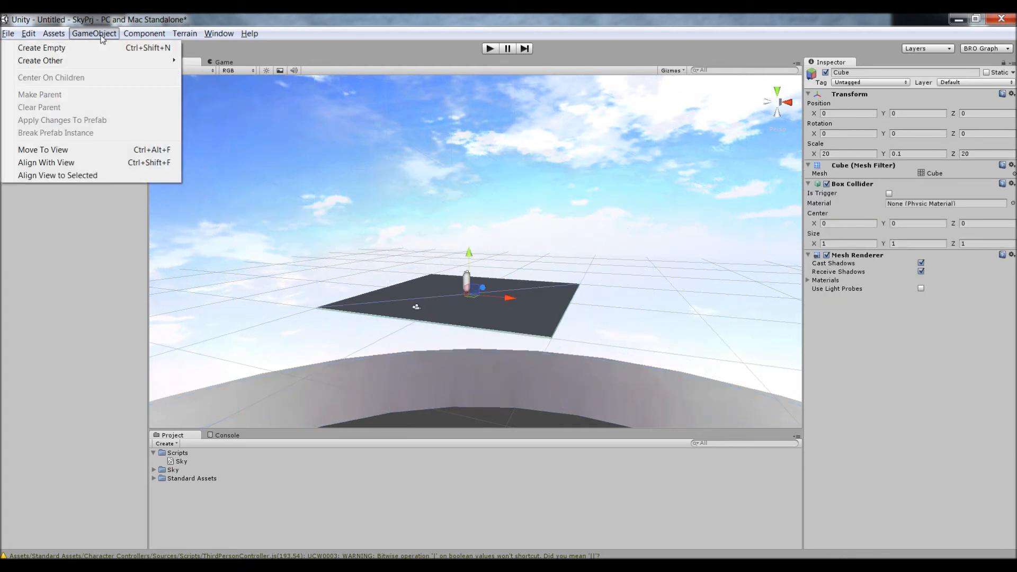
pyautogui.moveTo(40, 60)
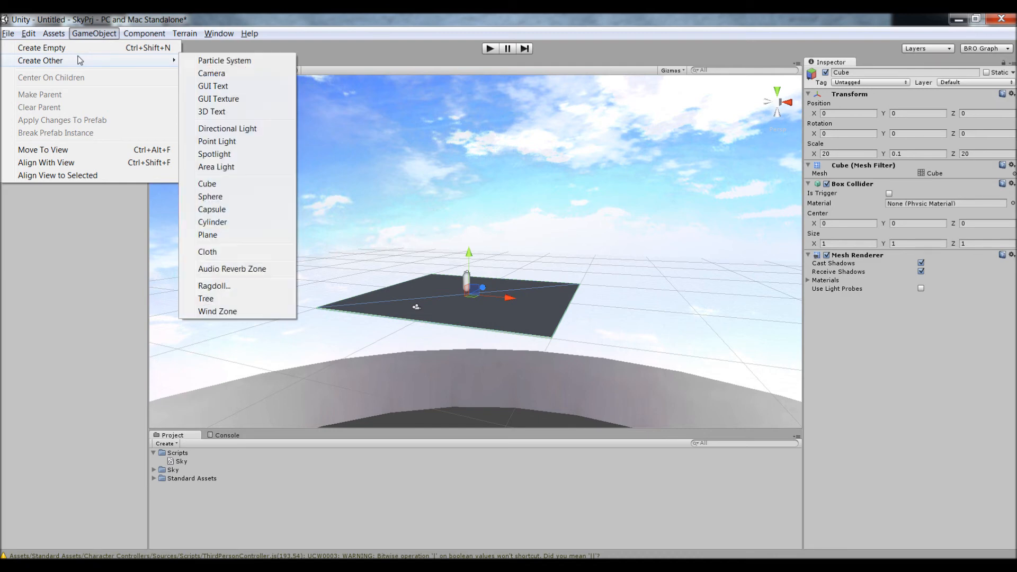
pyautogui.click(227, 127)
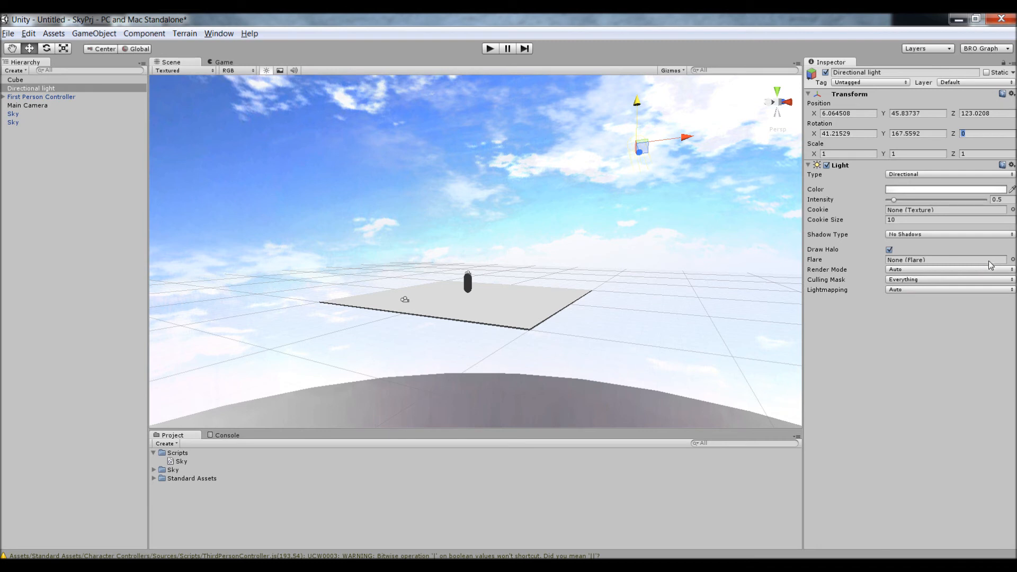
pyautogui.moveTo(911, 264)
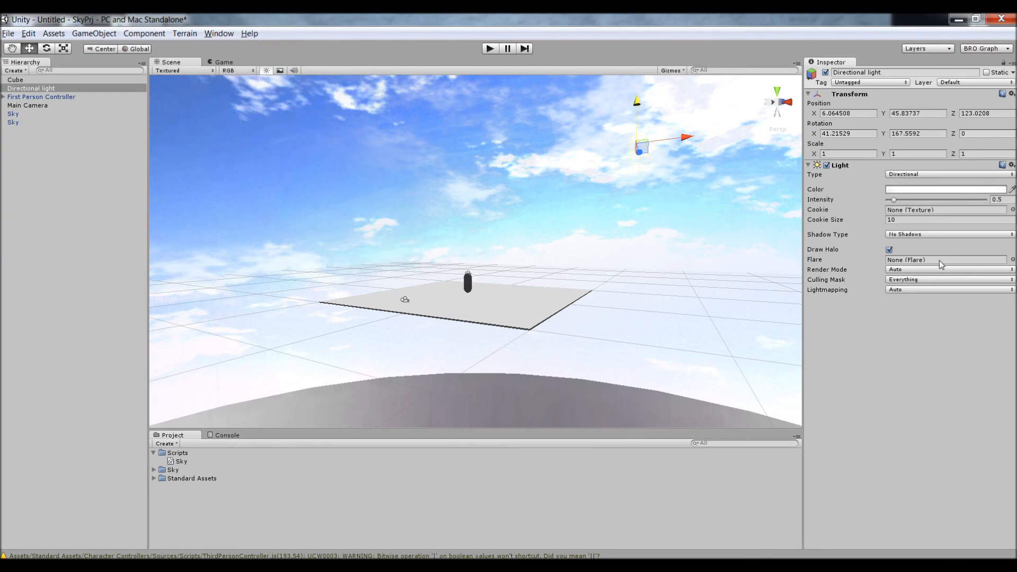
# Assign the Sun flare from Standard Assets > Light Flares and switch the pivot to Local
pyautogui.click(154, 478)
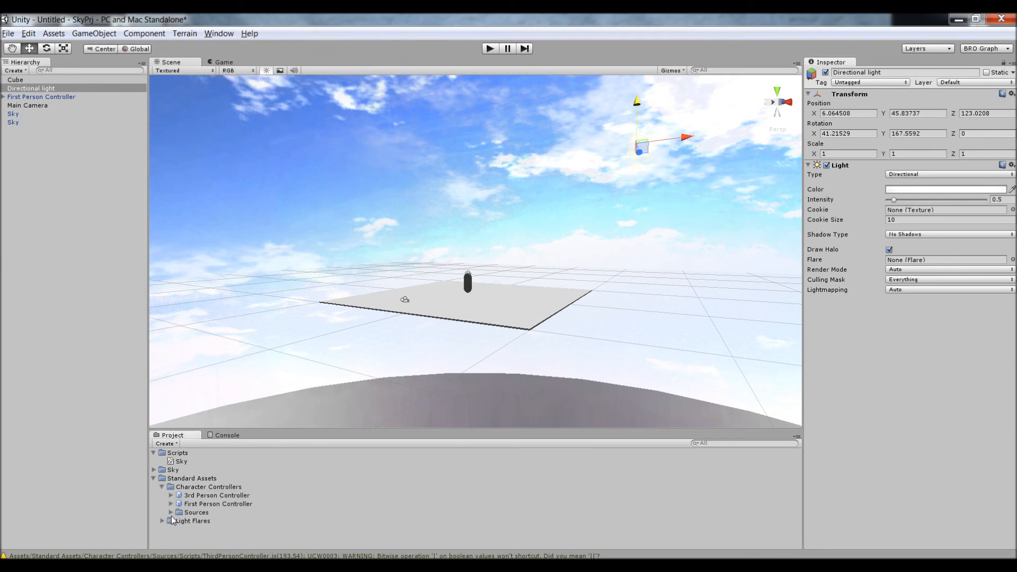
pyautogui.click(162, 520)
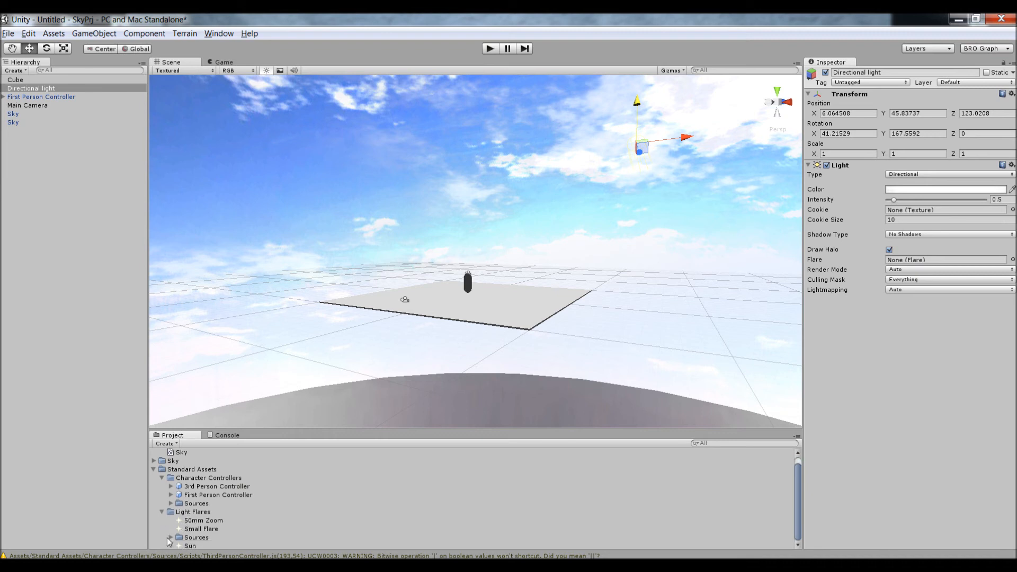
pyautogui.click(197, 538)
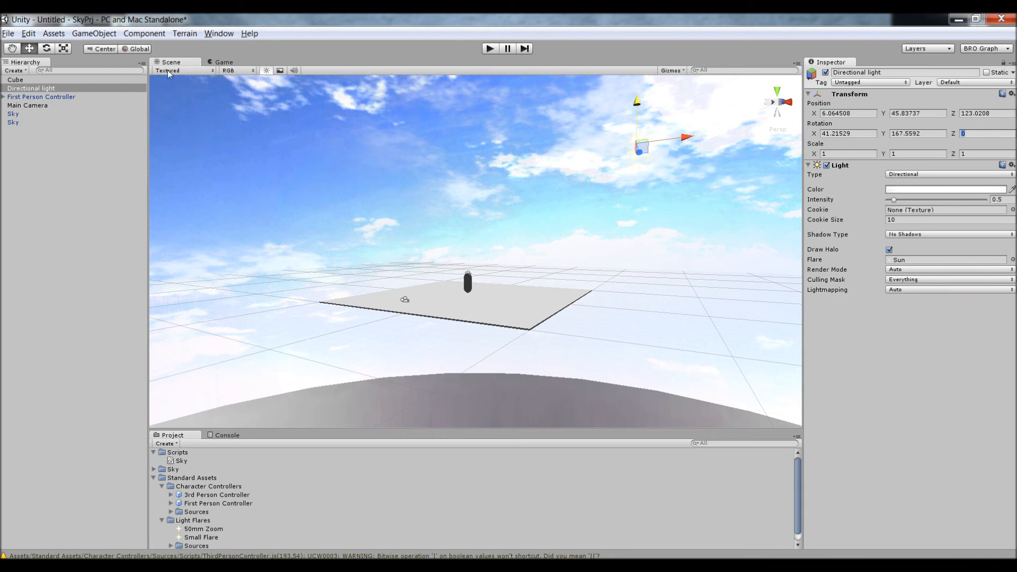
pyautogui.click(139, 49)
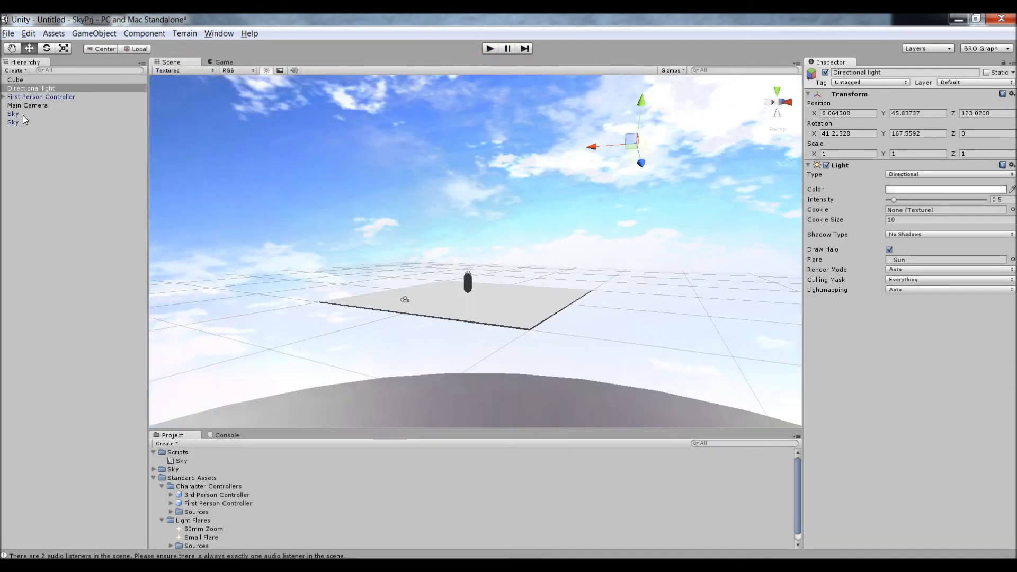
# Set the background dome's speed to 0.0075, then select the transparent dome in Scene view
pyautogui.click(13, 121)
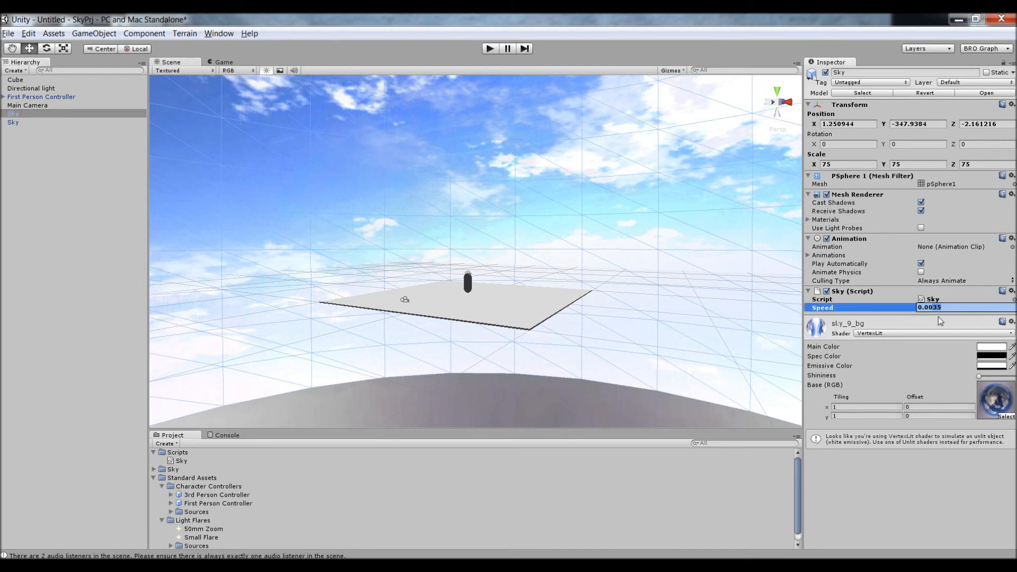
pyautogui.write('0.0075')
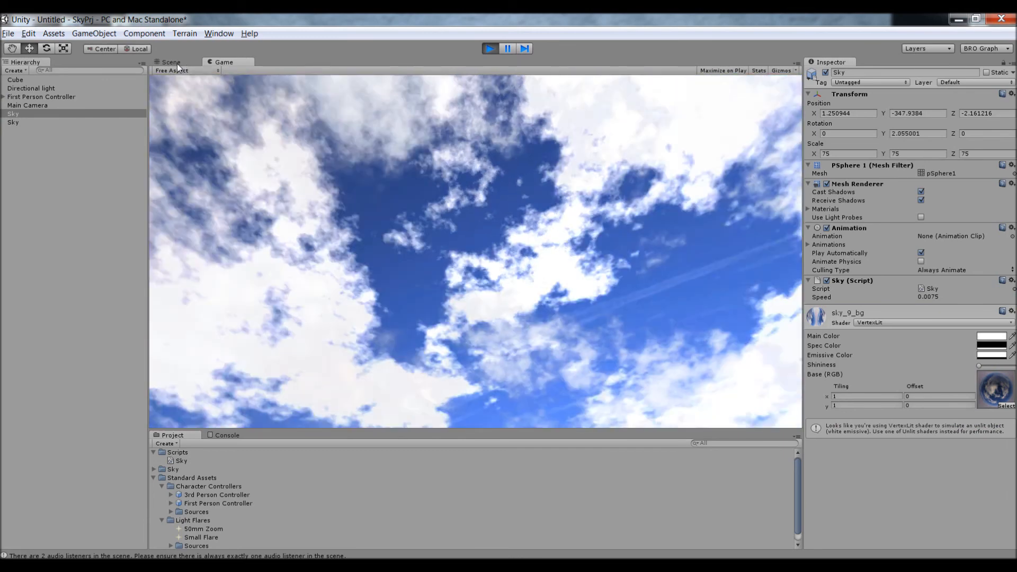
pyautogui.click(171, 62)
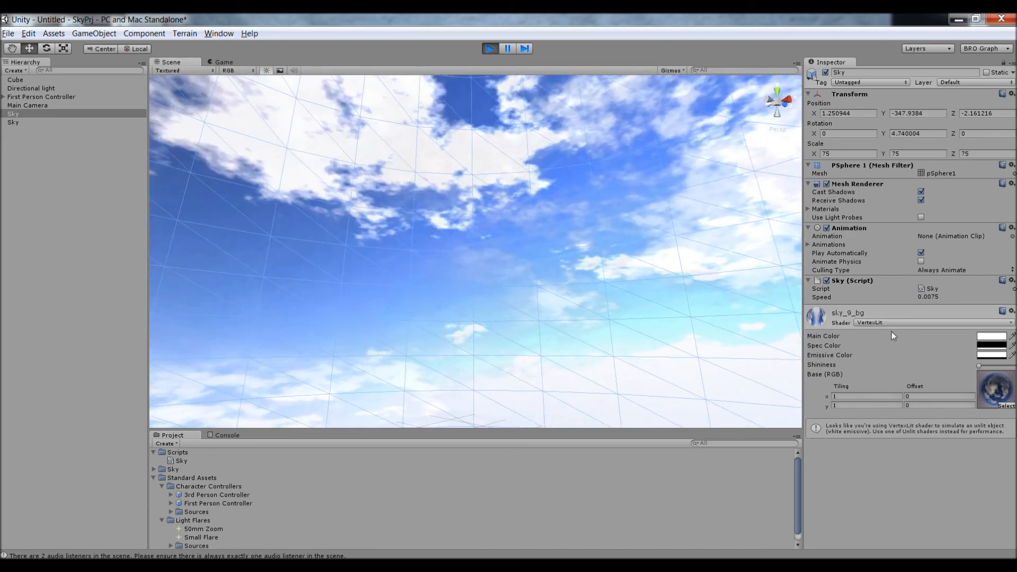
pyautogui.click(960, 296)
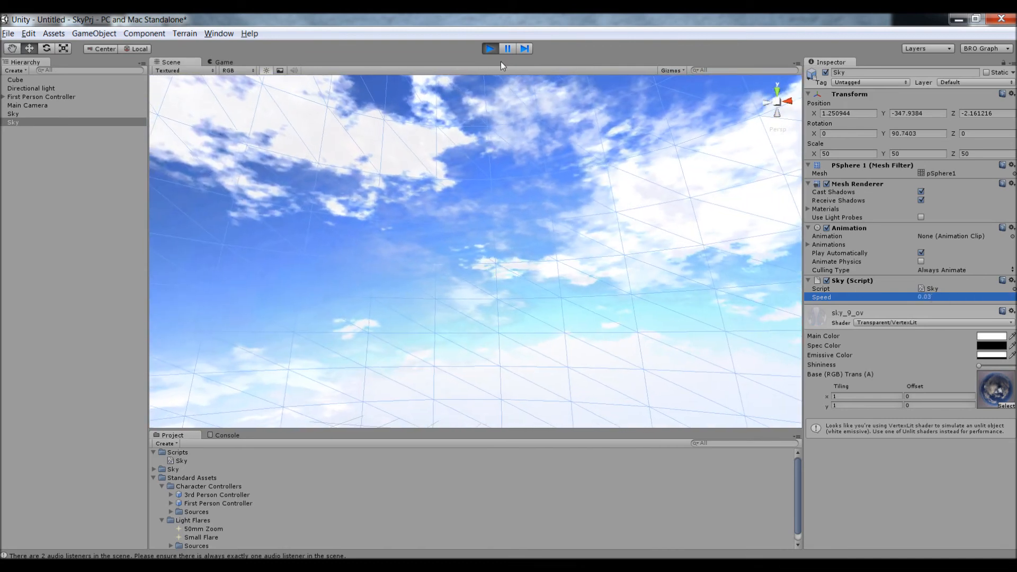
# Switch between Game and Scene views to watch the layered clouds rotating during play
pyautogui.click(223, 62)
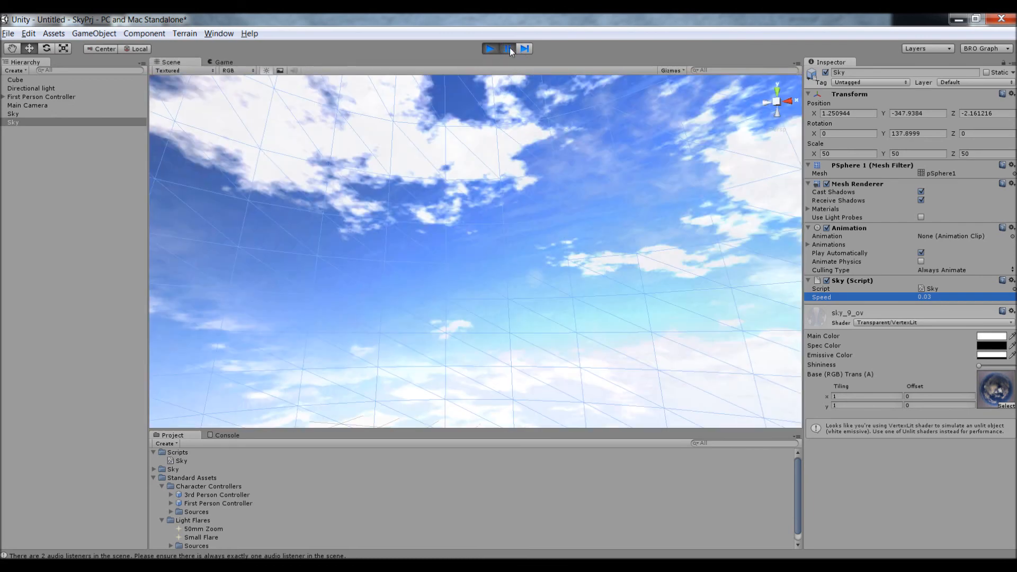
pyautogui.click(489, 48)
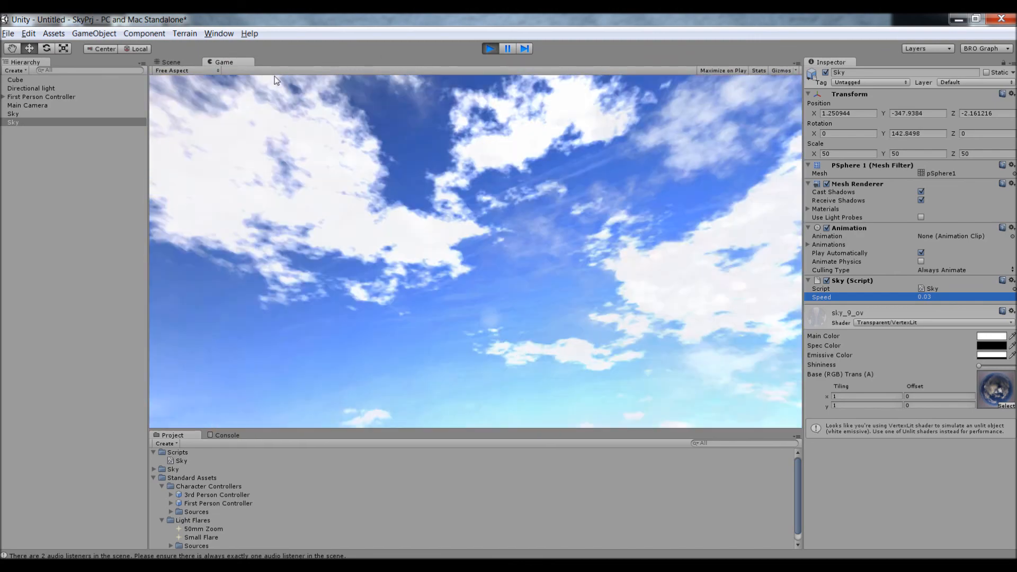
pyautogui.click(171, 62)
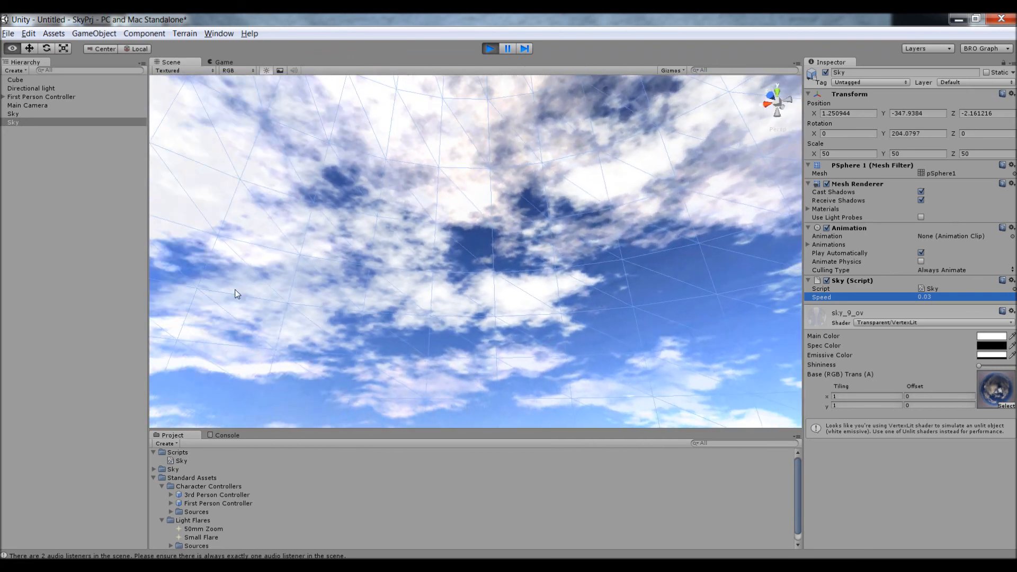
pyautogui.click(223, 62)
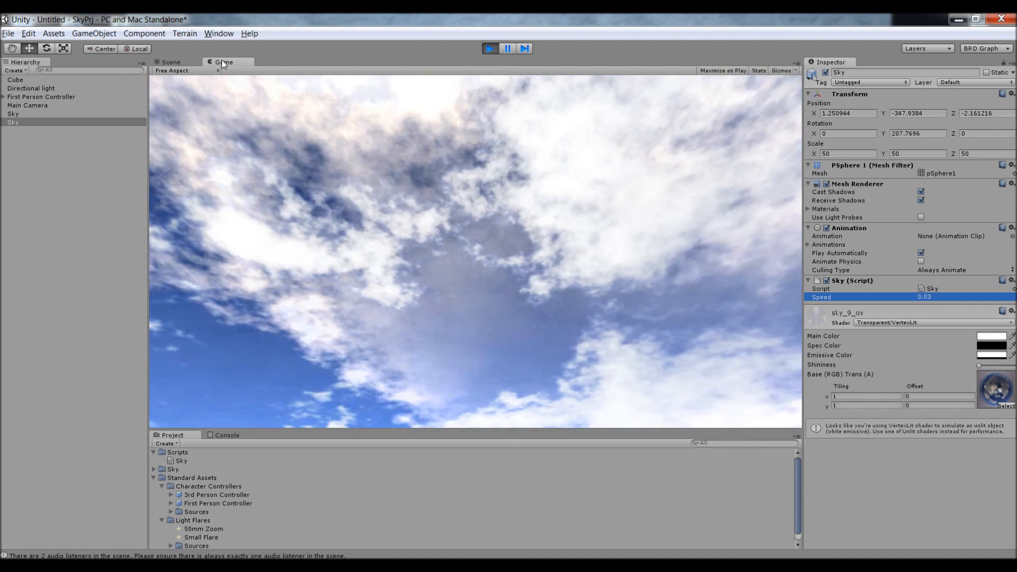